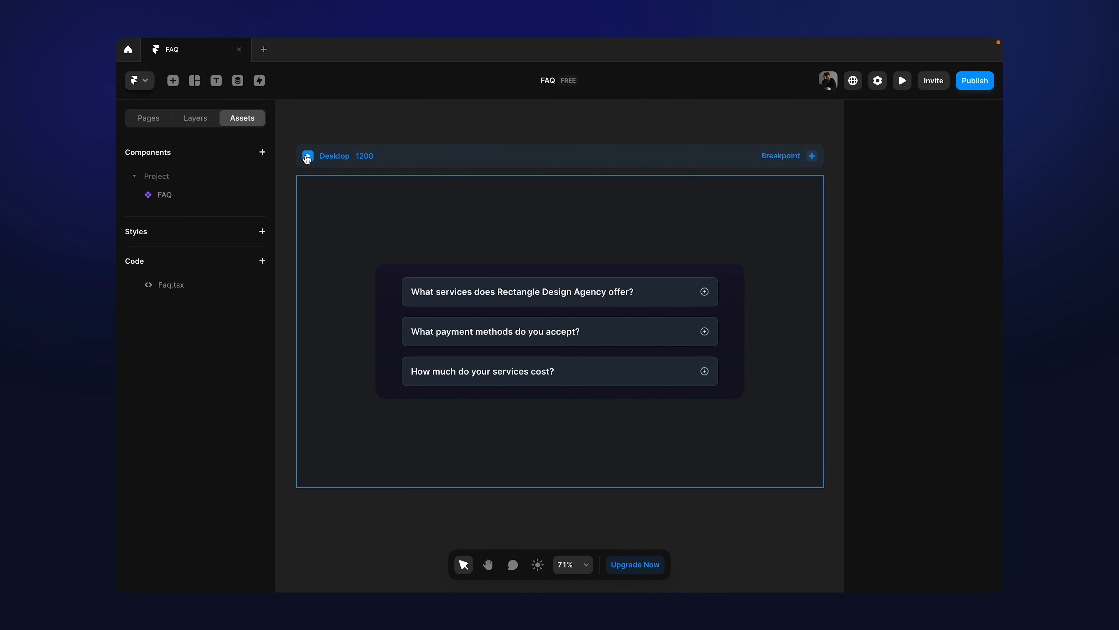
- Preview the page, then compare the original accordion's questions with the new FAQ component's content settings
click(902, 80)
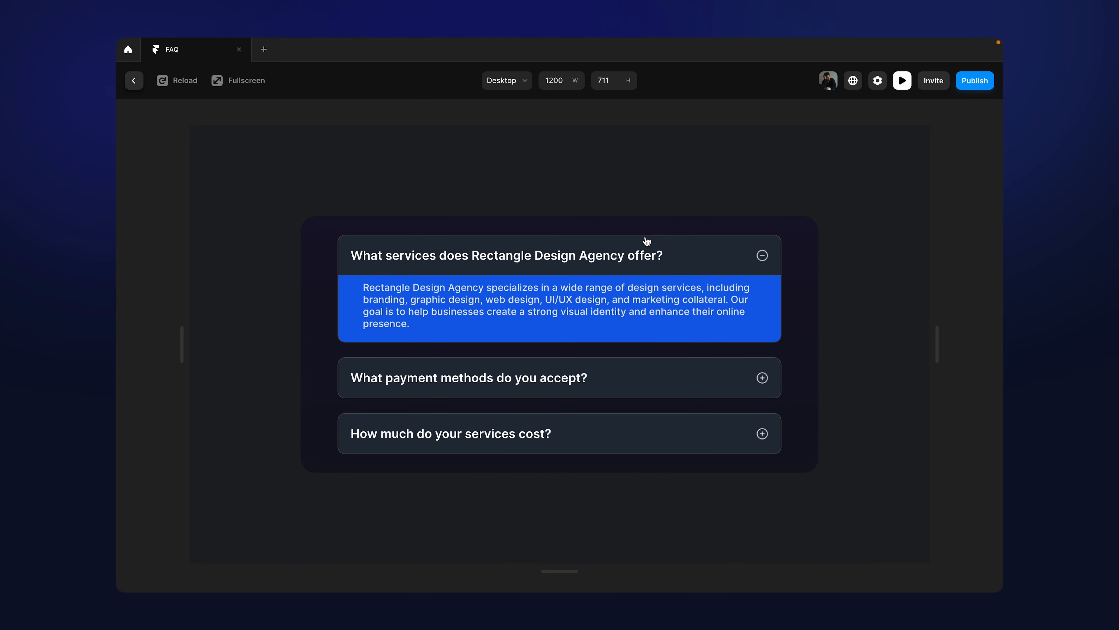
click(134, 80)
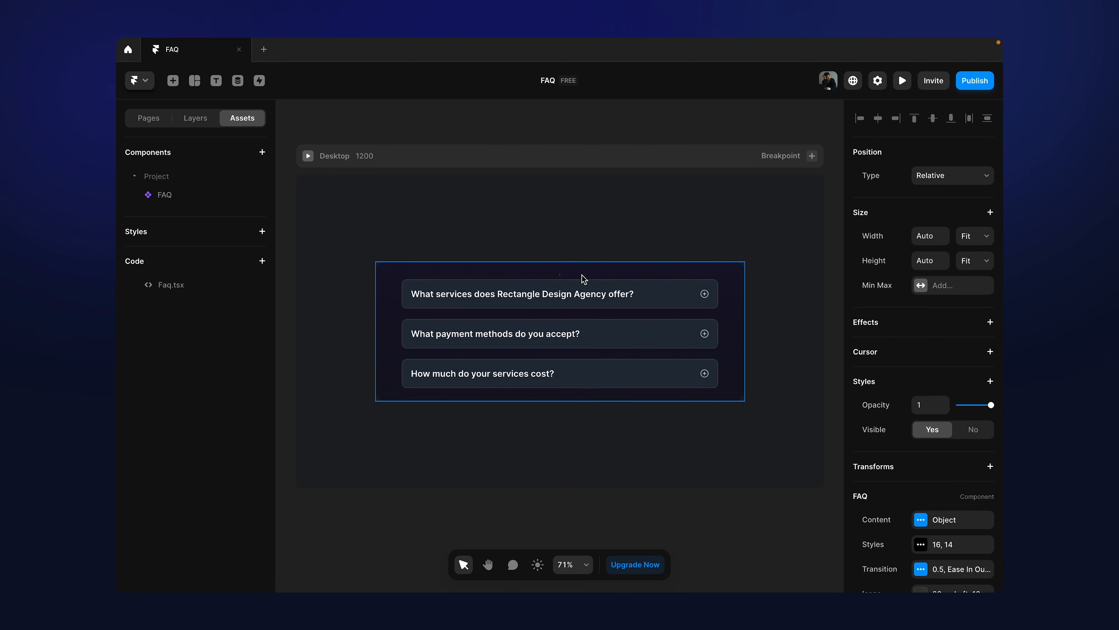
scroll(down, 3)
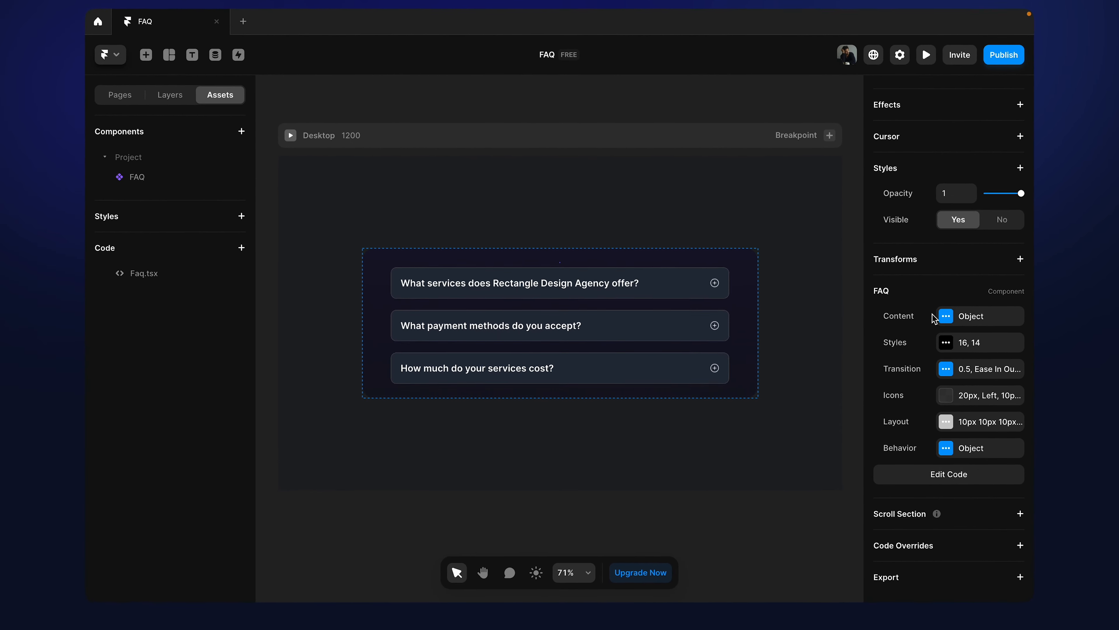
click(975, 315)
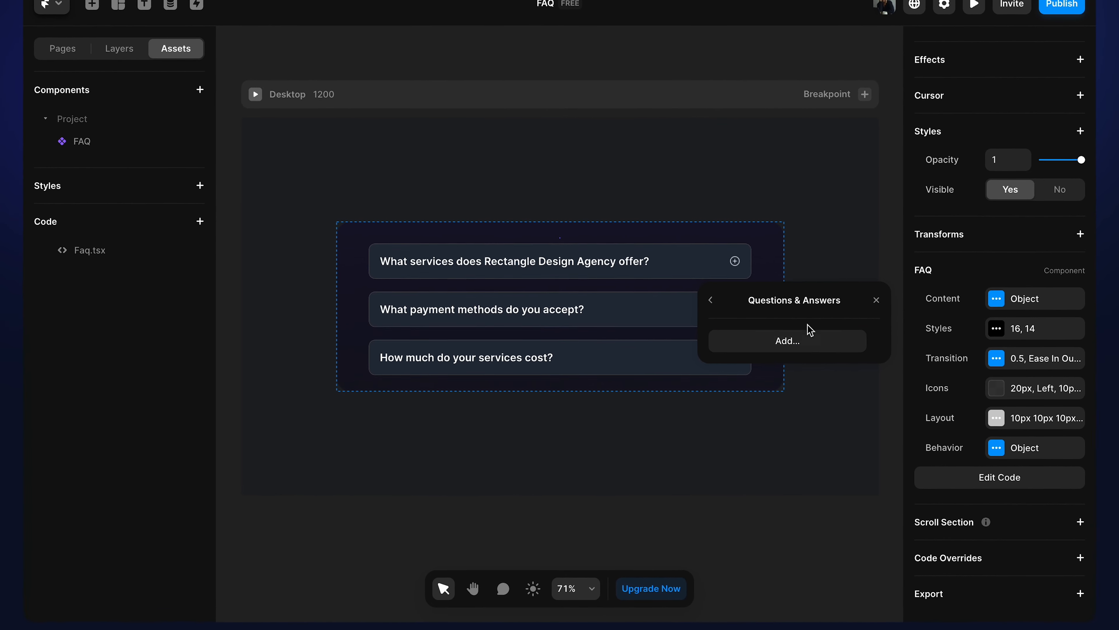
click(786, 341)
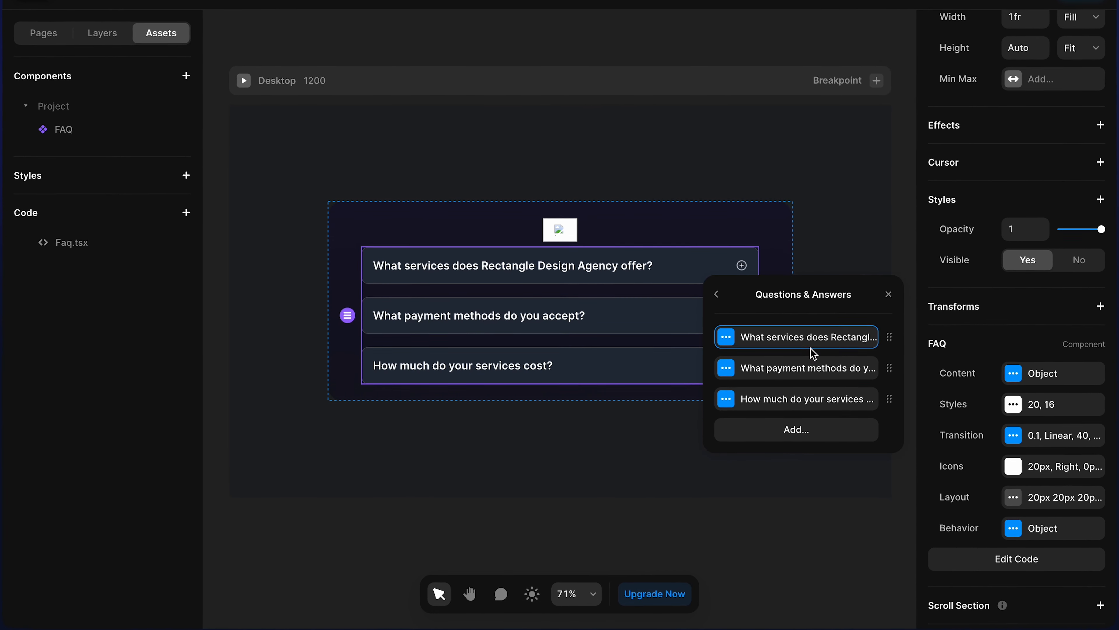
click(796, 336)
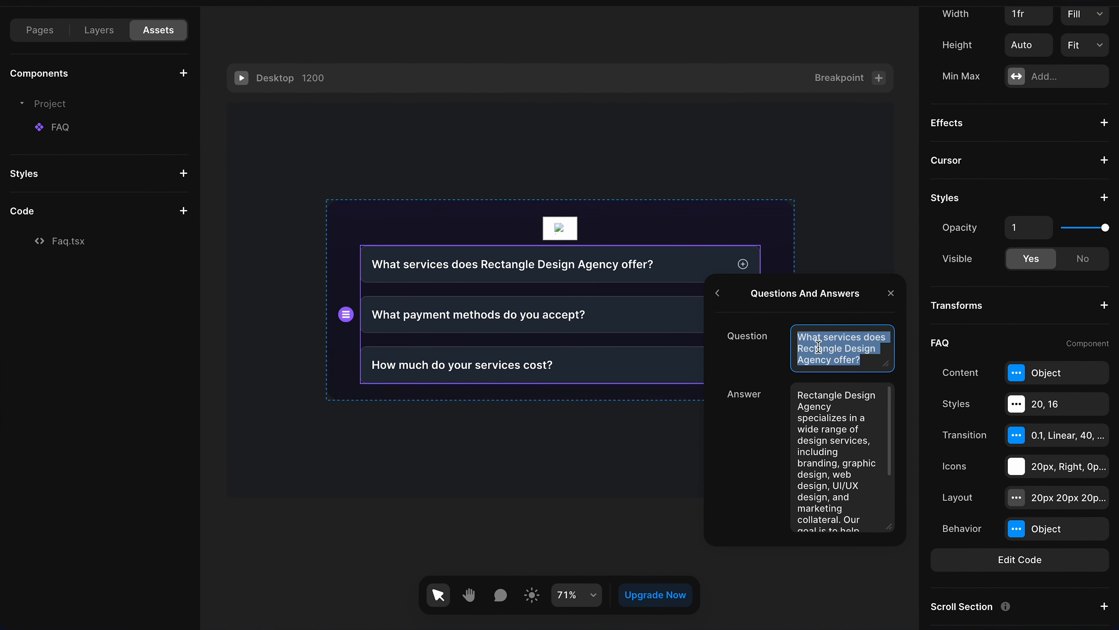
click(719, 294)
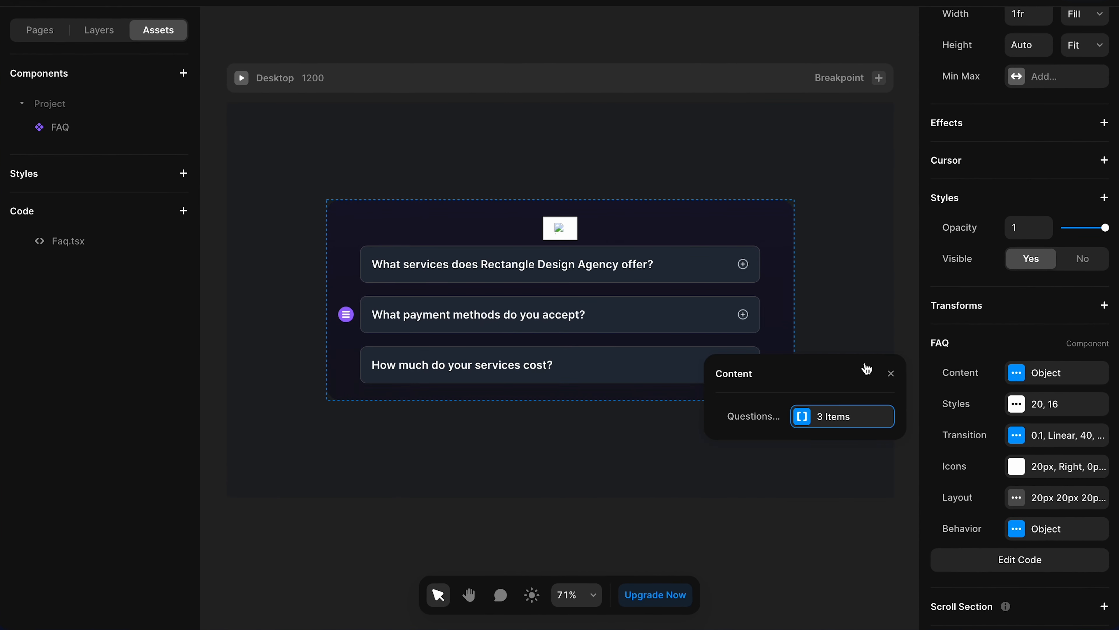
click(841, 416)
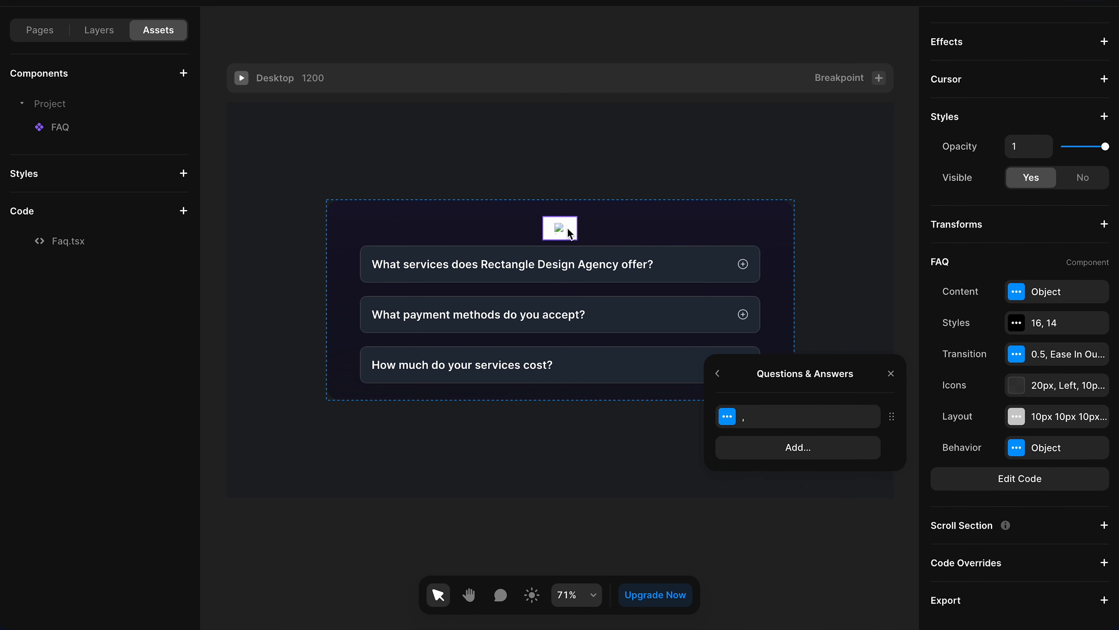
mouse_move(830, 426)
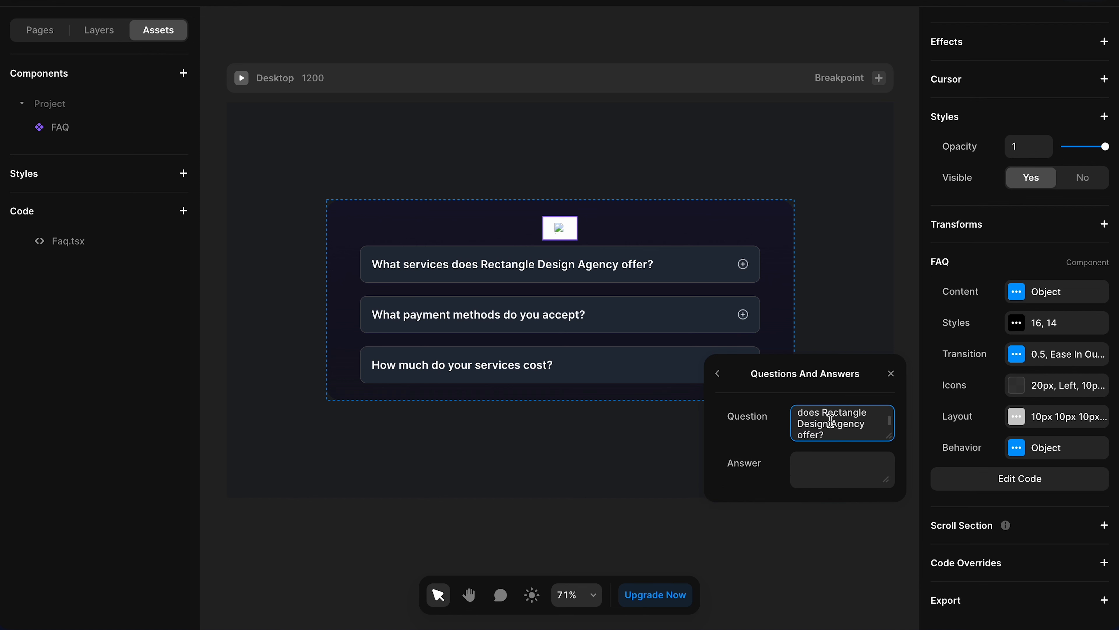
- Copy the first original answer into the new component's first item, ending 'visual identity and enhance their online presence.'
click(718, 374)
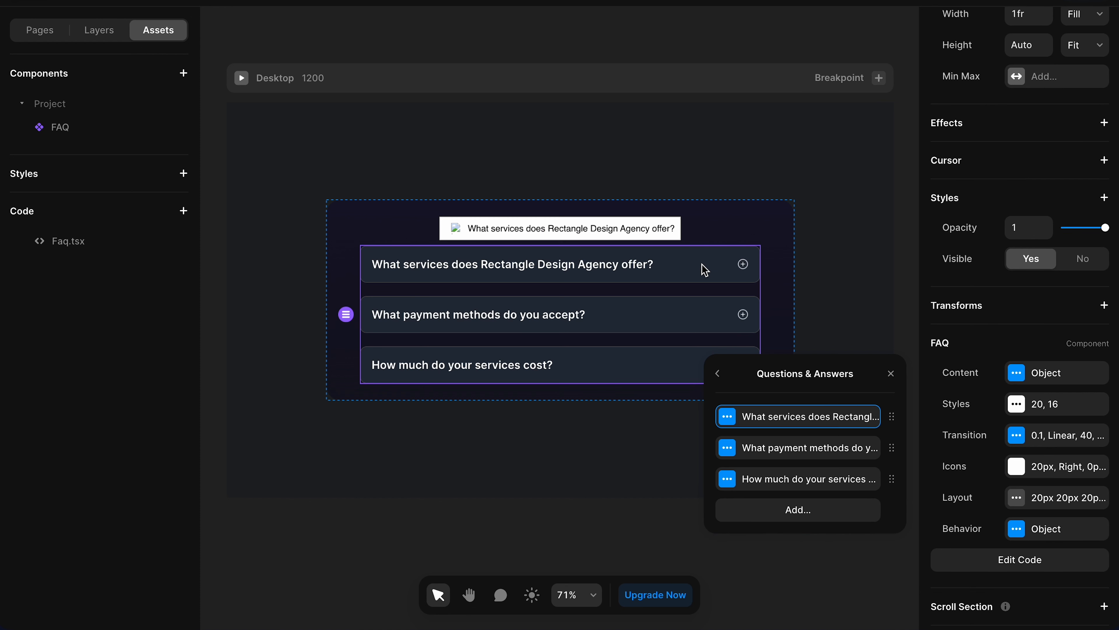
click(810, 416)
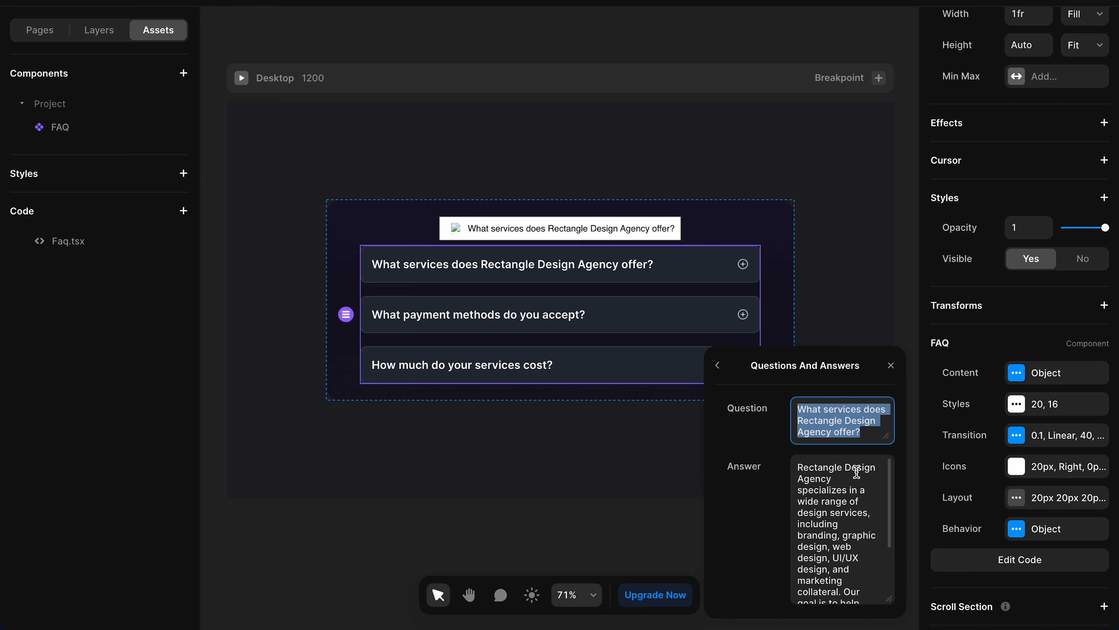
click(841, 528)
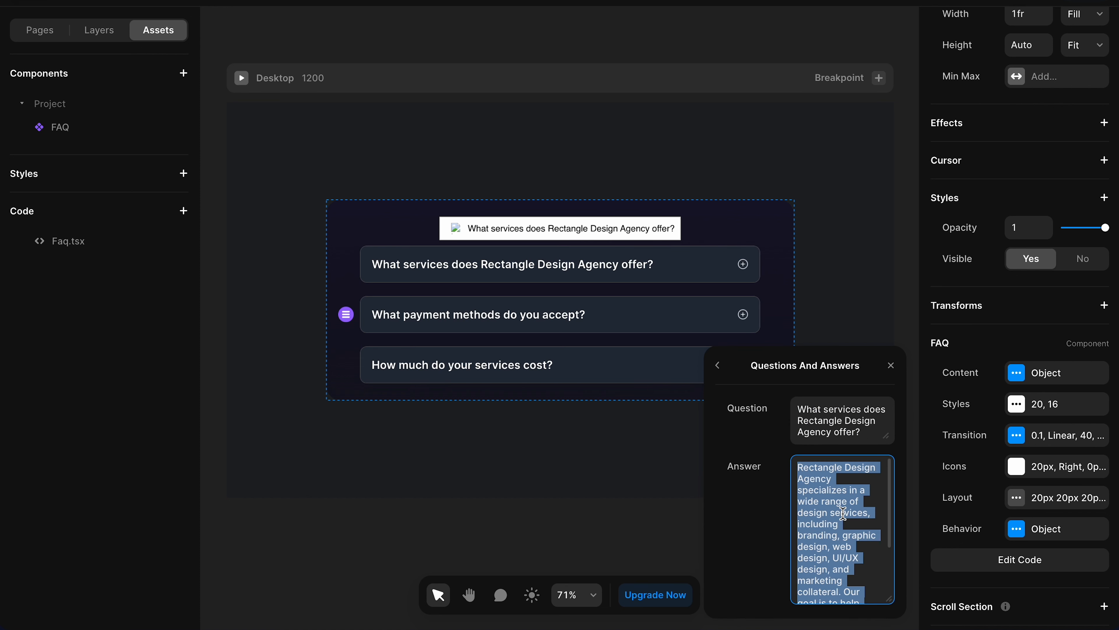
click(718, 365)
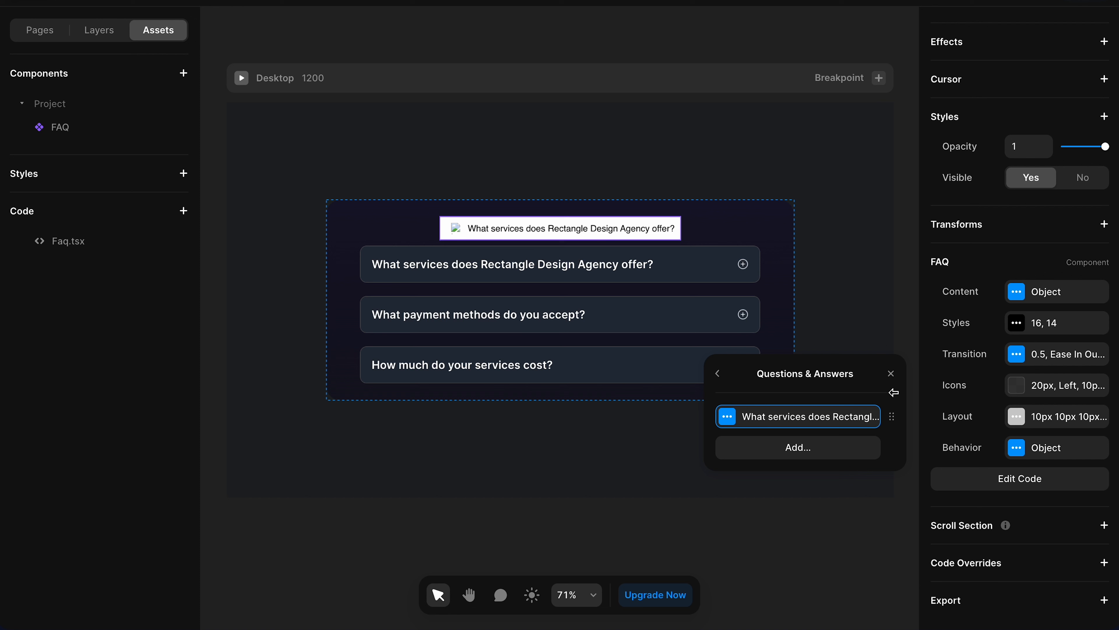
click(797, 417)
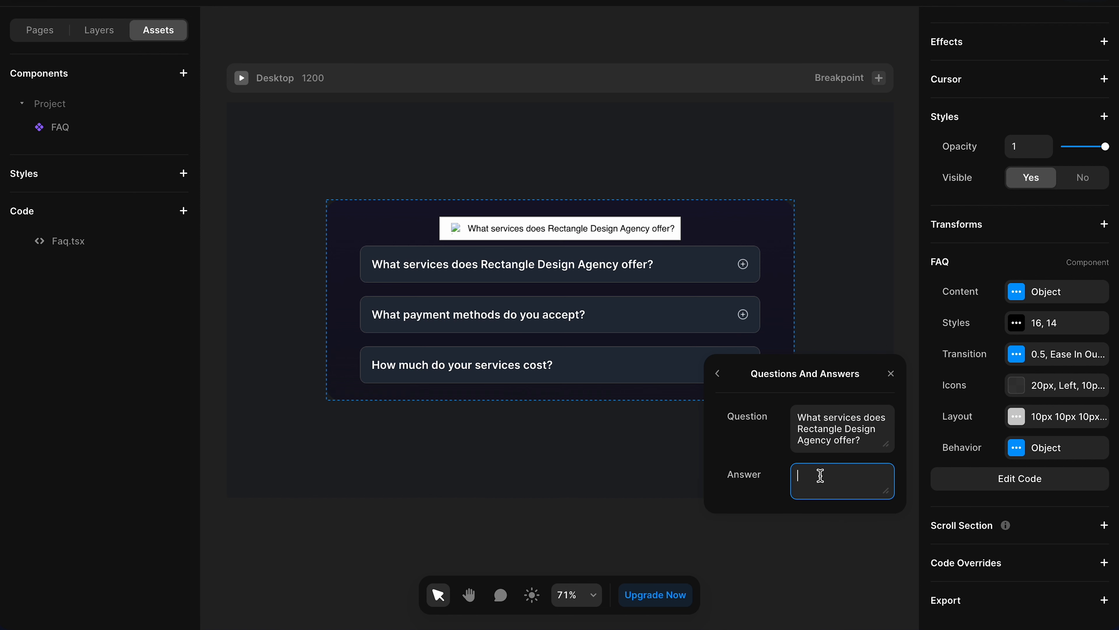
text(visual identity and enhance their online presence.)
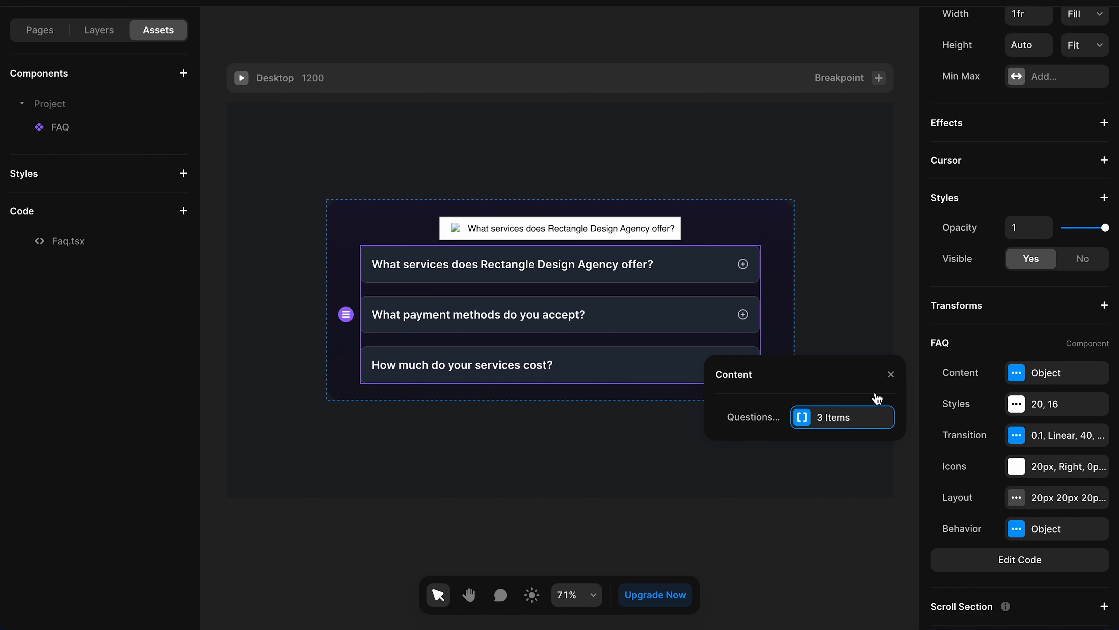
- Add the second item 'What payment methods do you accept?' with its answer ending 'schedules will be outlined in our project proposal.'
click(841, 417)
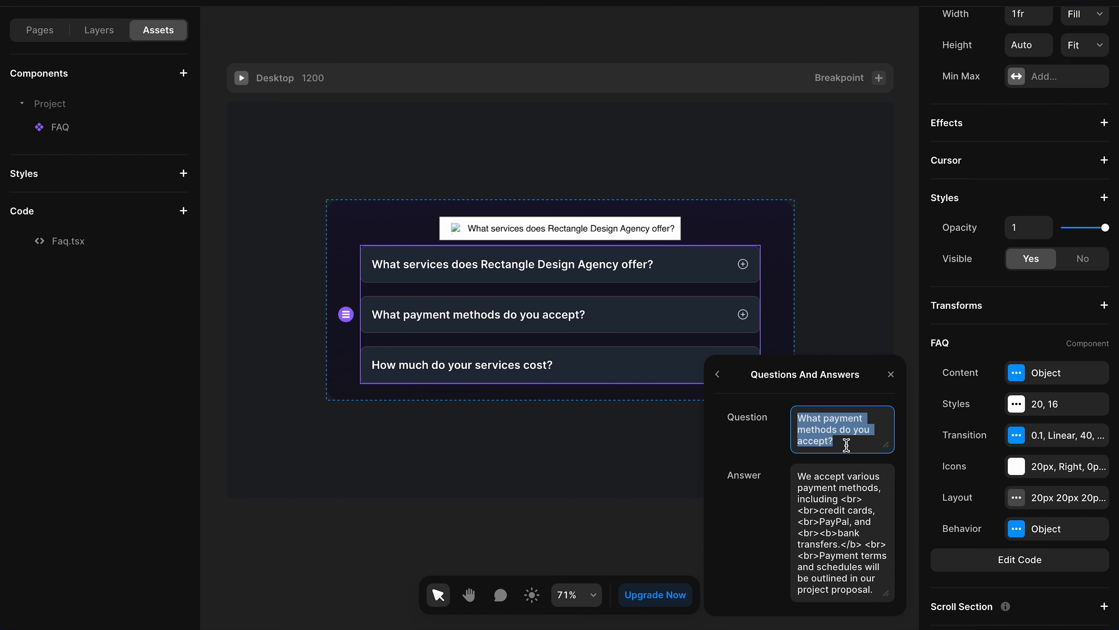
click(718, 374)
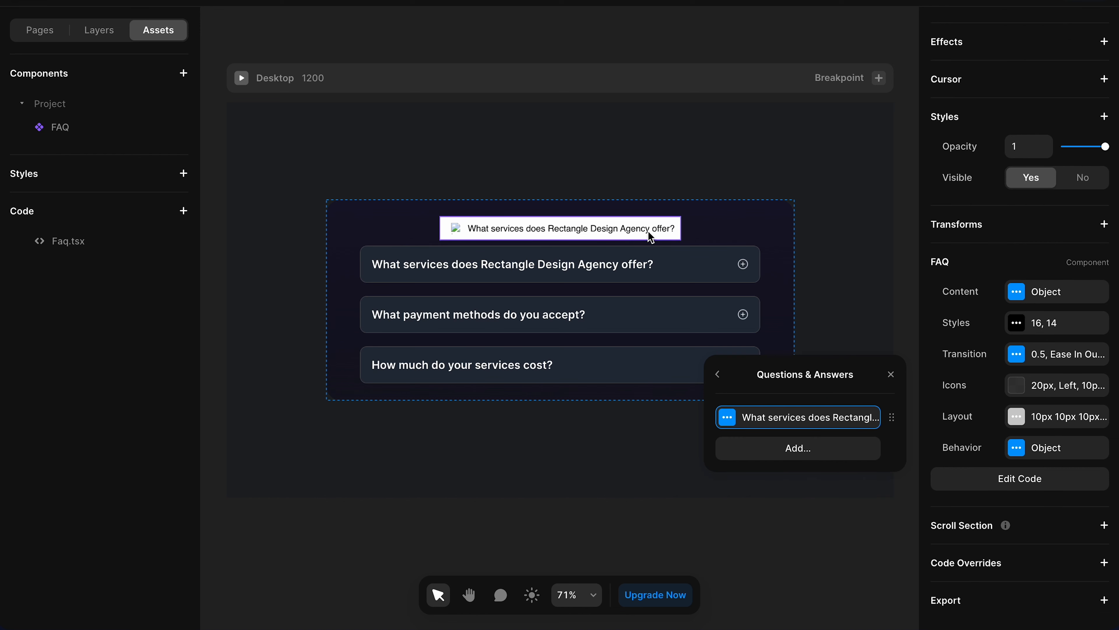
mouse_move(826, 466)
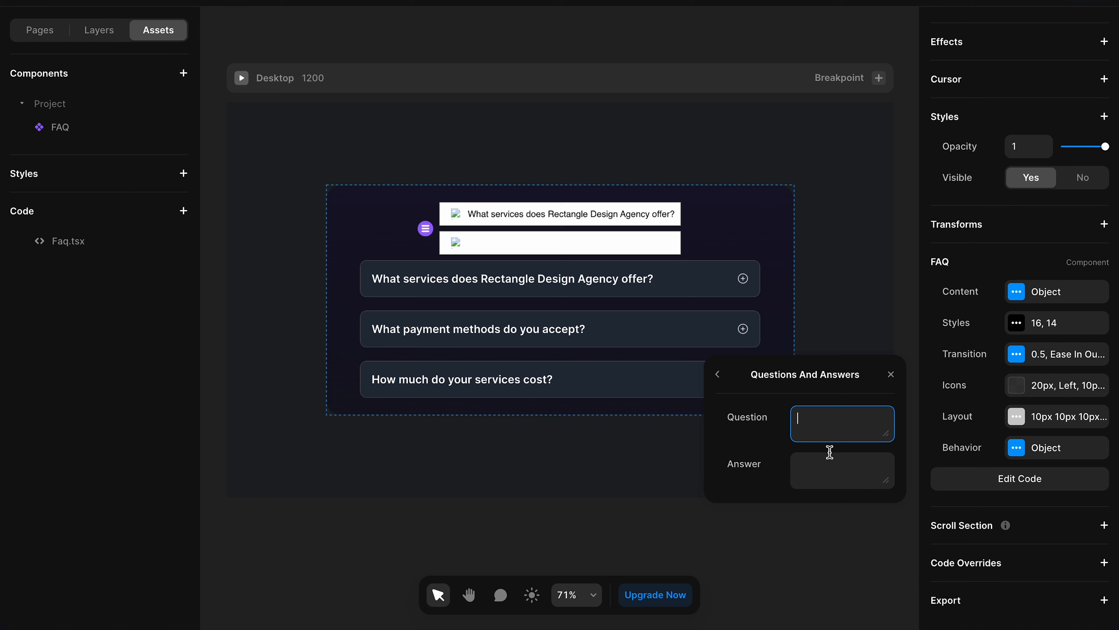
text(What payment methods do you accept?)
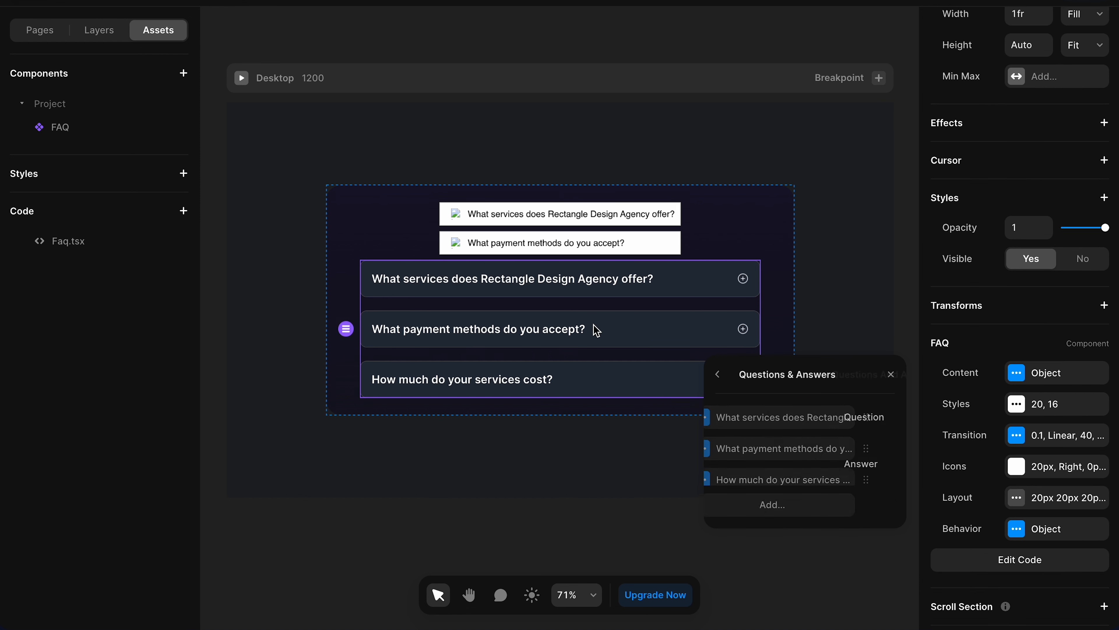
click(785, 448)
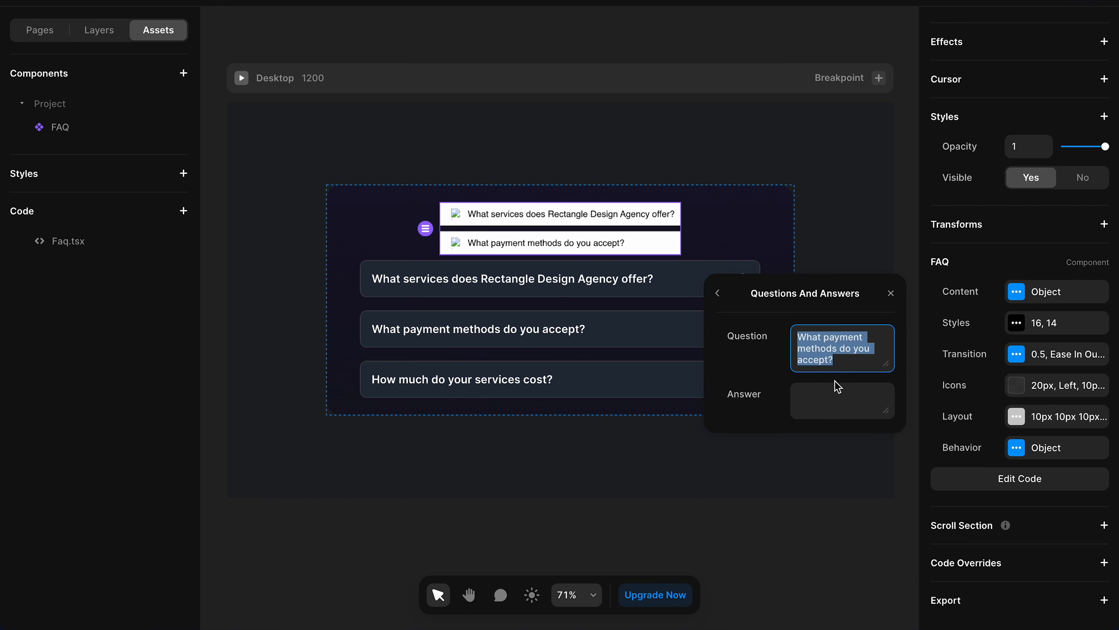
text(schedules will be outlined in our project proposal.)
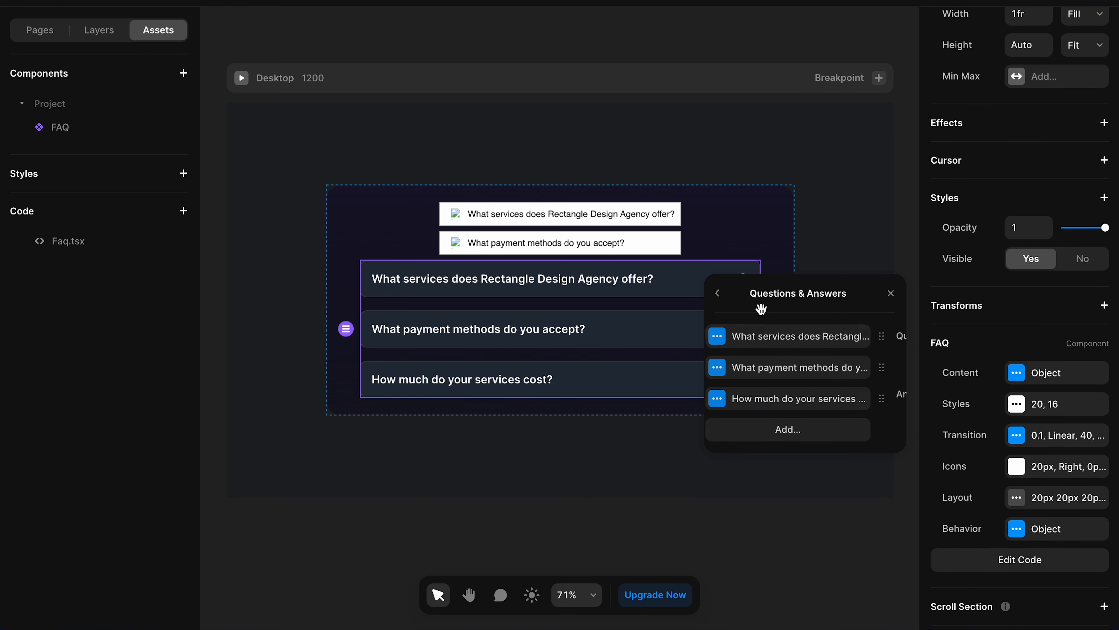
- Add the third services-cost item with its answer ending 'with a transparent cost breakdown.'
click(798, 398)
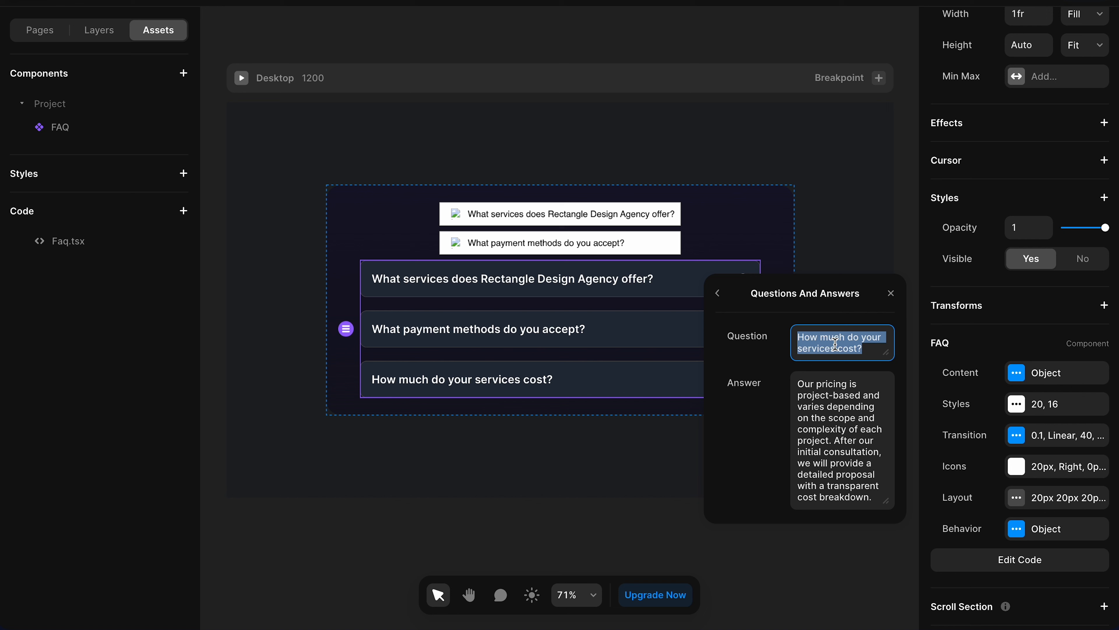
click(719, 293)
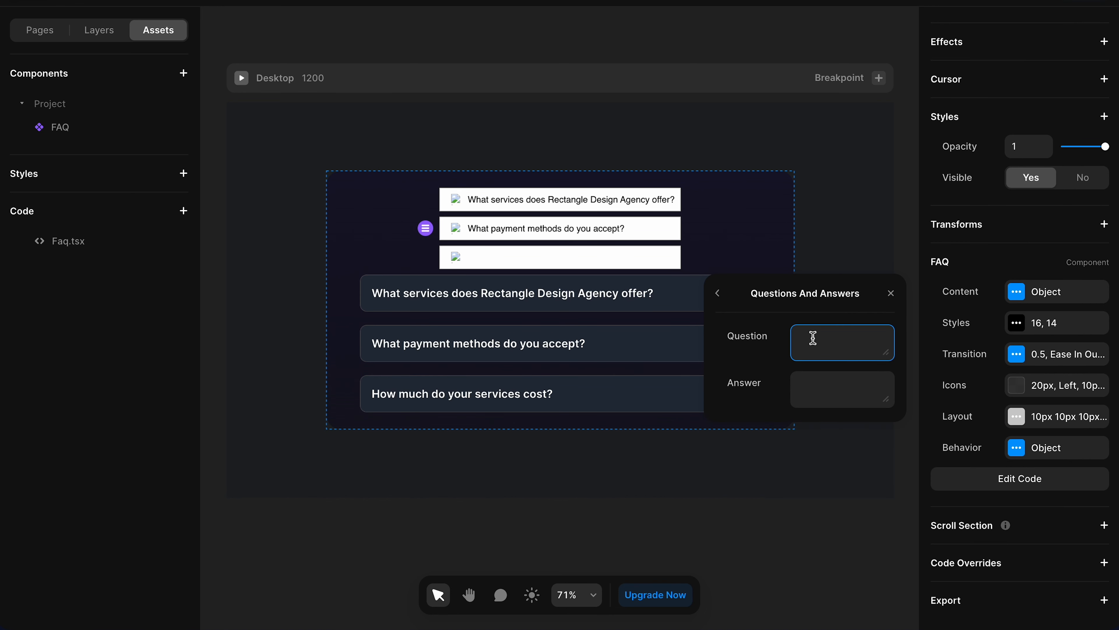
click(718, 293)
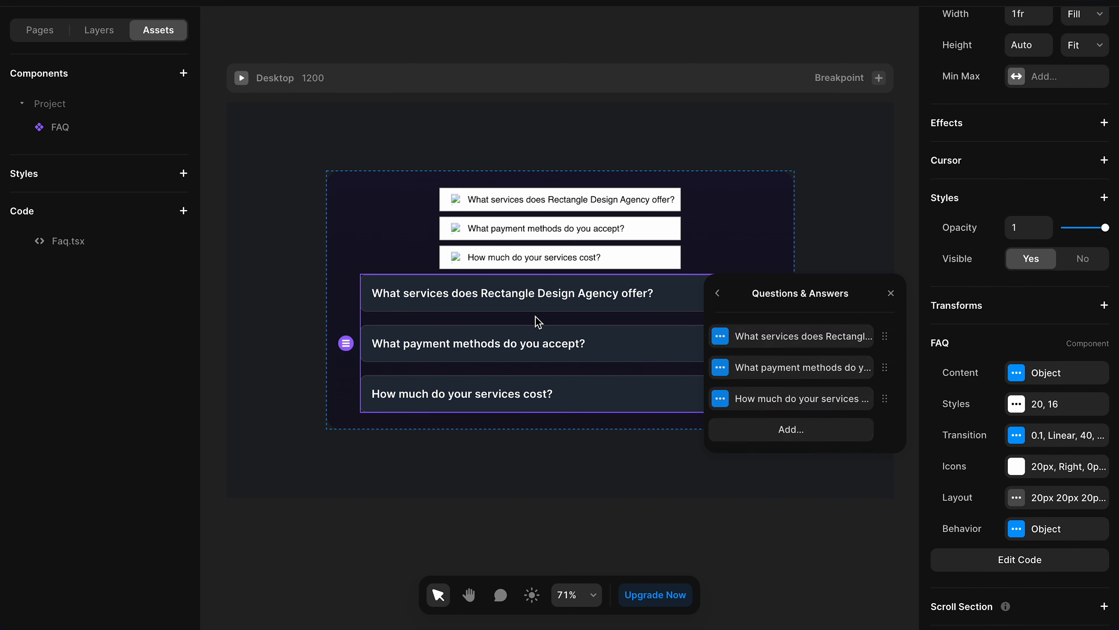
click(791, 398)
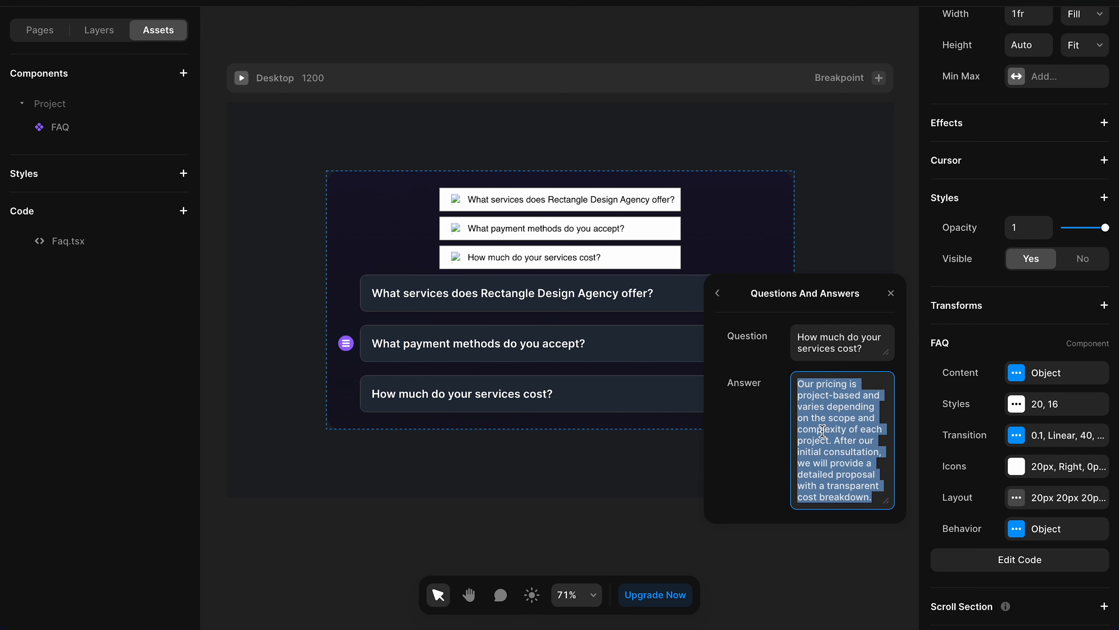
click(718, 293)
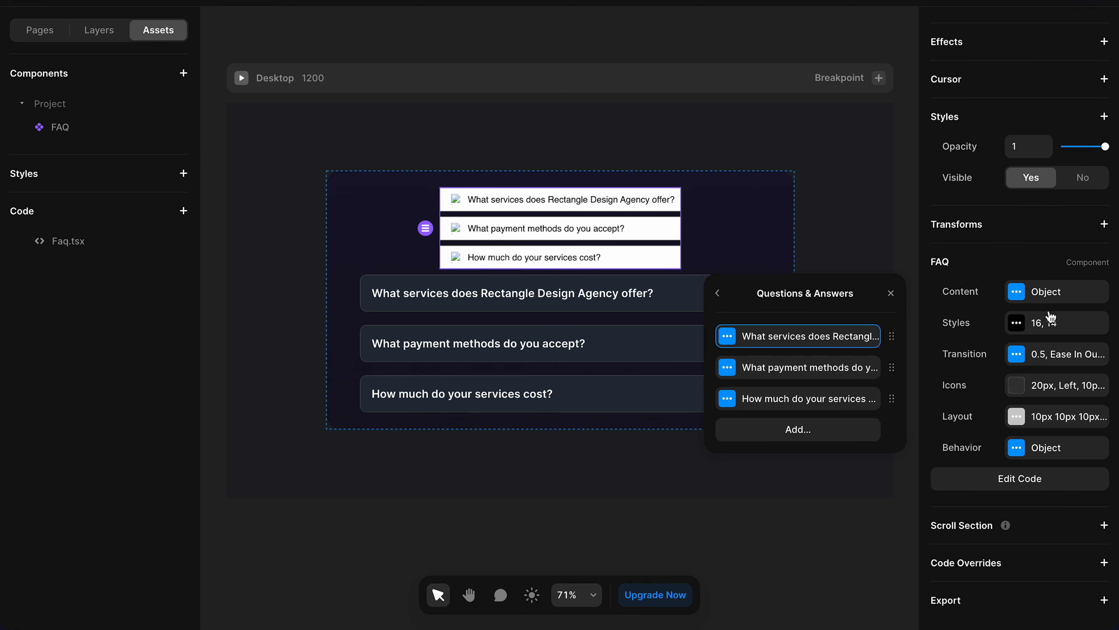
click(797, 397)
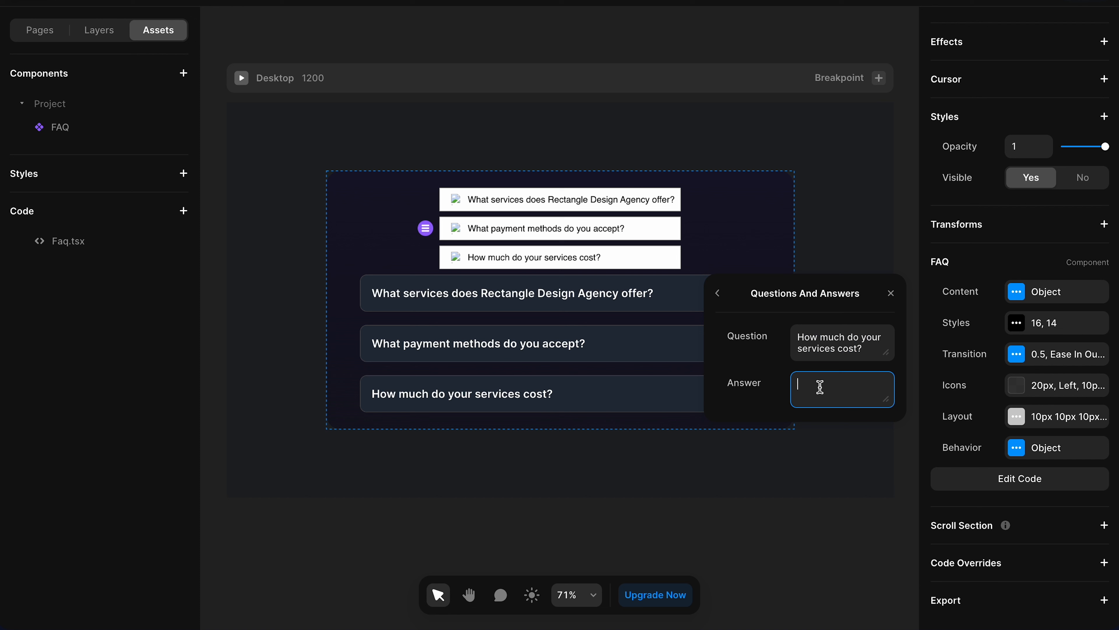
text(with a transparent cost breakdown.)
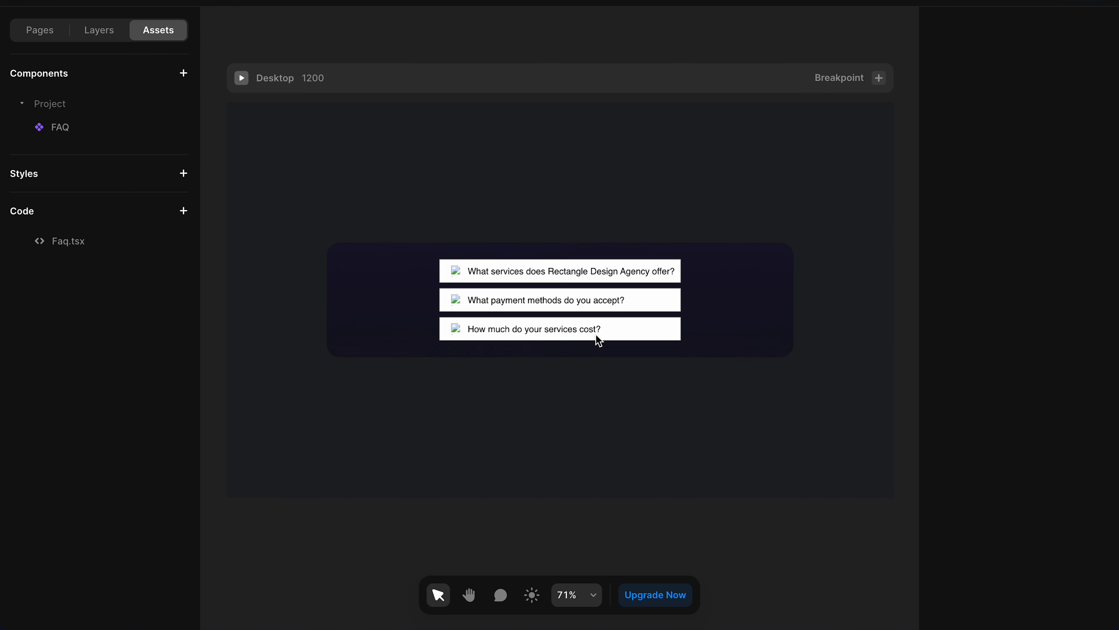
click(560, 299)
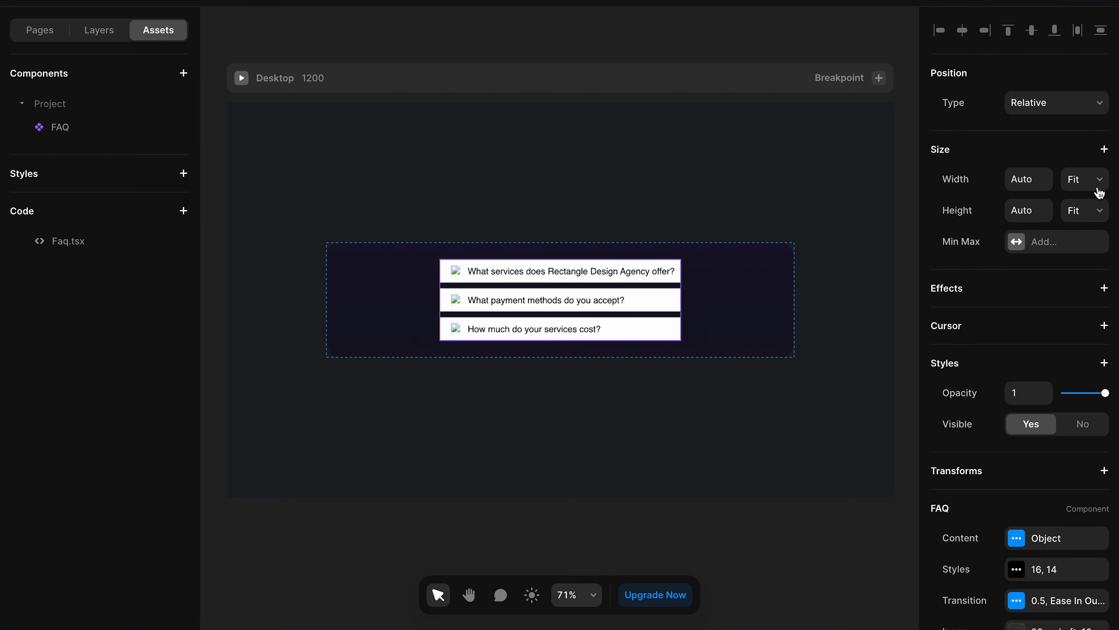
click(1080, 179)
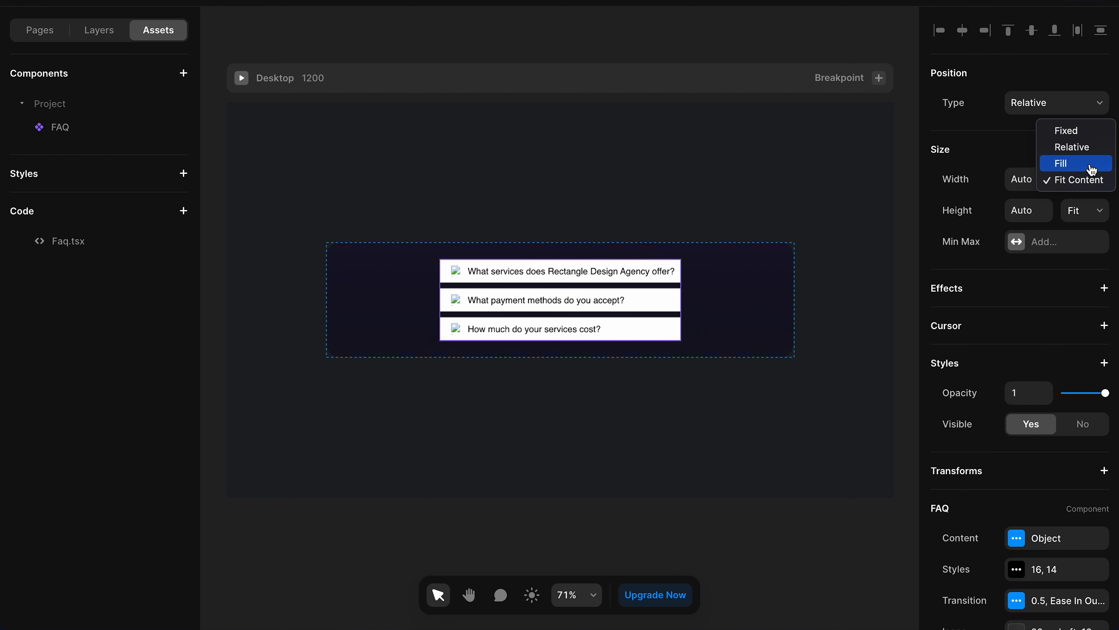
click(1062, 163)
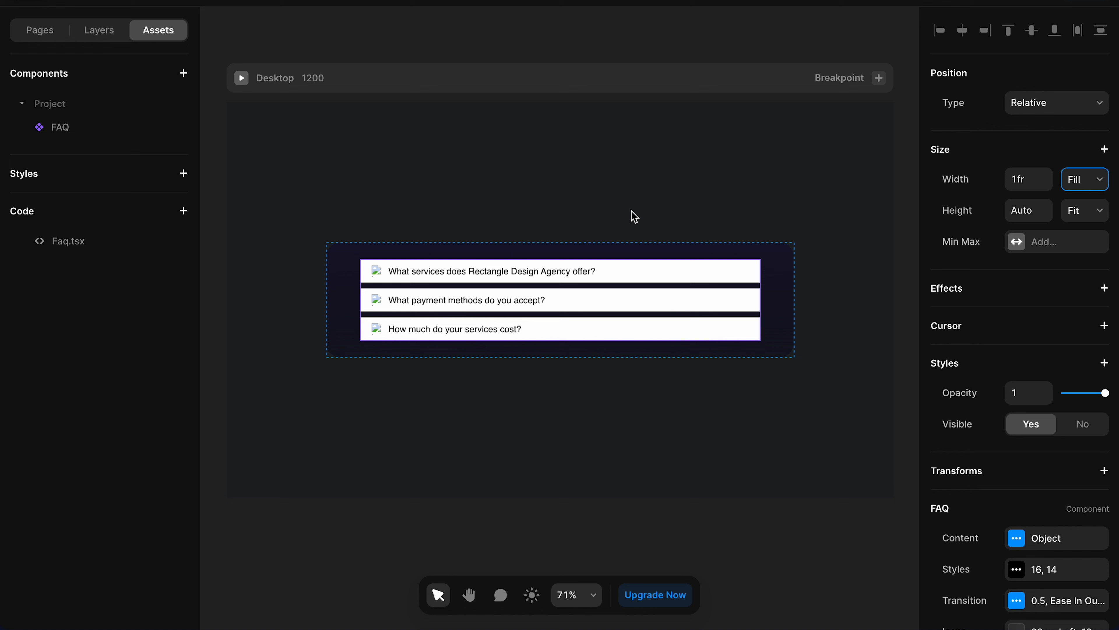
mouse_move(929, 351)
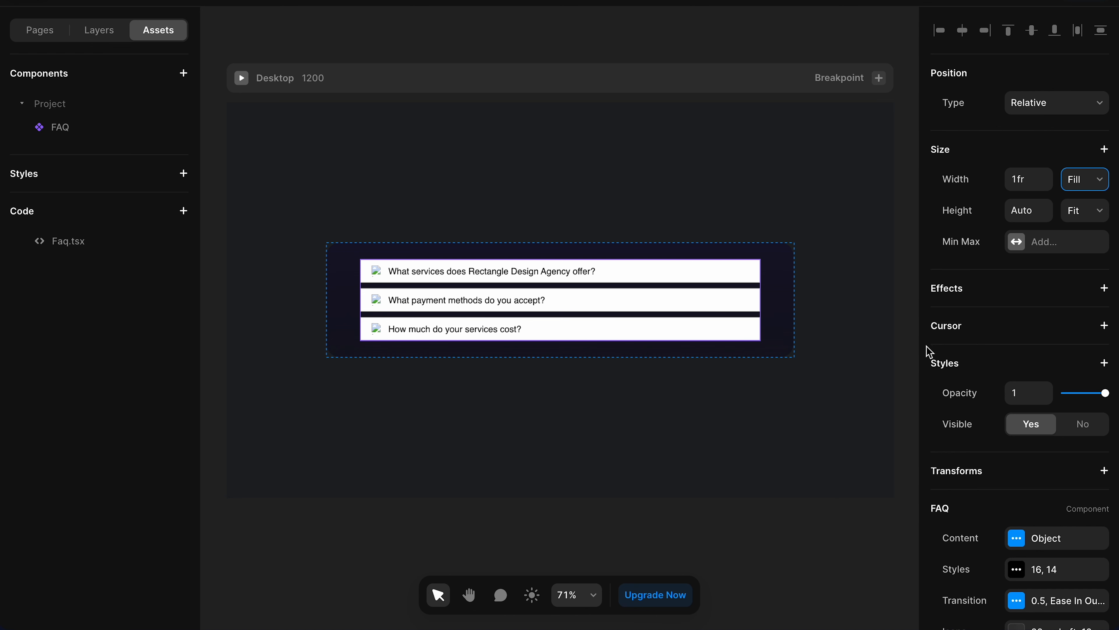
scroll(down, 3)
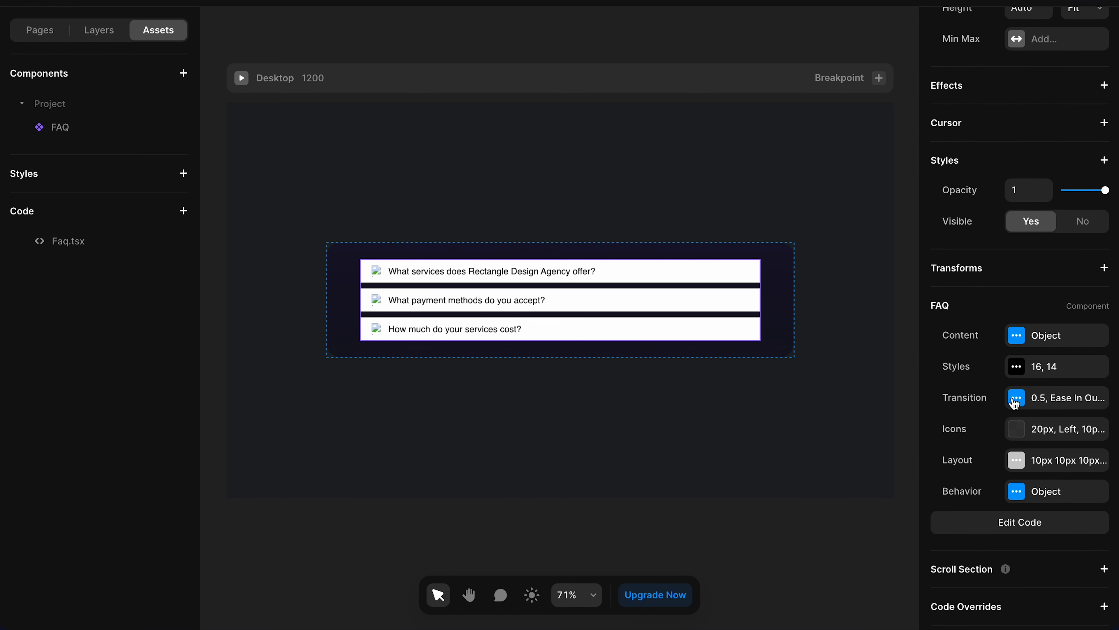
mouse_move(1021, 345)
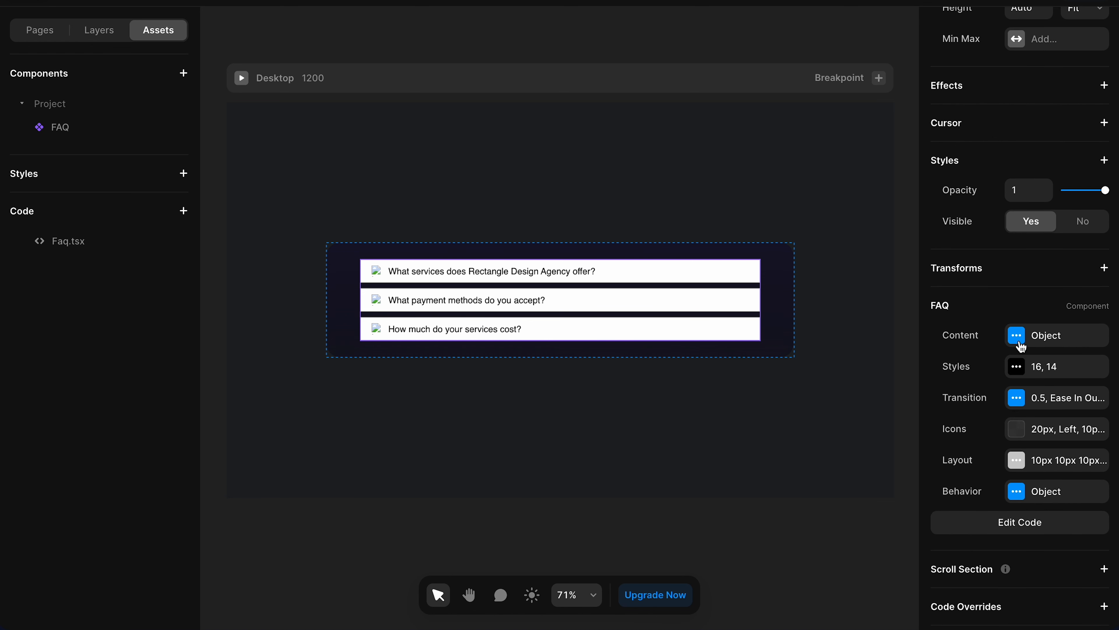
- Show the FAQ's Content settings listing Questions: 3 Items
click(1016, 334)
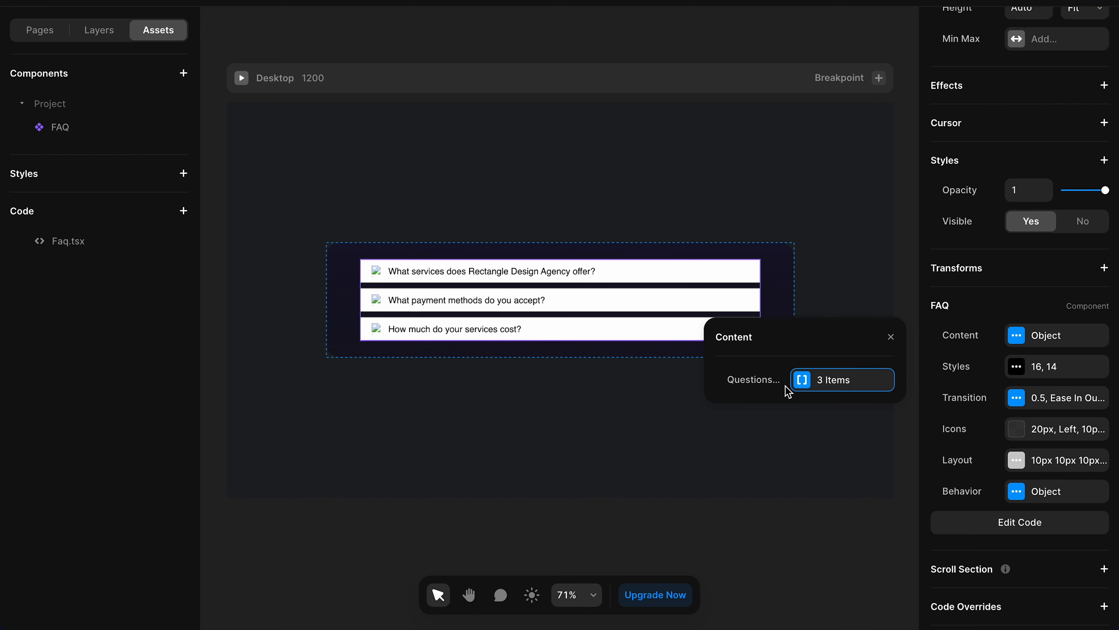
click(841, 378)
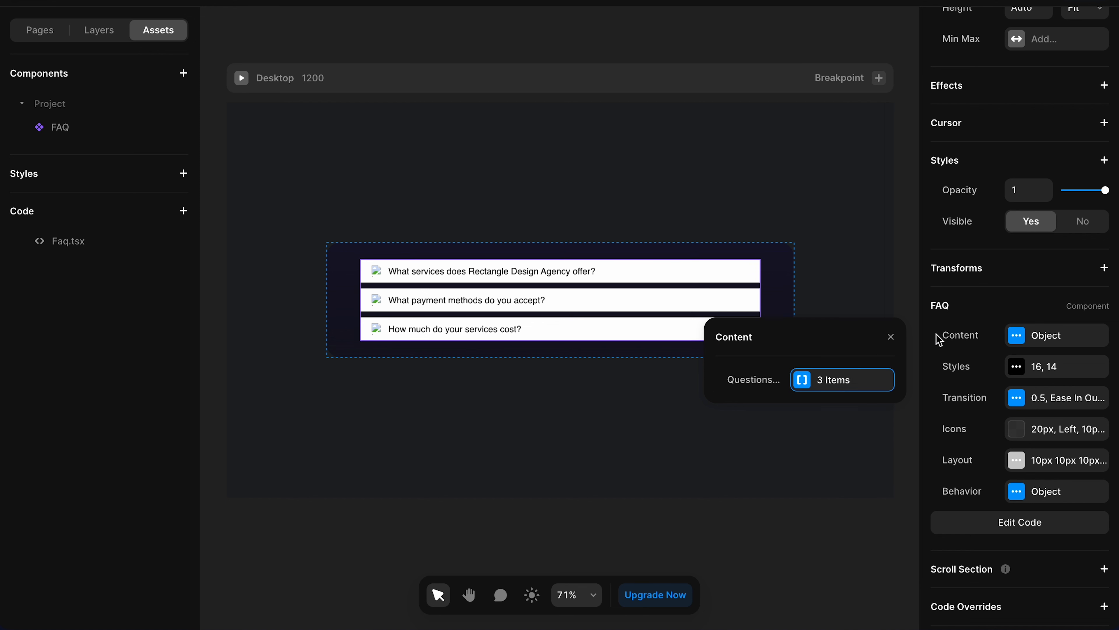
- Set the question and answer fonts to Inter with chosen weights, answer font Medium
click(1015, 367)
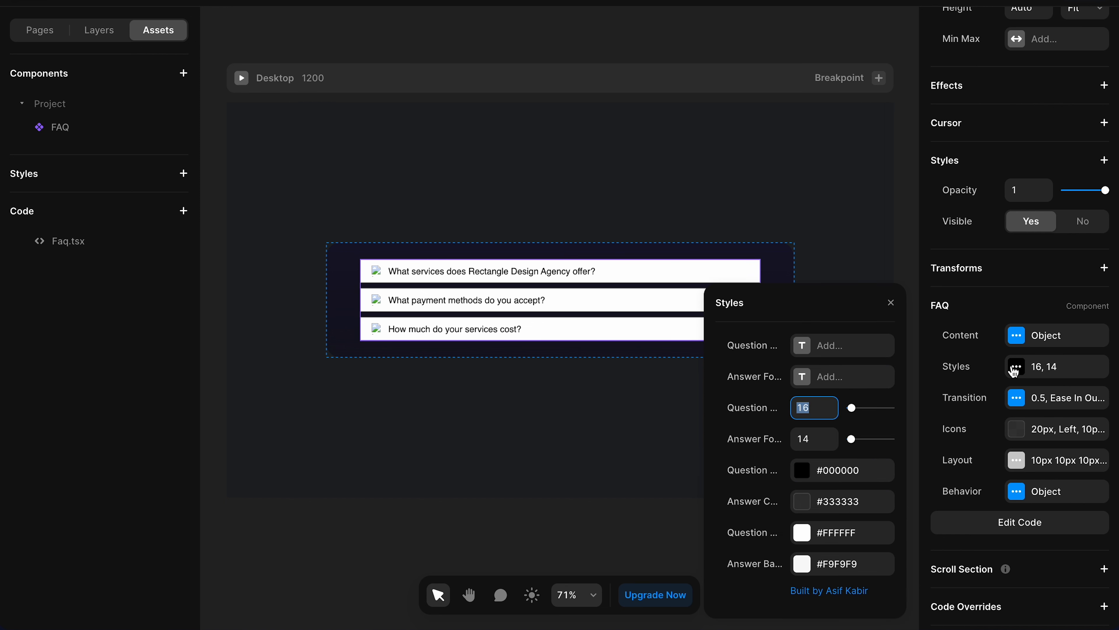
mouse_move(1011, 375)
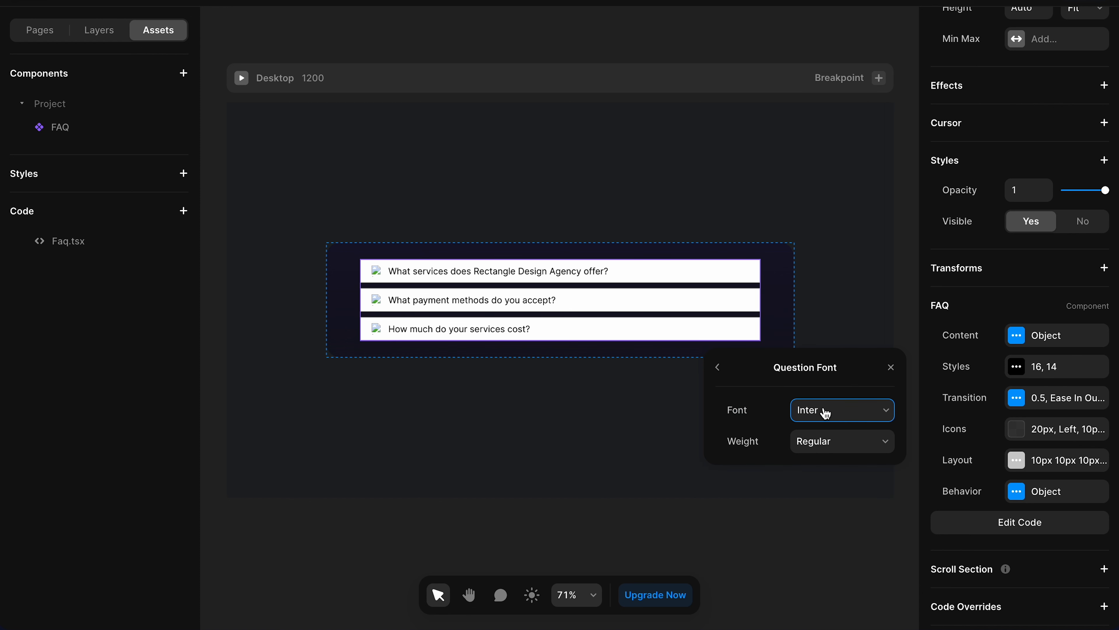
click(842, 441)
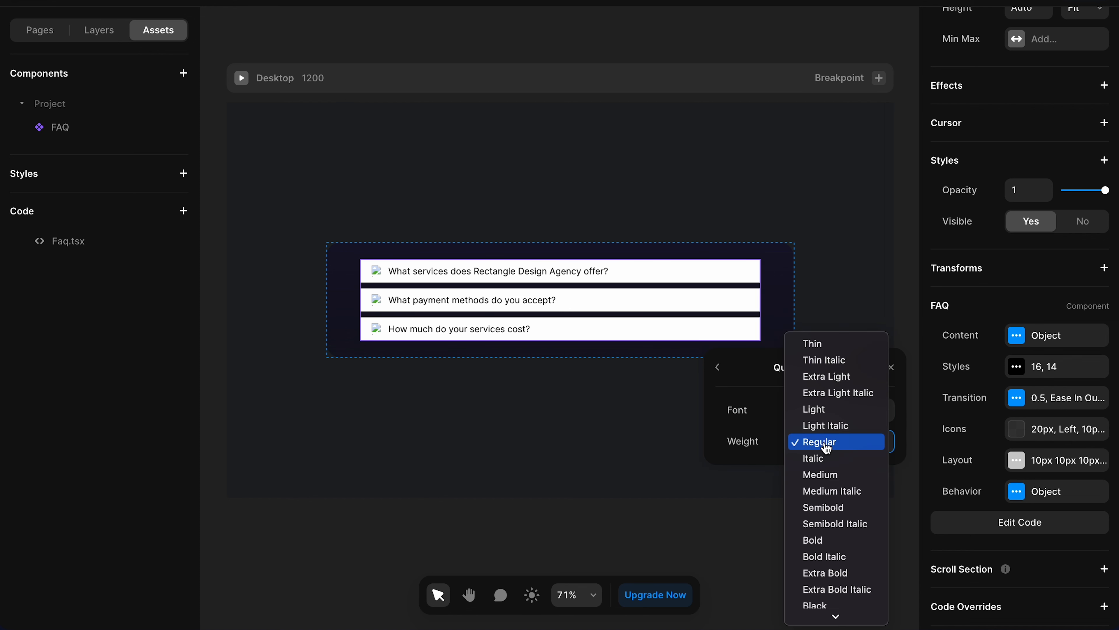
click(820, 442)
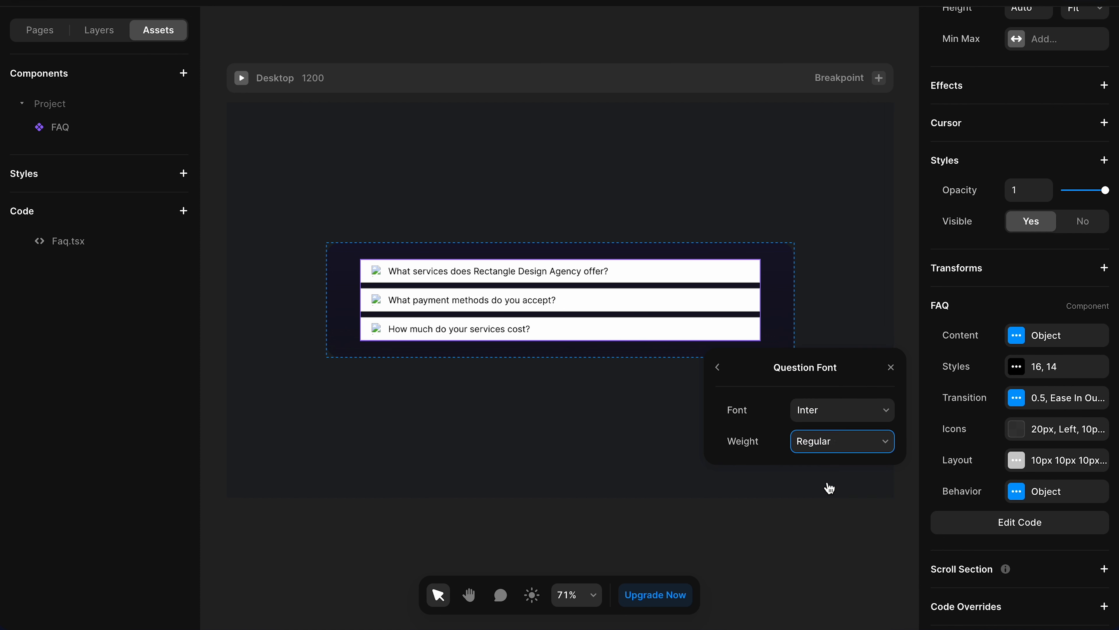
click(718, 366)
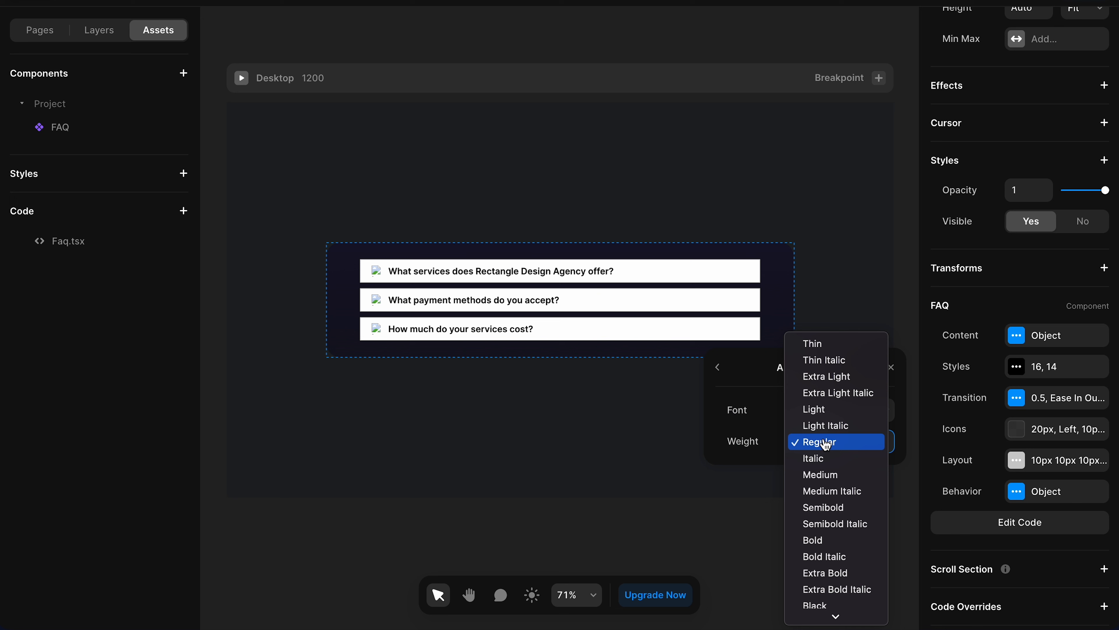
click(820, 474)
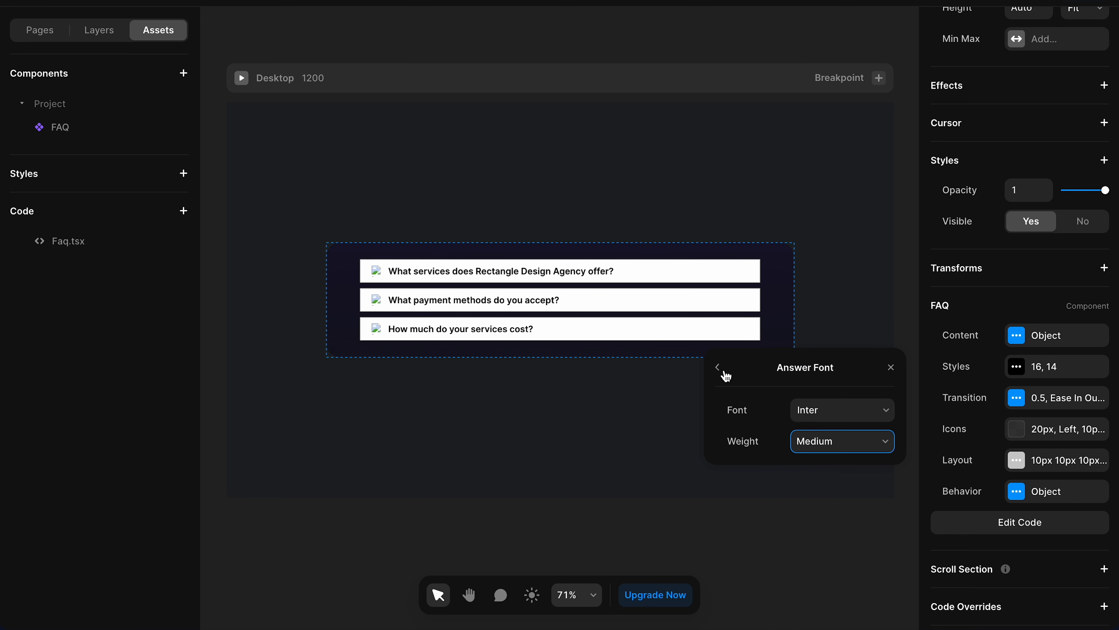
click(719, 367)
text(16)
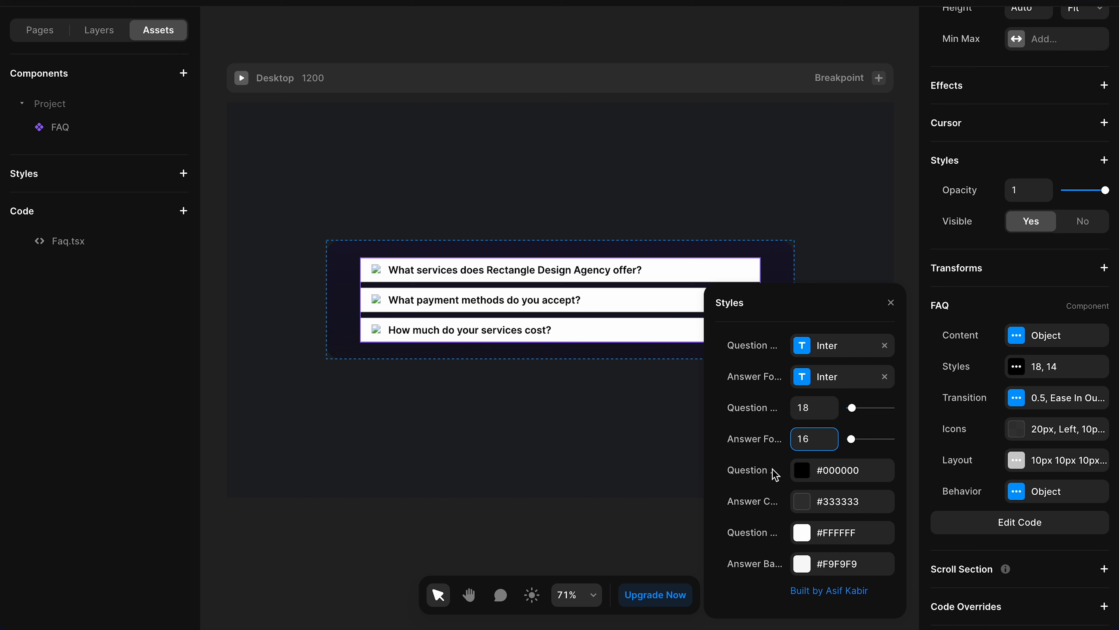
mouse_move(748, 470)
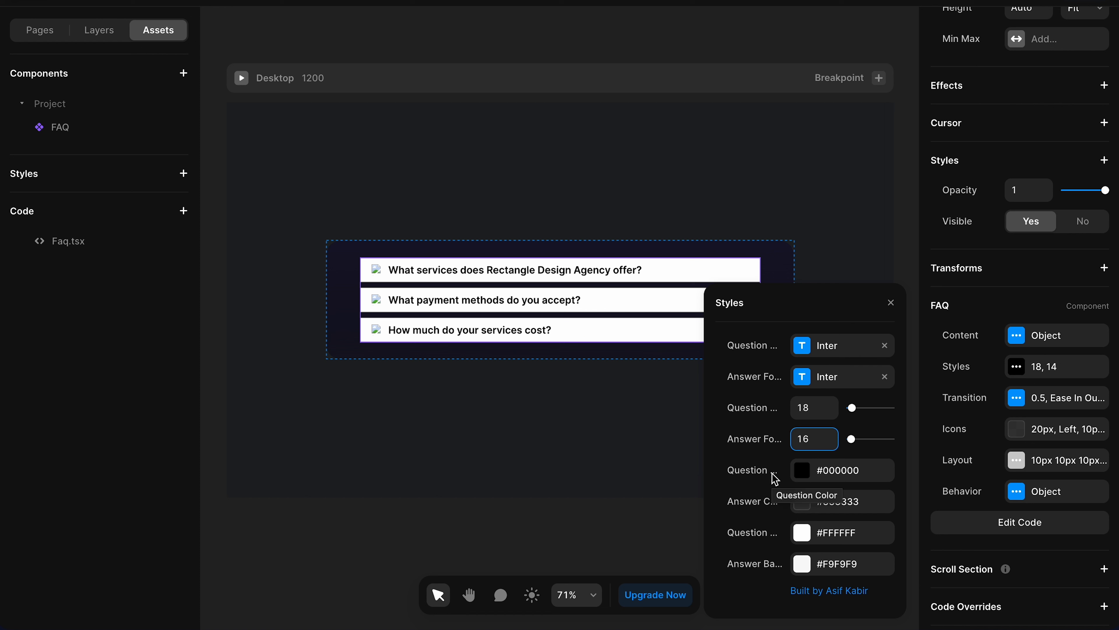
- Set question text colour to #FFFFFF and answer text colour to #EDEDED
click(802, 470)
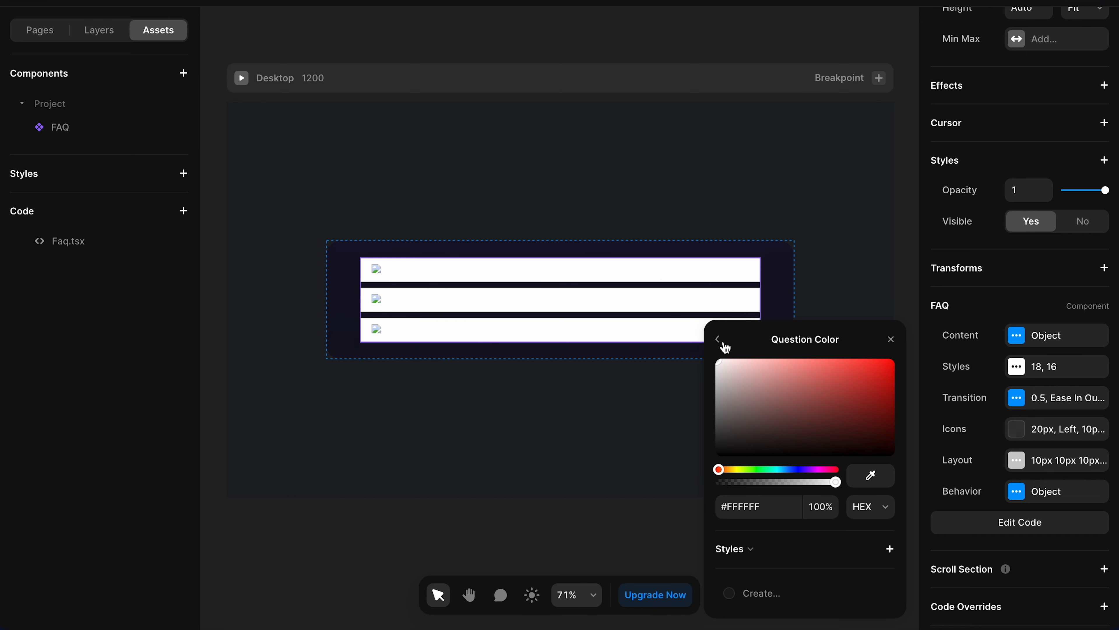
click(719, 339)
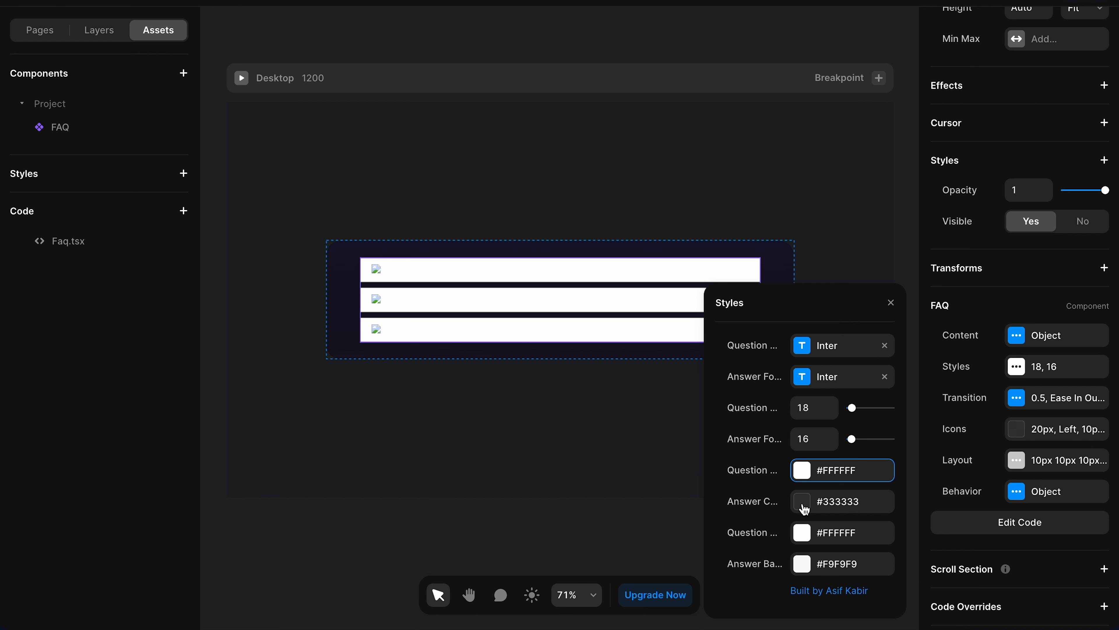
click(801, 500)
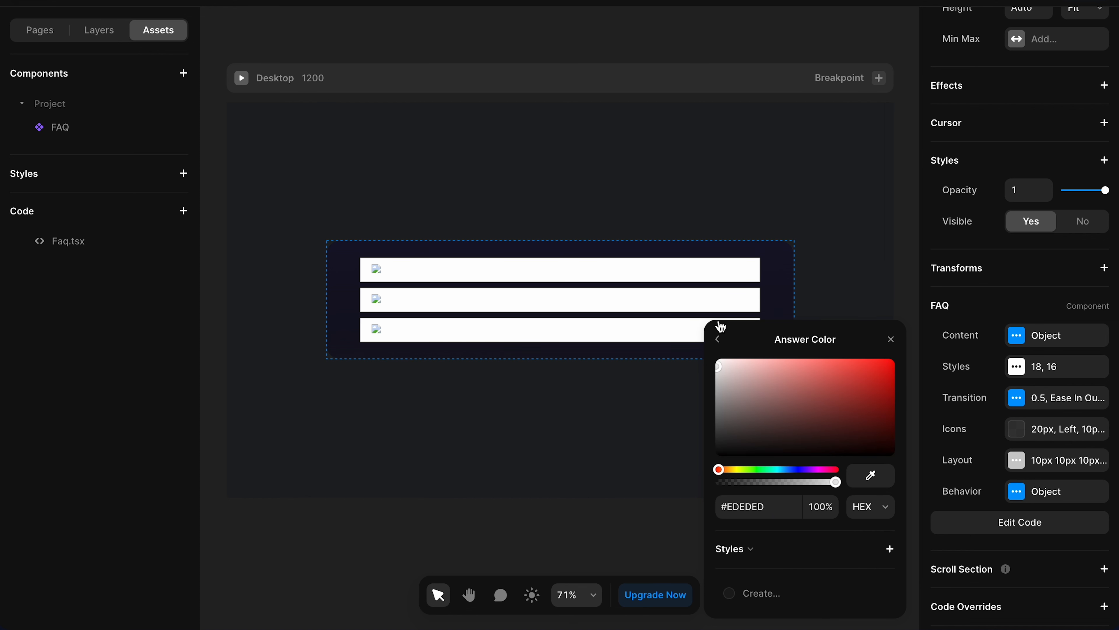
click(716, 339)
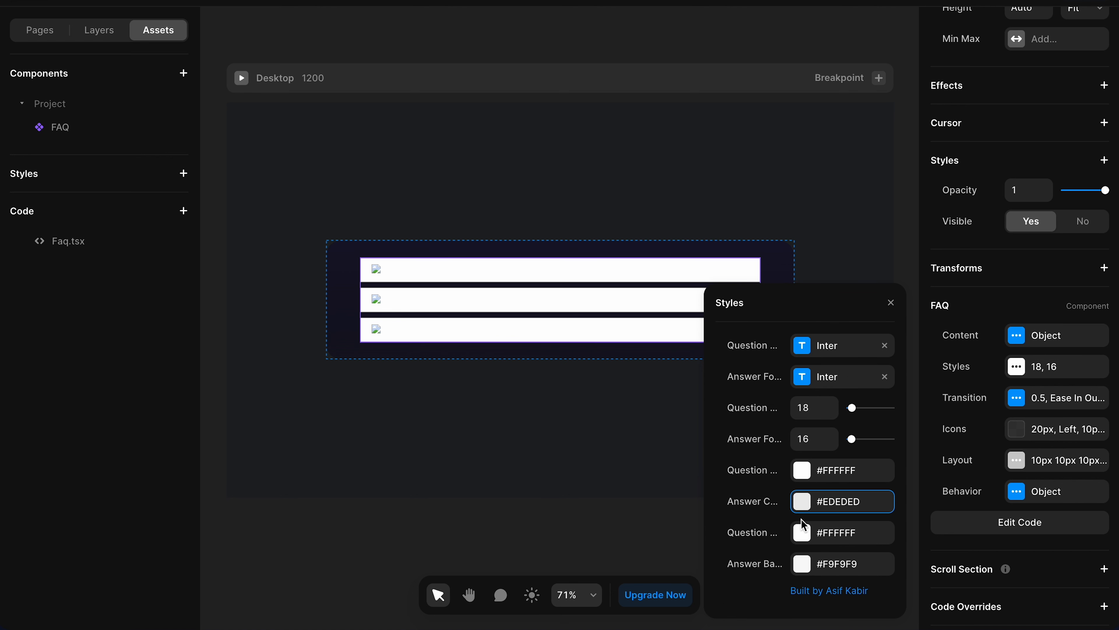
mouse_move(776, 536)
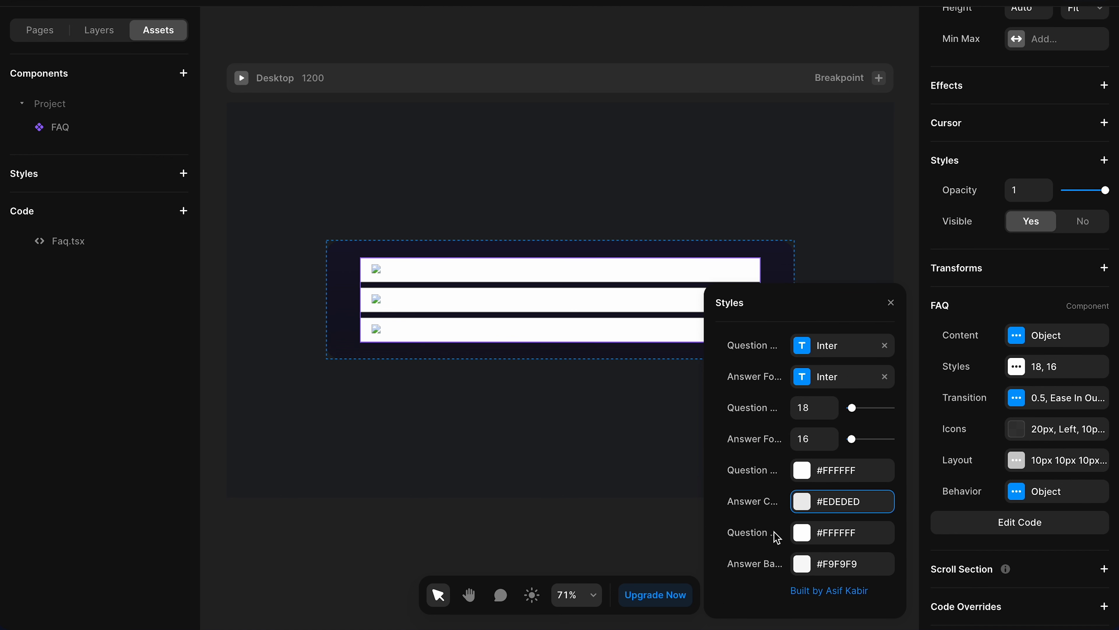
mouse_move(750, 531)
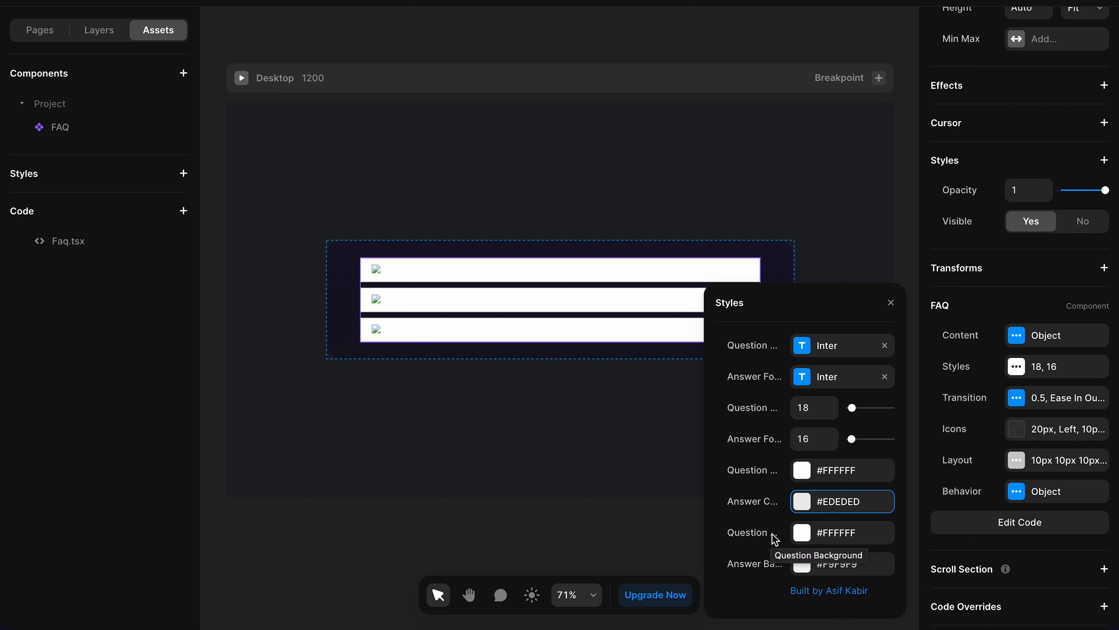
- Set the question background to dark navy #172533 and the answer background to blue #2B62ED
click(801, 531)
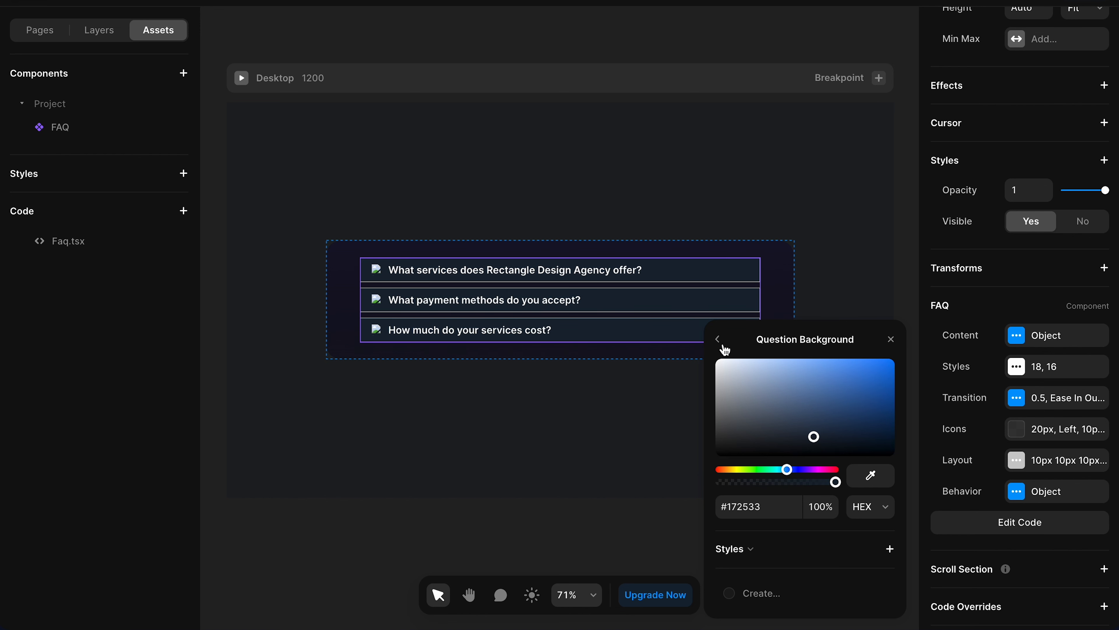
click(717, 338)
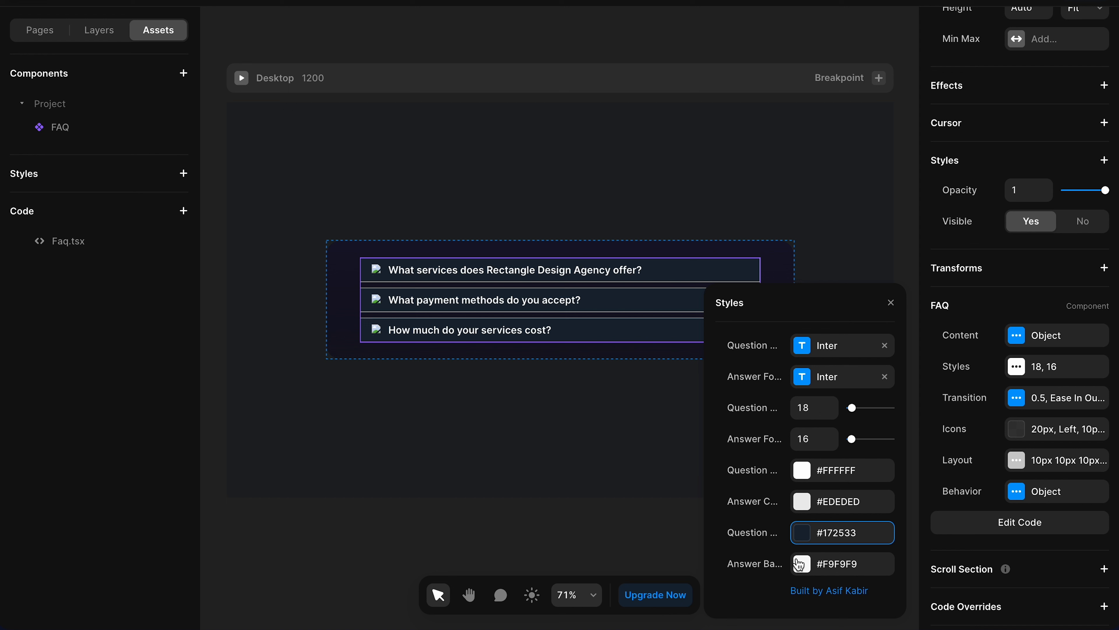
click(801, 564)
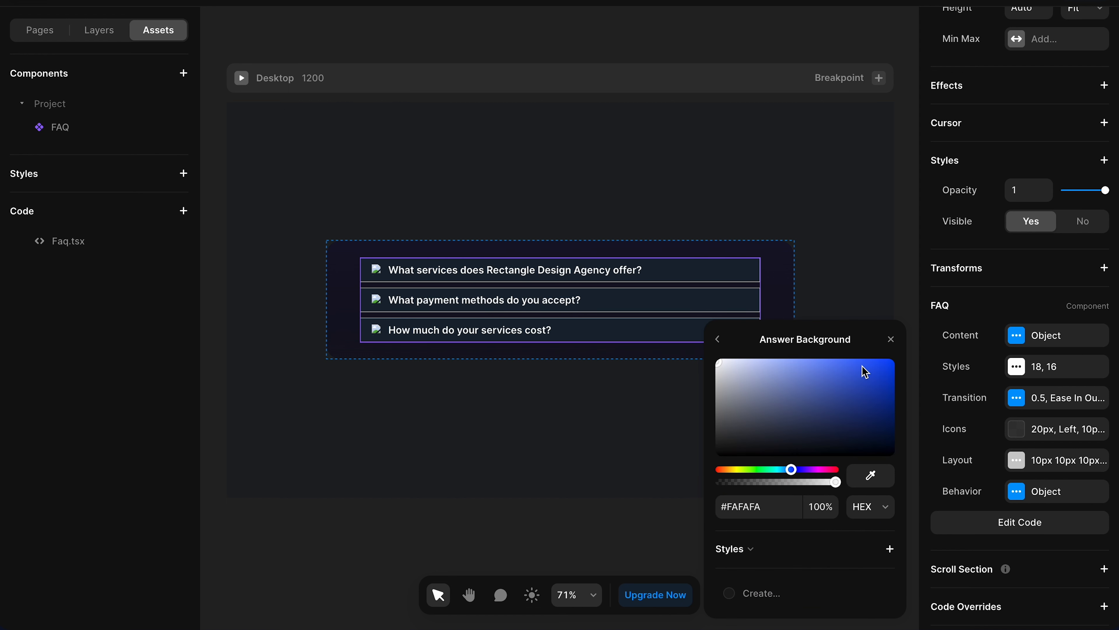
click(862, 371)
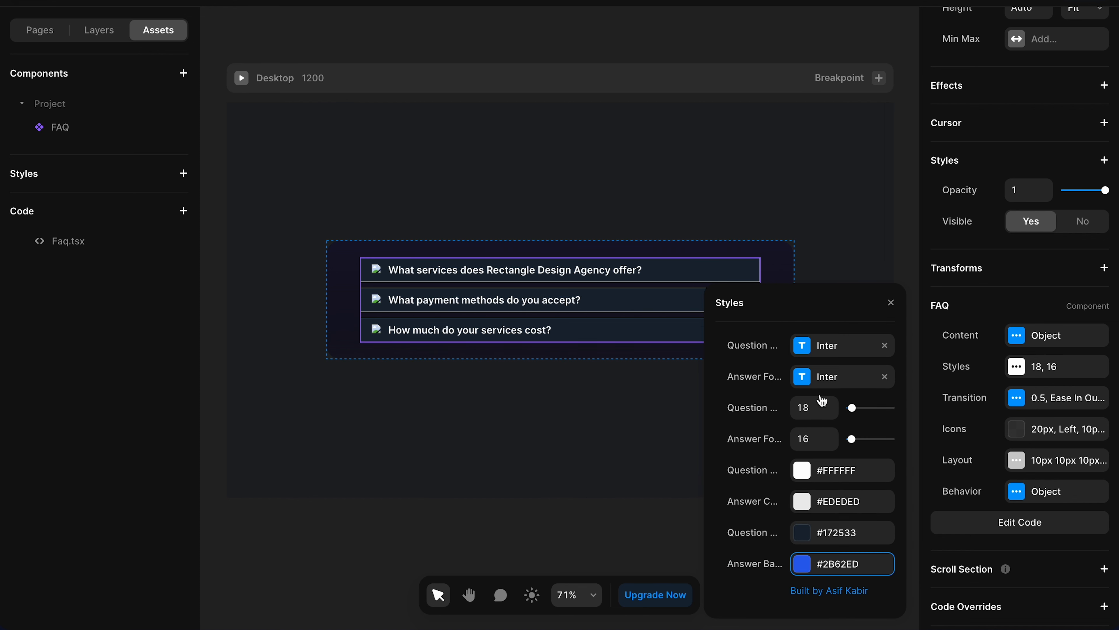
mouse_move(538, 325)
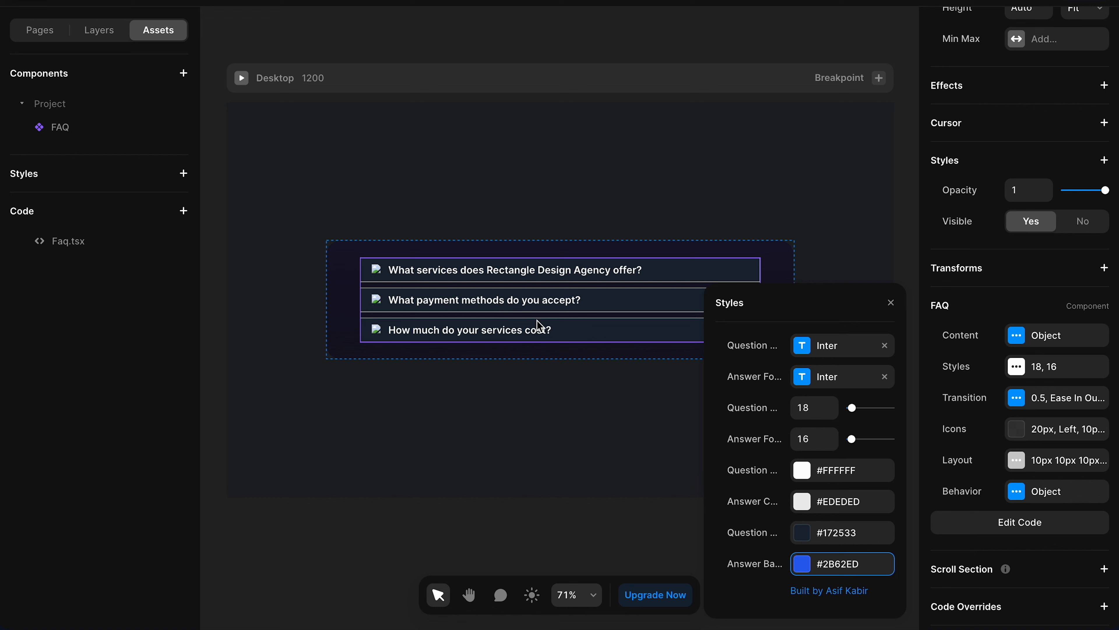
- Set the FAQ transition to 0.1 s duration with Linear easing
click(241, 77)
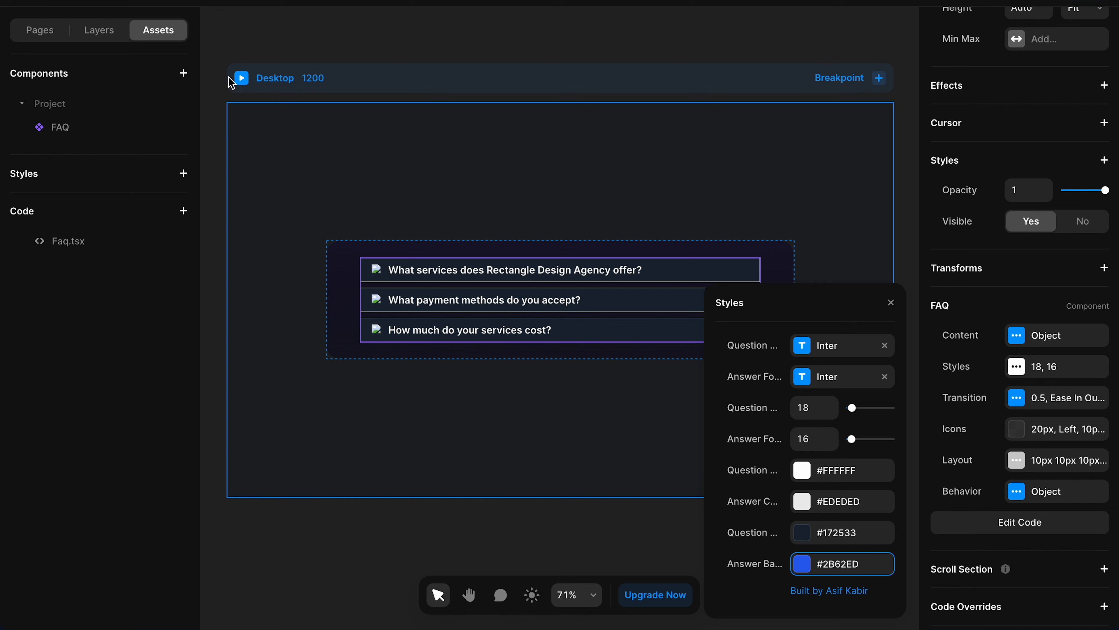
click(241, 77)
text(0.1)
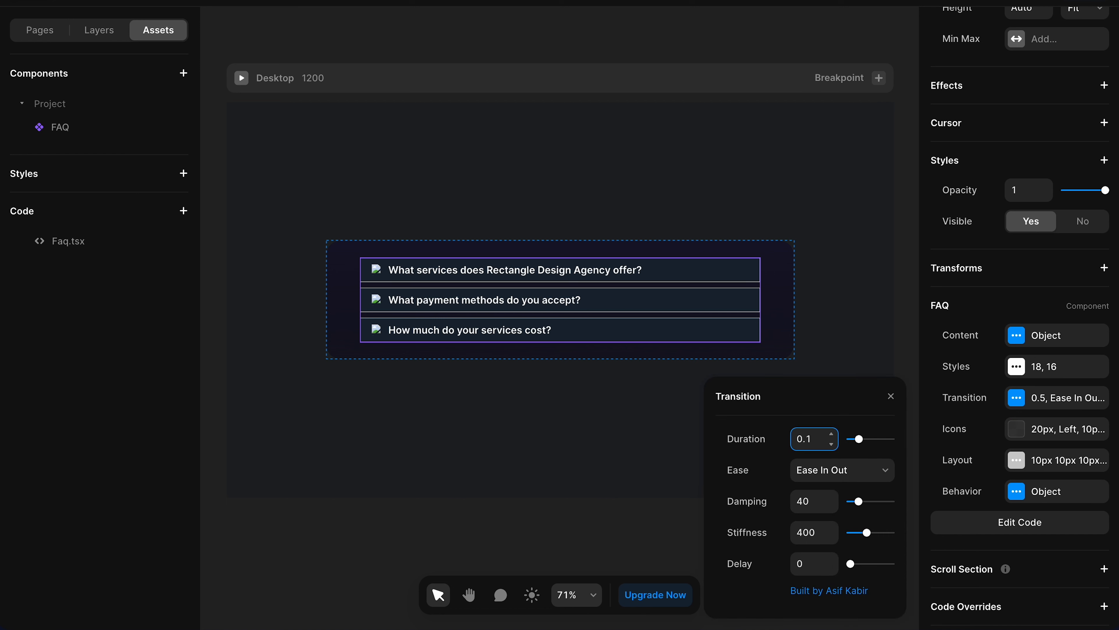
click(841, 470)
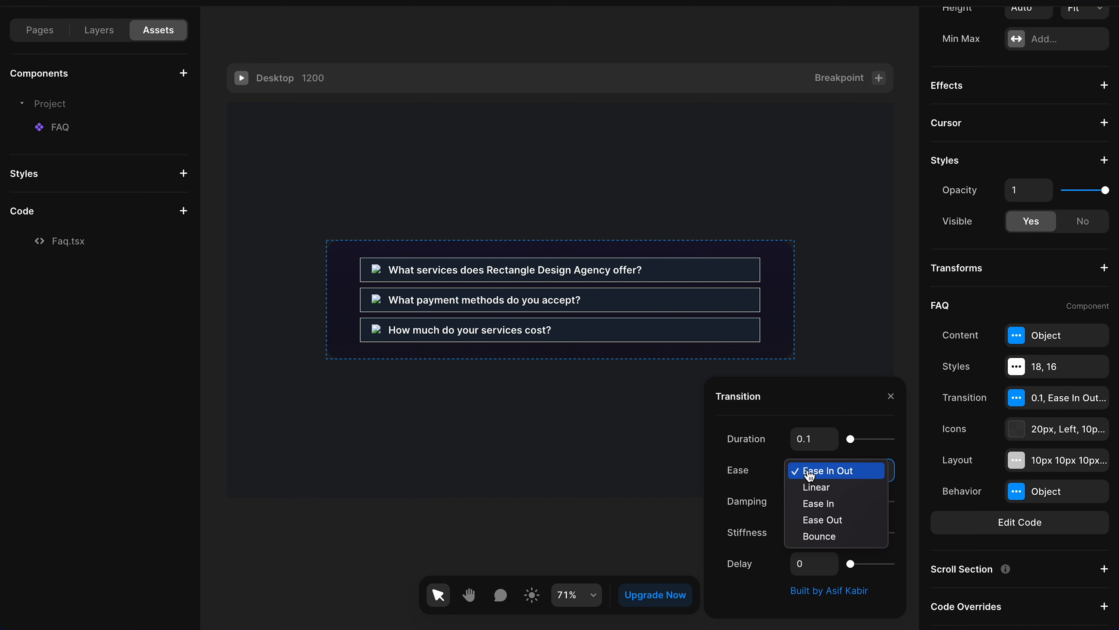
click(815, 487)
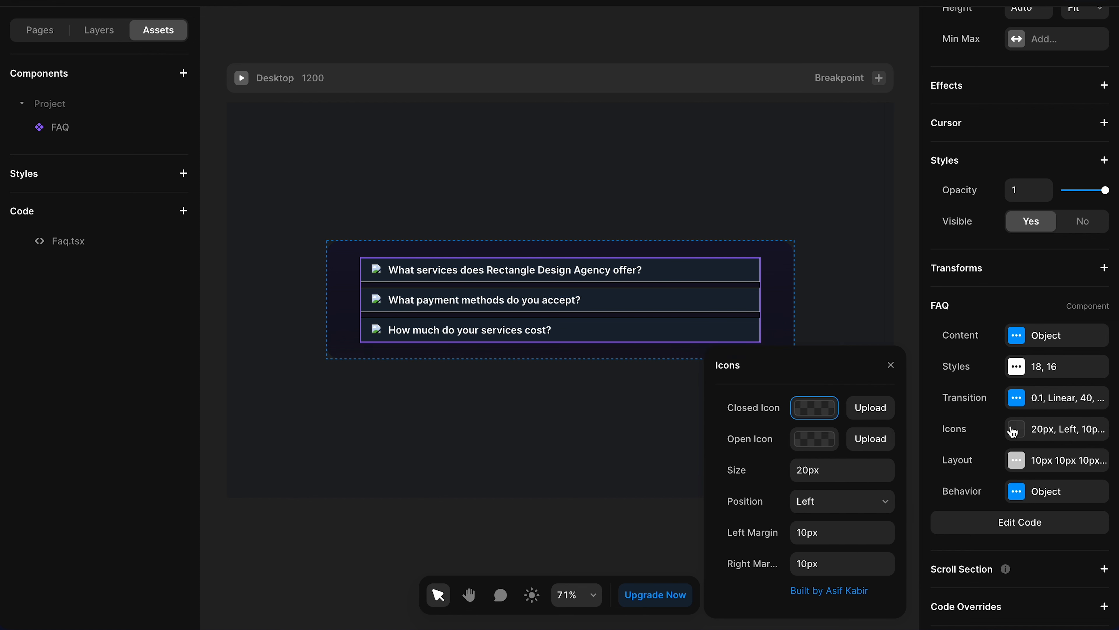
mouse_move(786, 426)
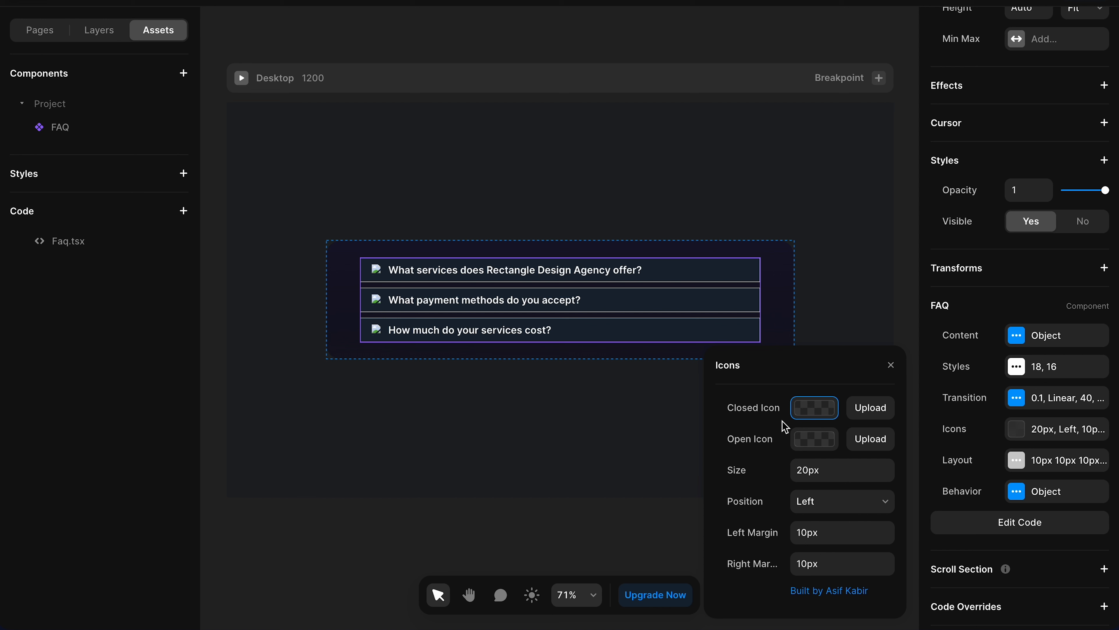
mouse_move(848, 427)
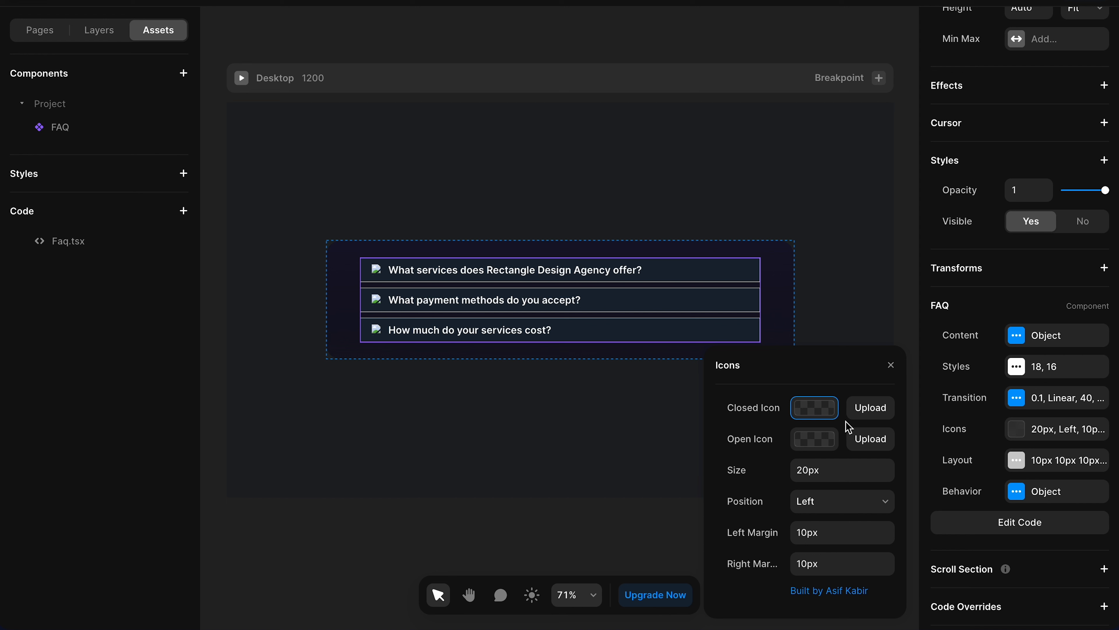
mouse_move(869, 406)
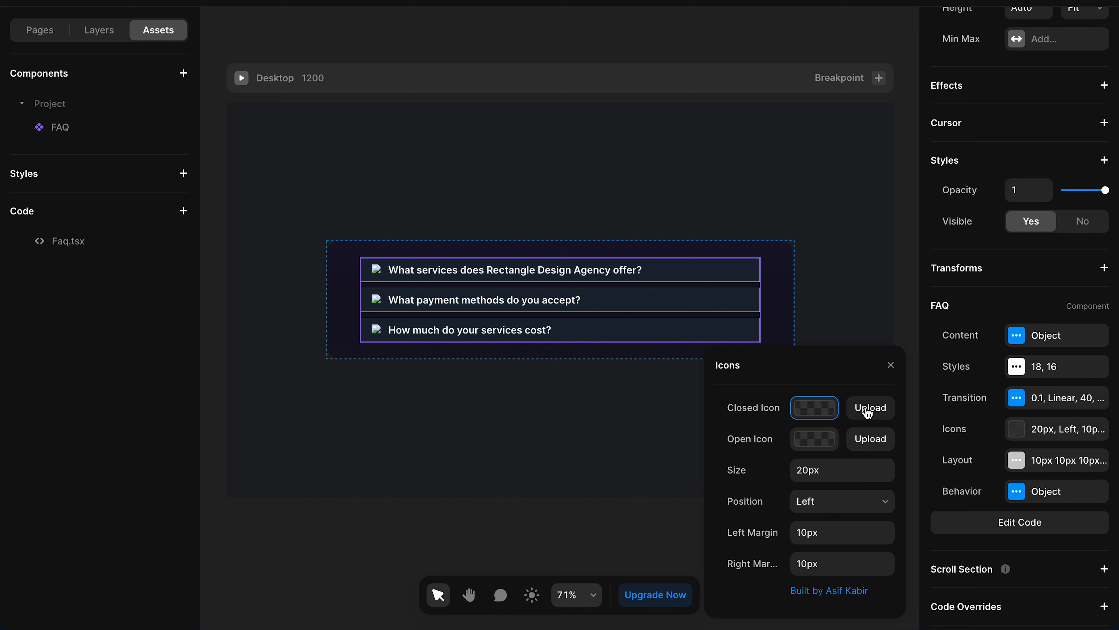
mouse_move(382, 280)
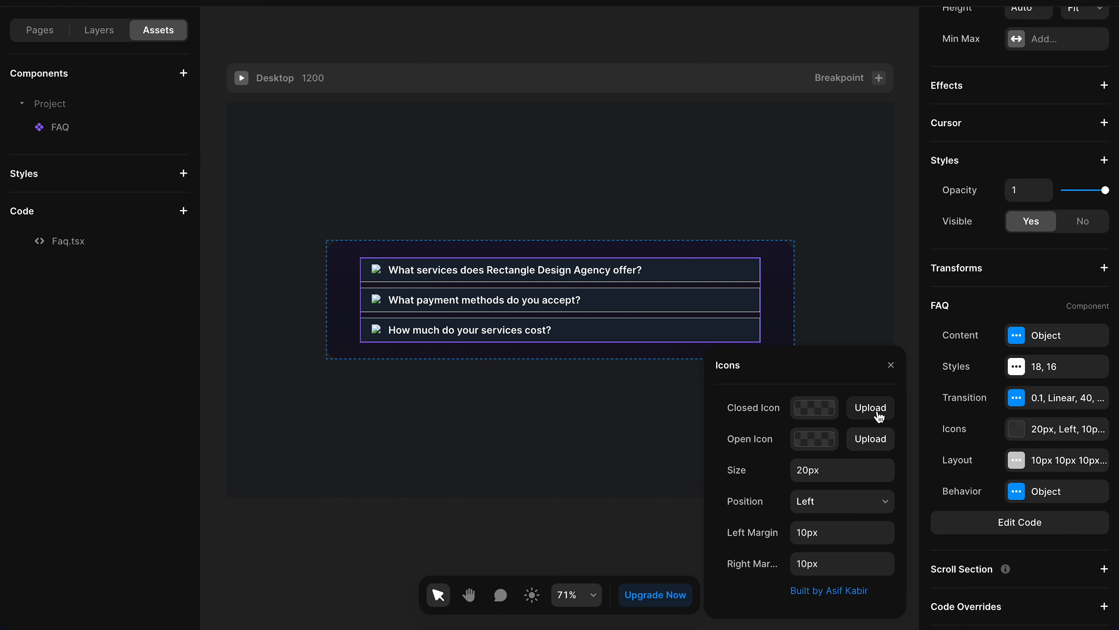
- Upload pluswhite.png as the closed icon and minuswhite.png as the open icon from Downloads
click(869, 407)
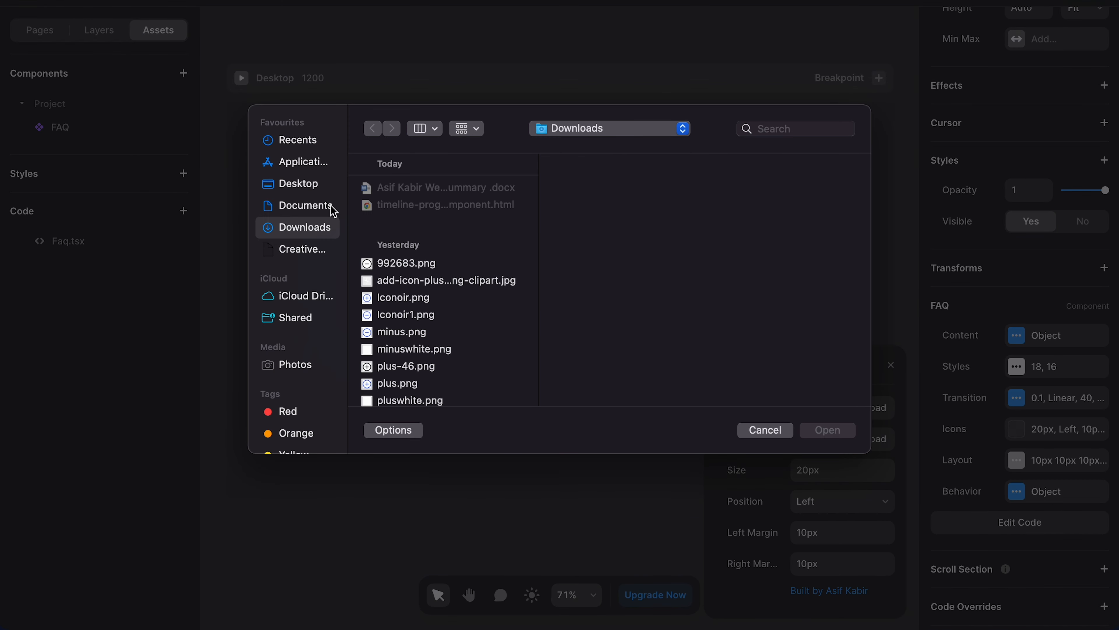
scroll(down, 3)
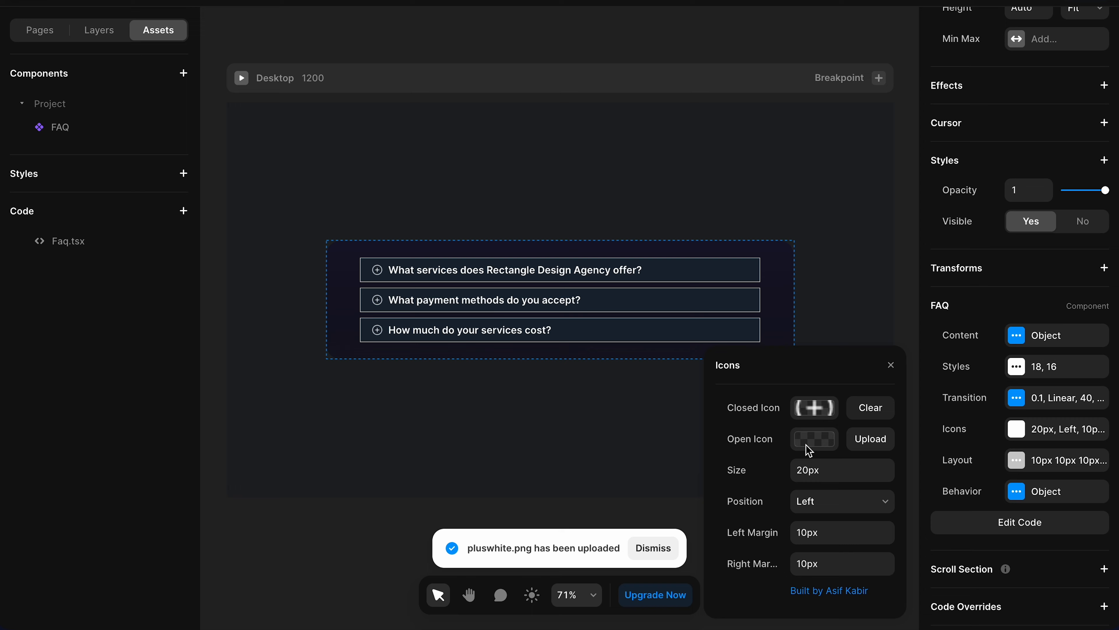
click(869, 438)
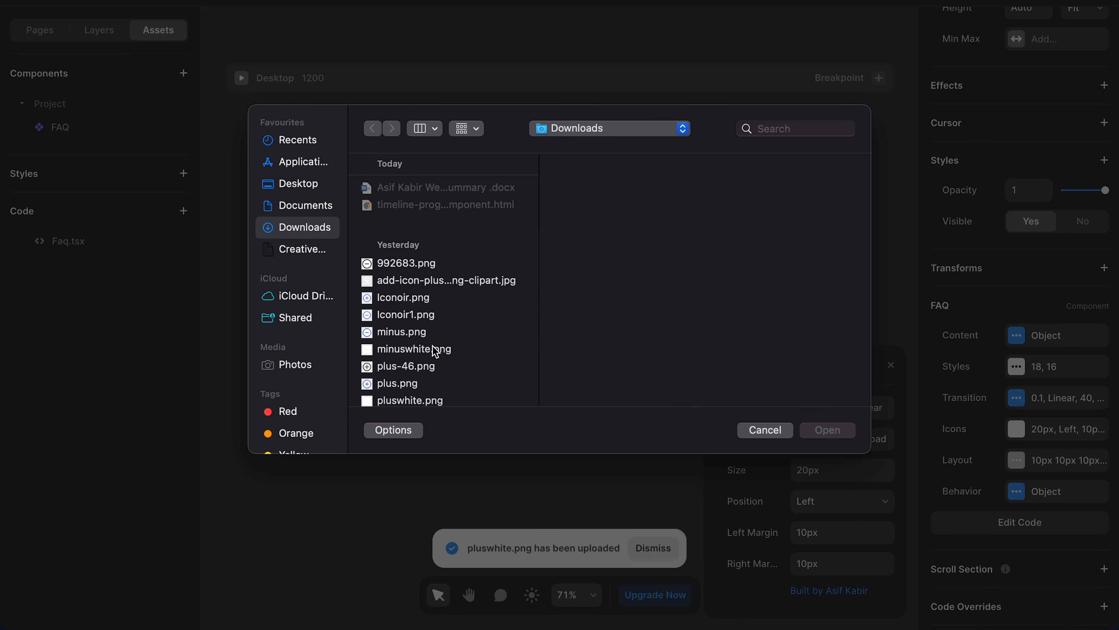
click(826, 430)
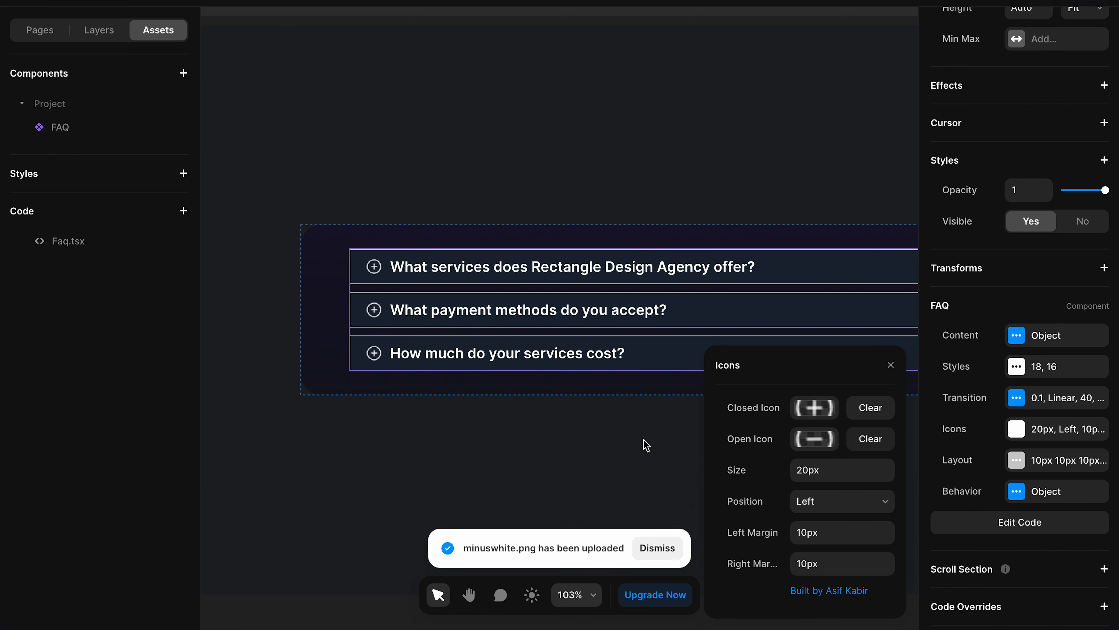
- Position the expand icons on the right of each question with 0px left and right margins
click(841, 500)
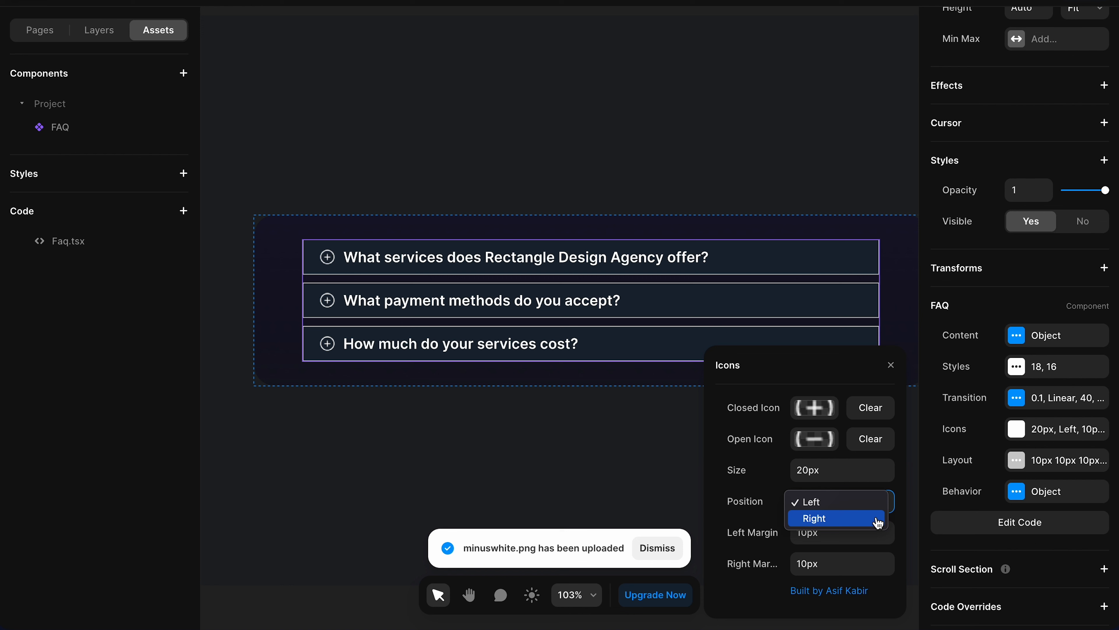
click(813, 517)
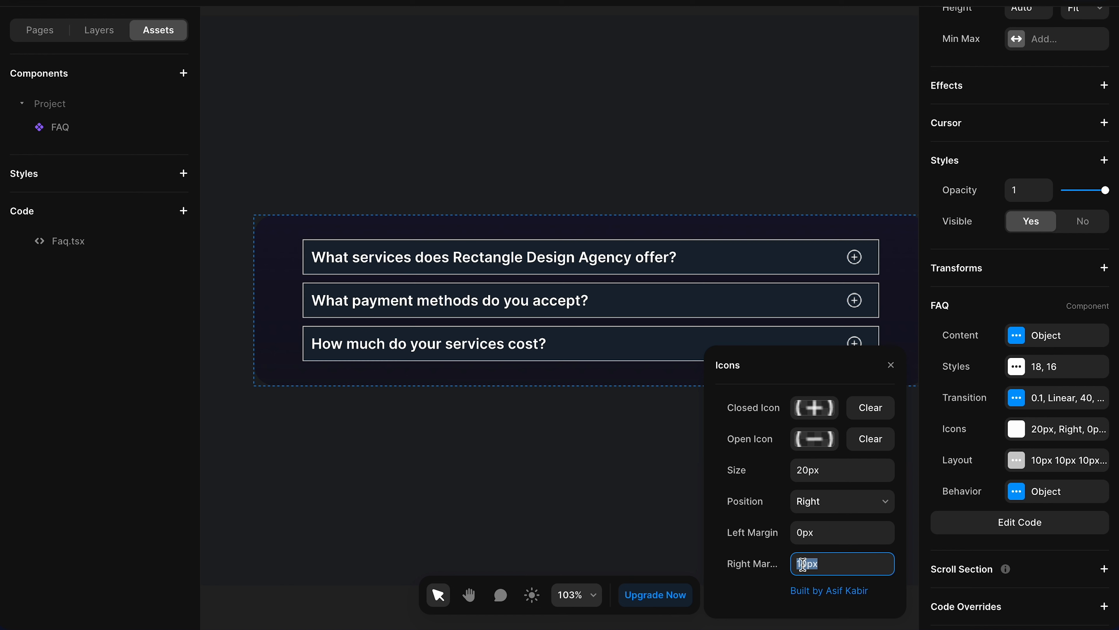
text(0px)
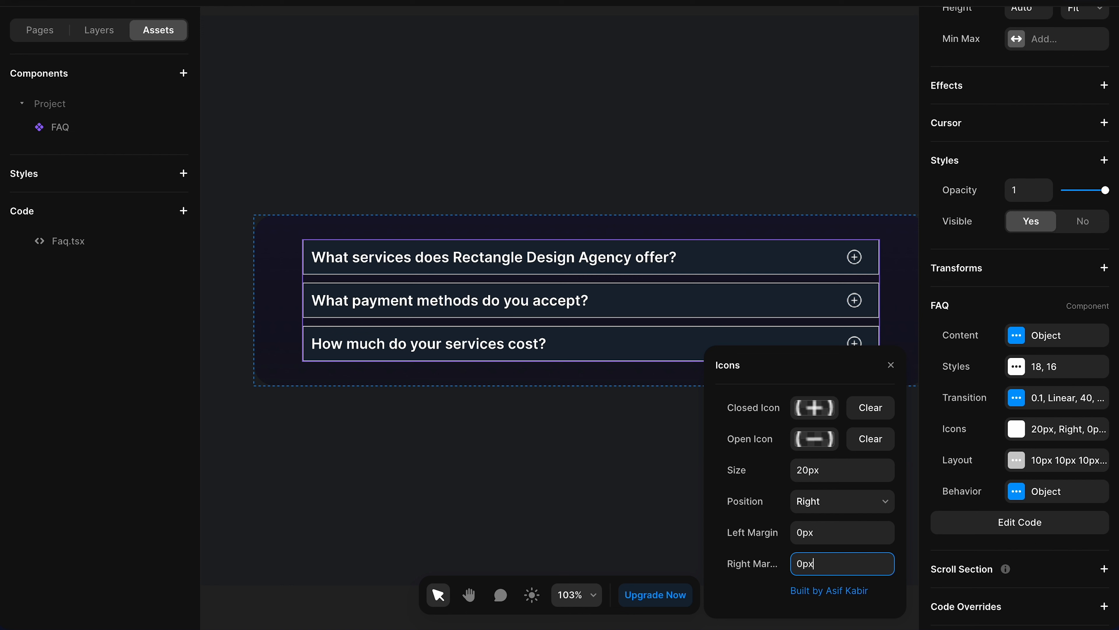
mouse_move(840, 502)
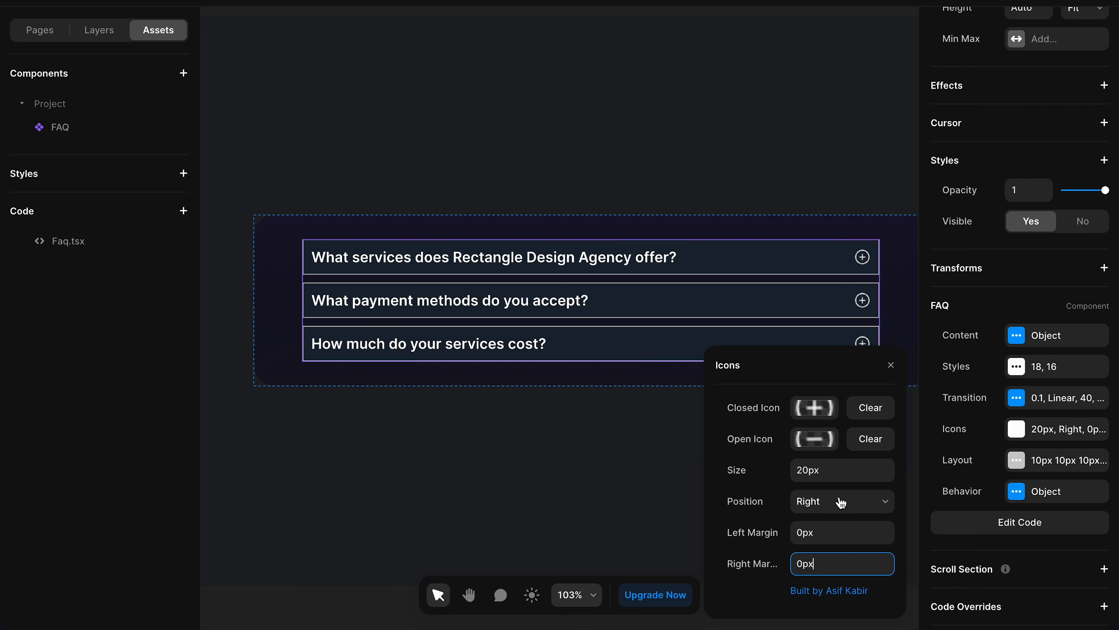
click(842, 500)
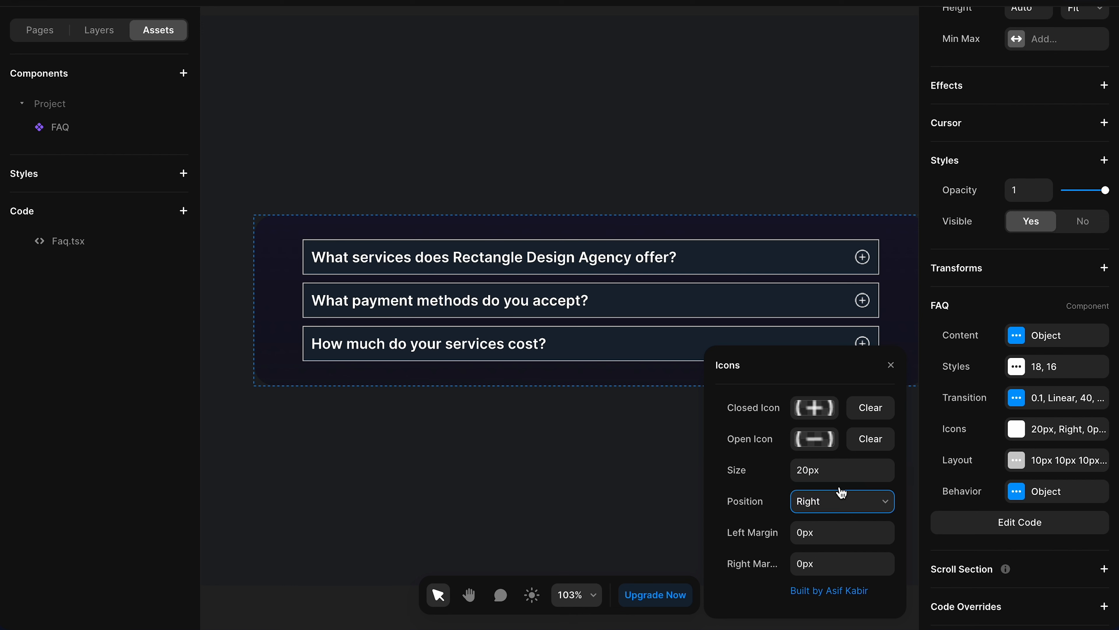
click(841, 500)
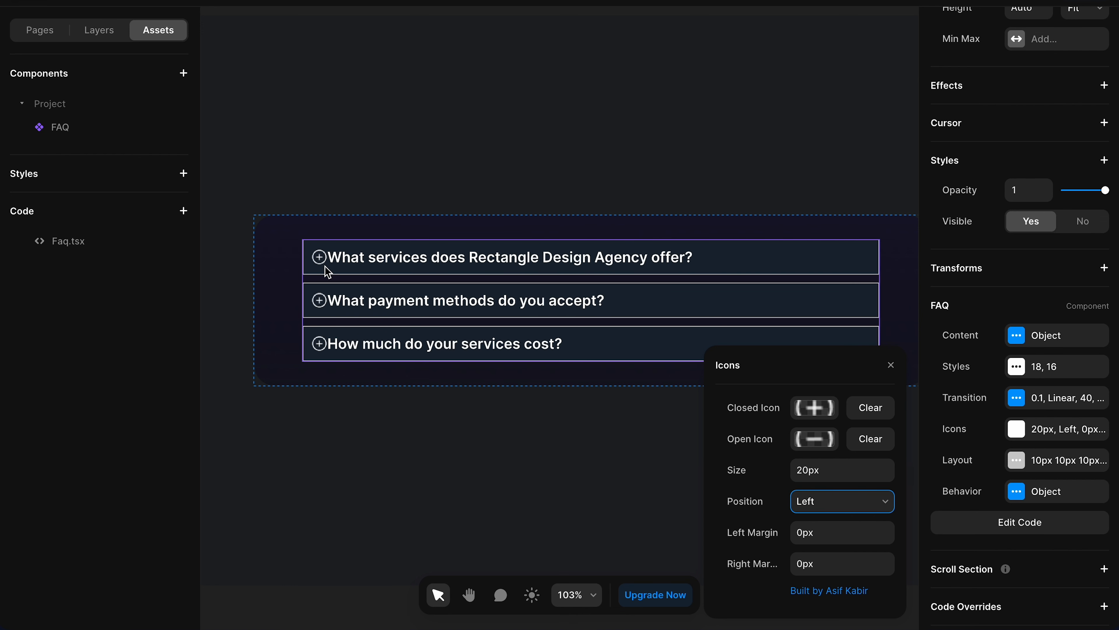
mouse_move(324, 270)
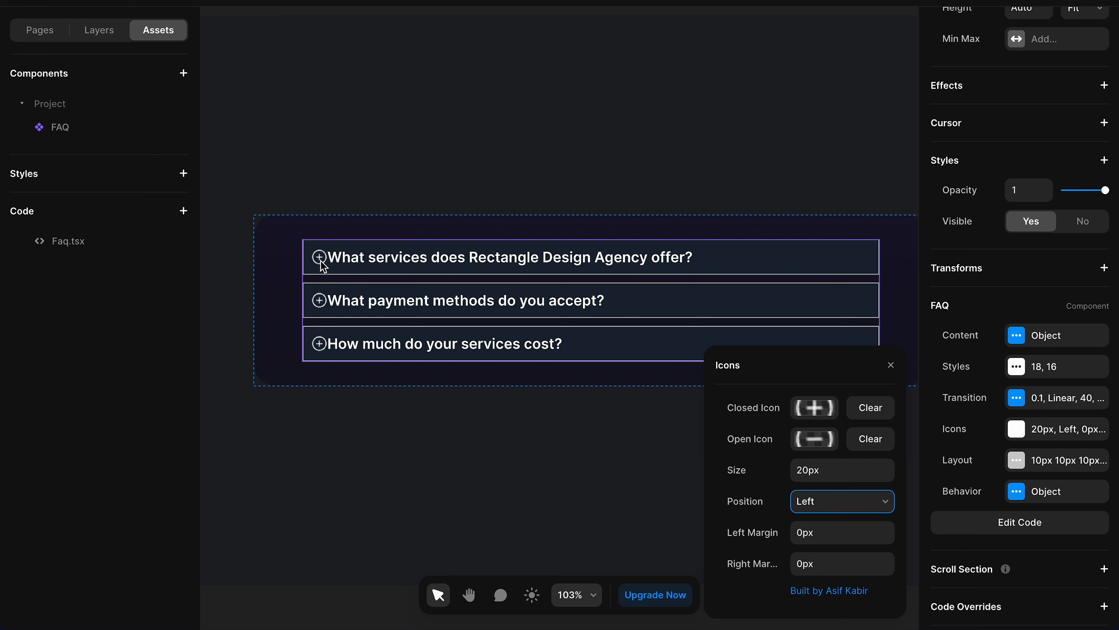
mouse_move(819, 532)
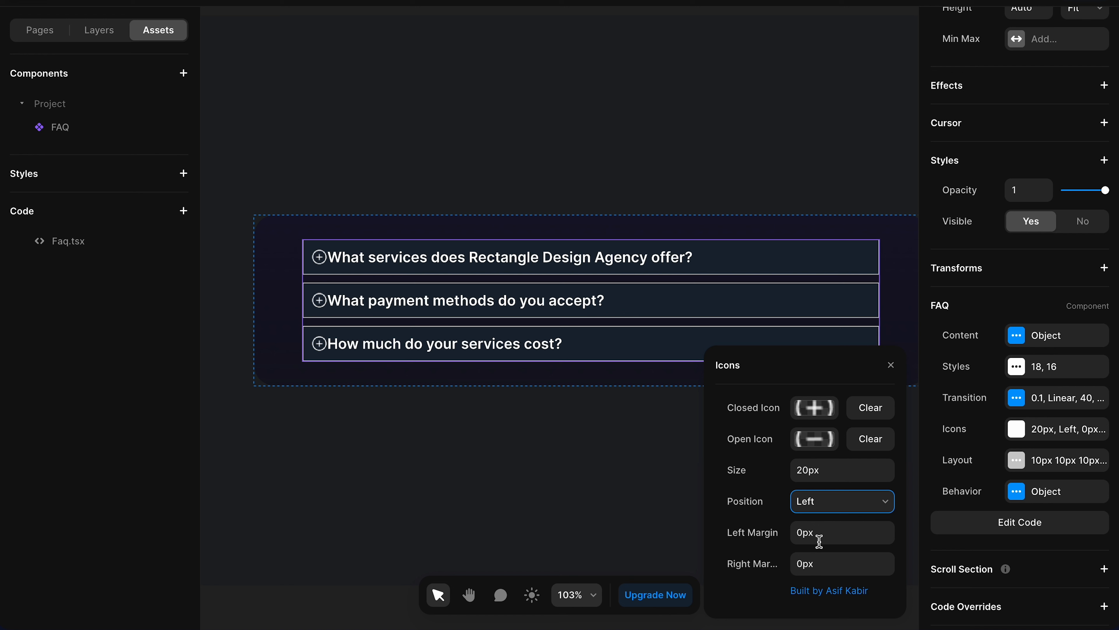
mouse_move(799, 564)
text(1)
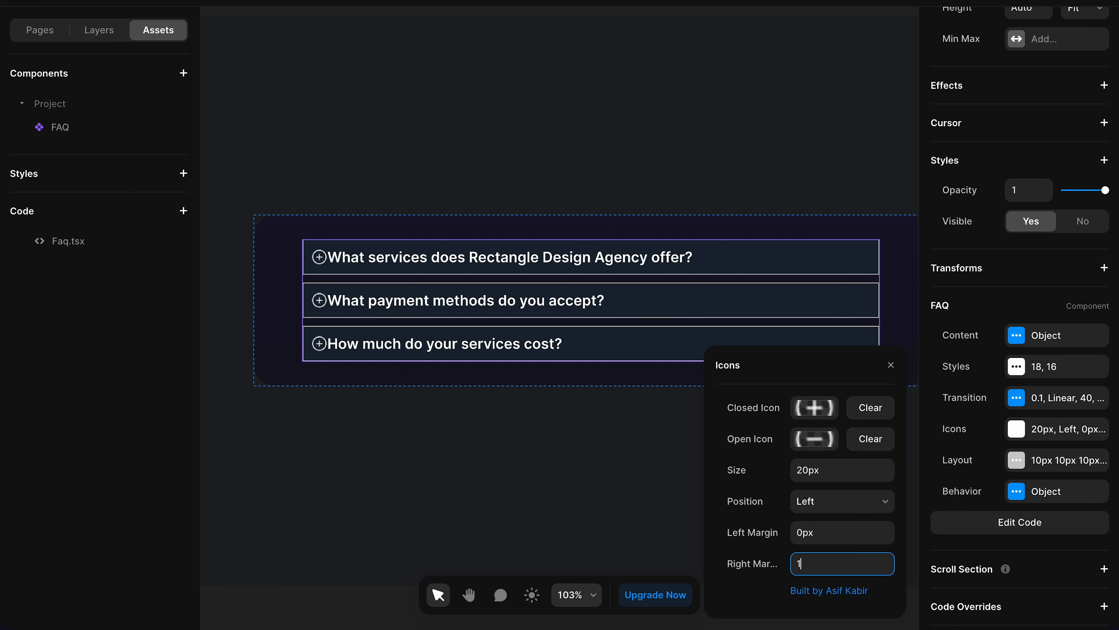
text(6px)
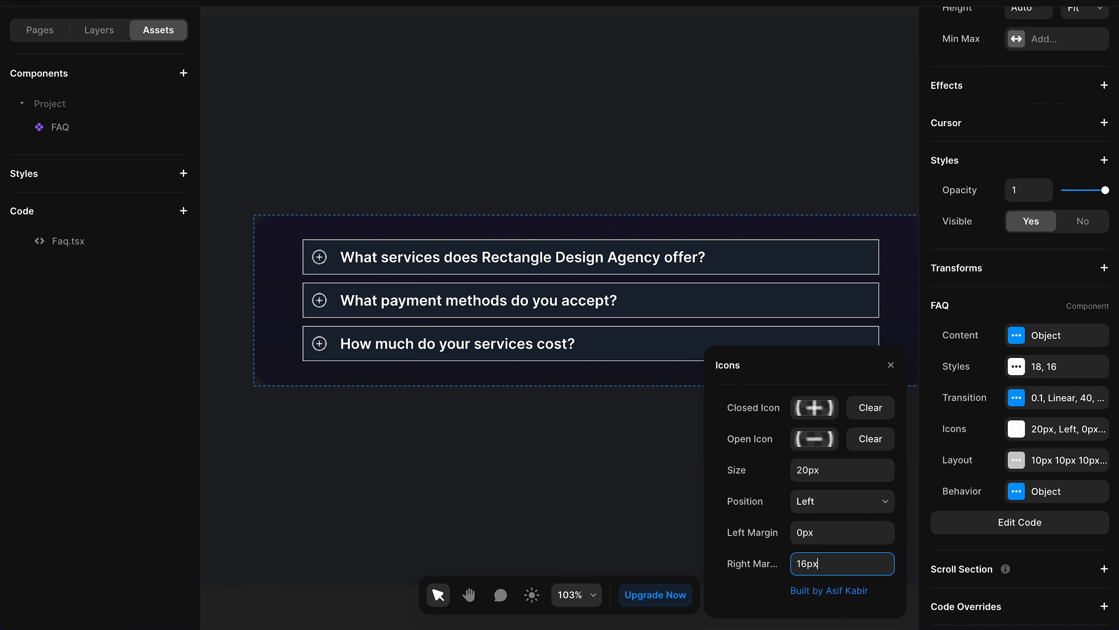
click(841, 500)
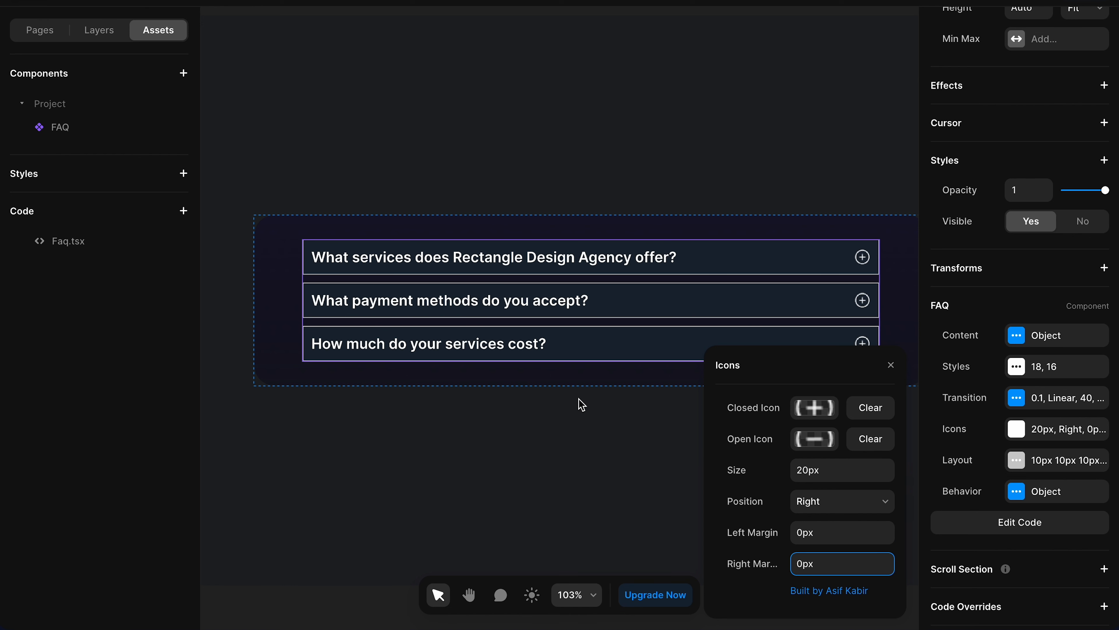
click(891, 365)
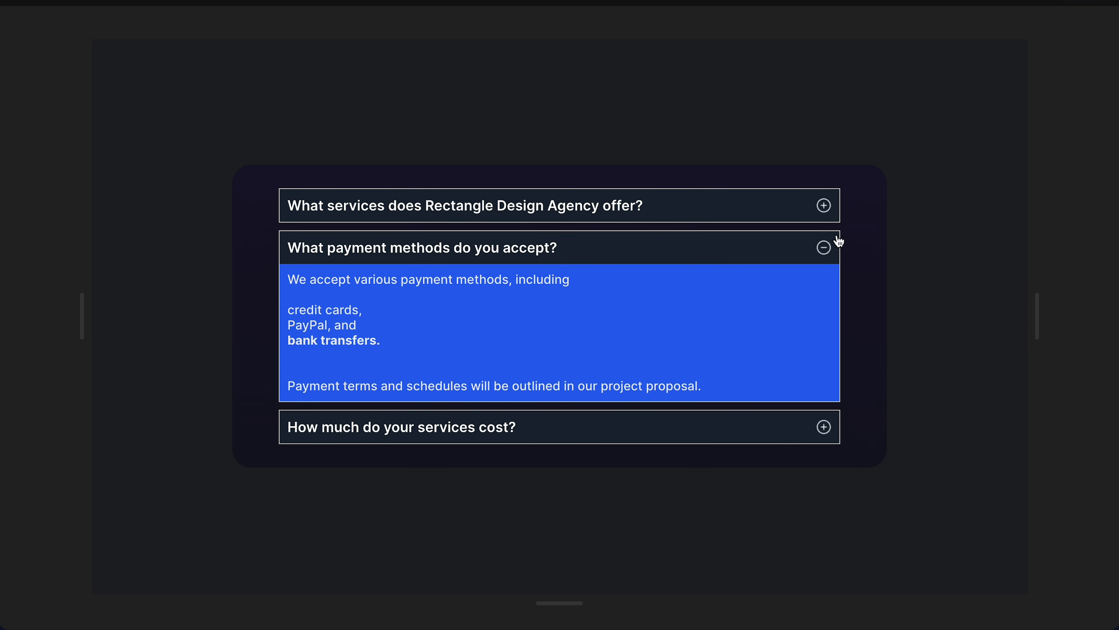
mouse_move(628, 201)
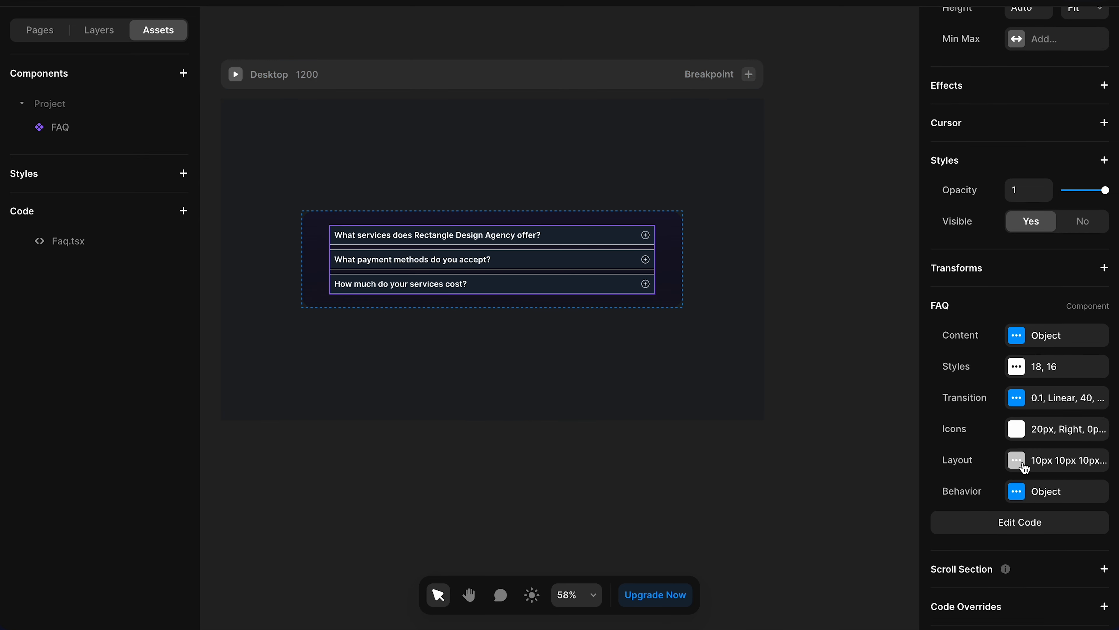
- Set question padding to 20px and widen the answer padding in the Layout settings
click(1015, 459)
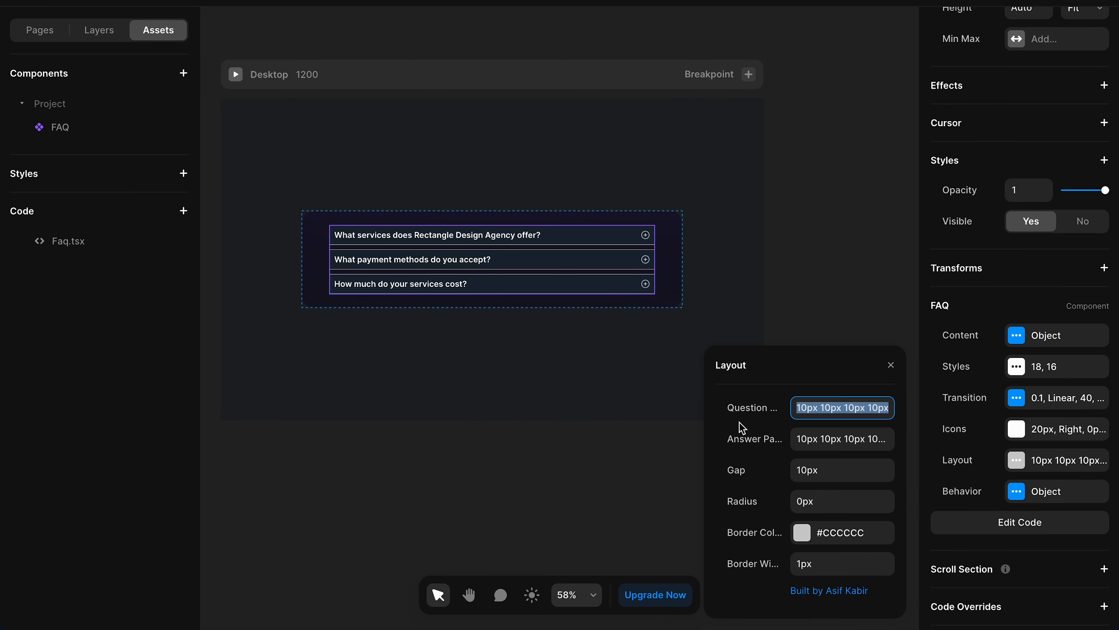
scroll(down, 3)
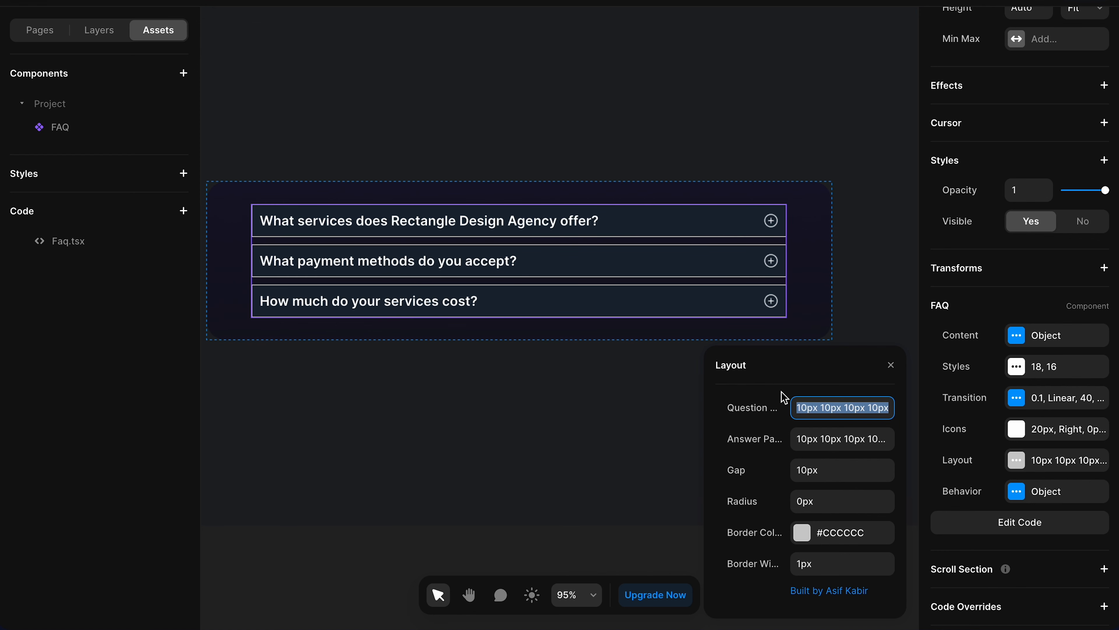
mouse_move(815, 412)
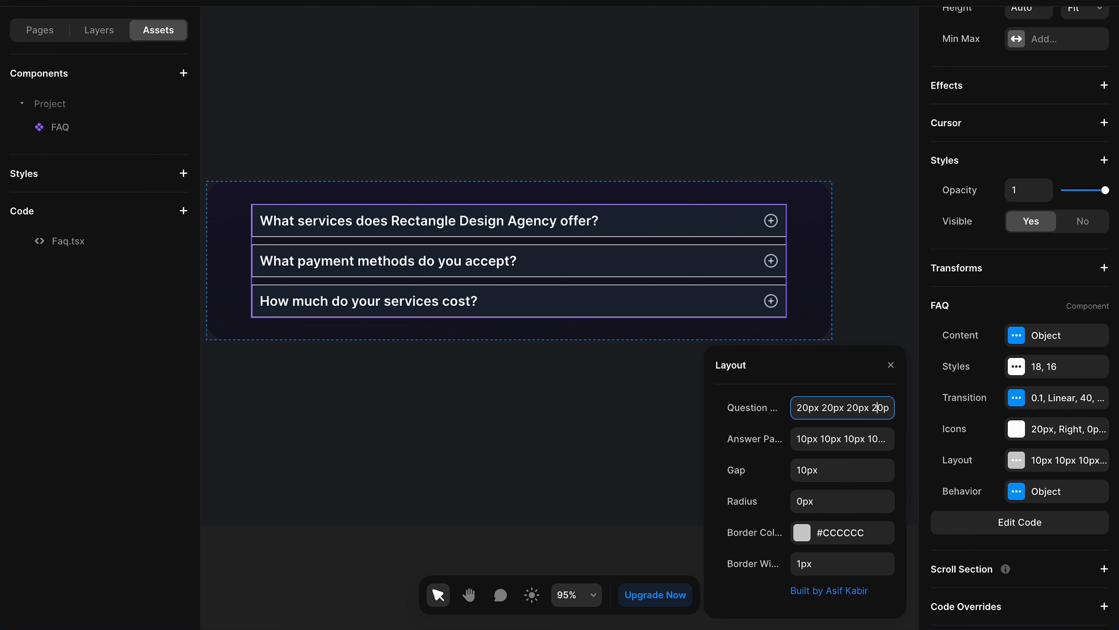
click(842, 438)
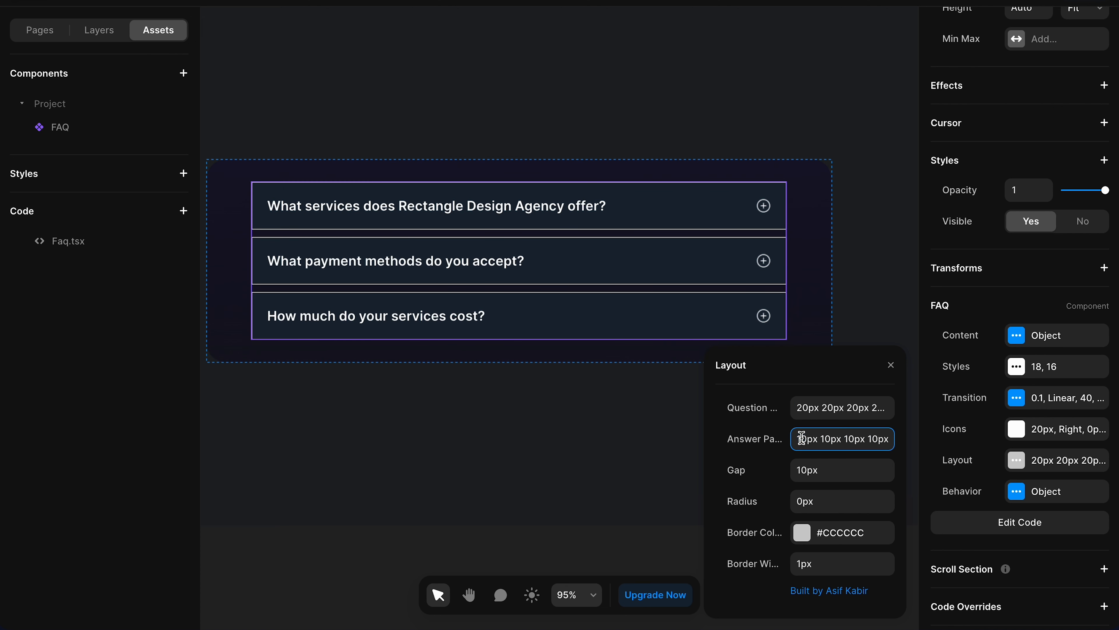
mouse_move(751, 407)
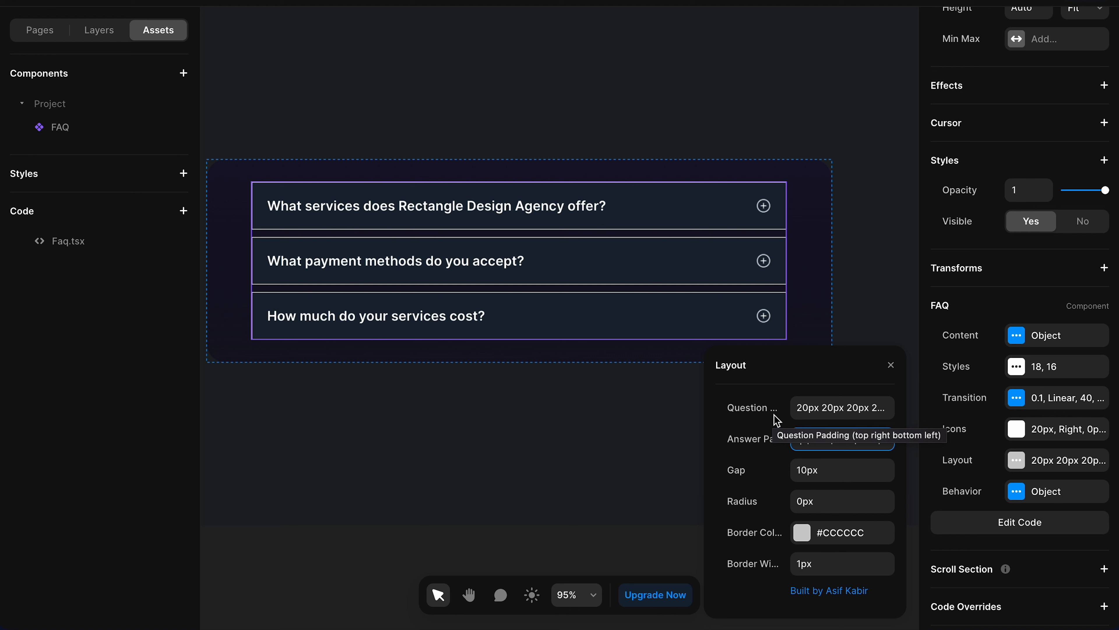
mouse_move(782, 421)
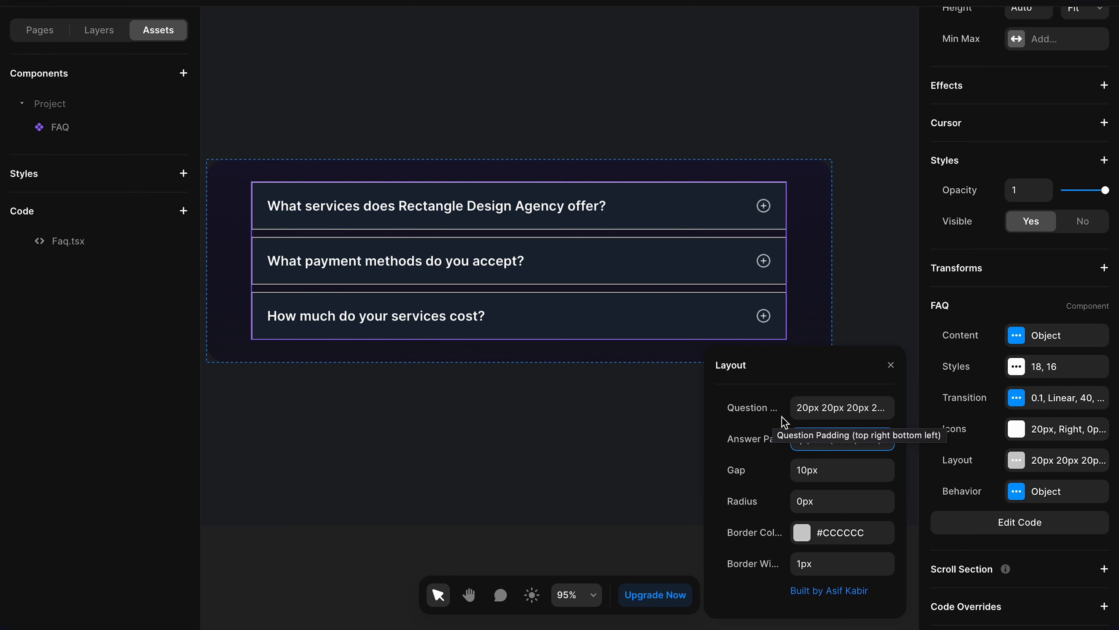
click(842, 438)
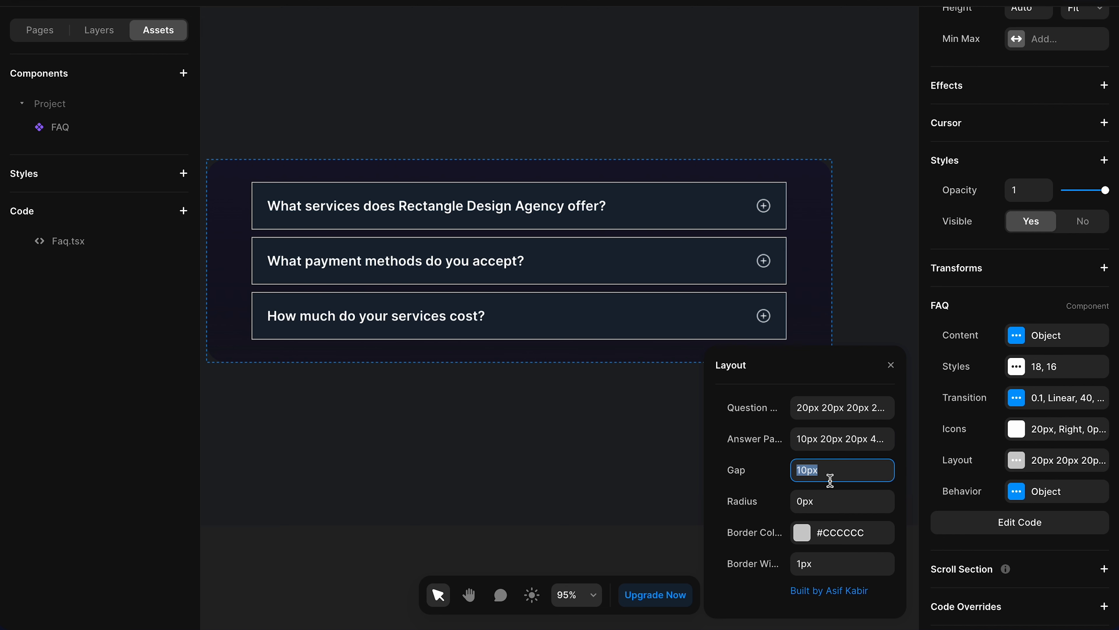
mouse_move(464, 232)
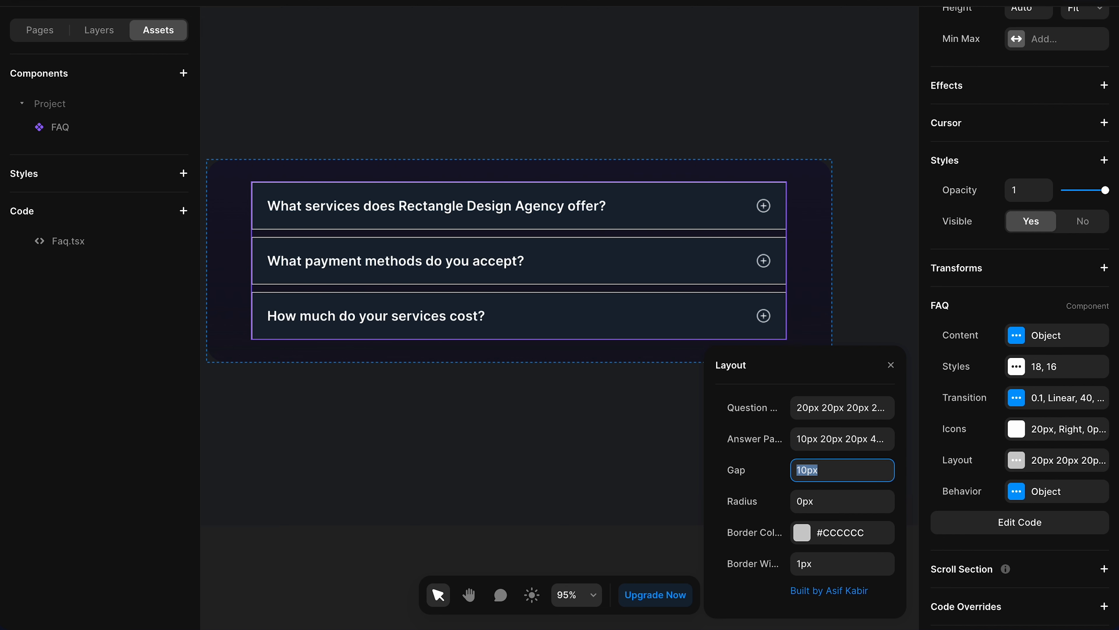
- Space the cards 24px apart and round their corners to 12px
text(24px)
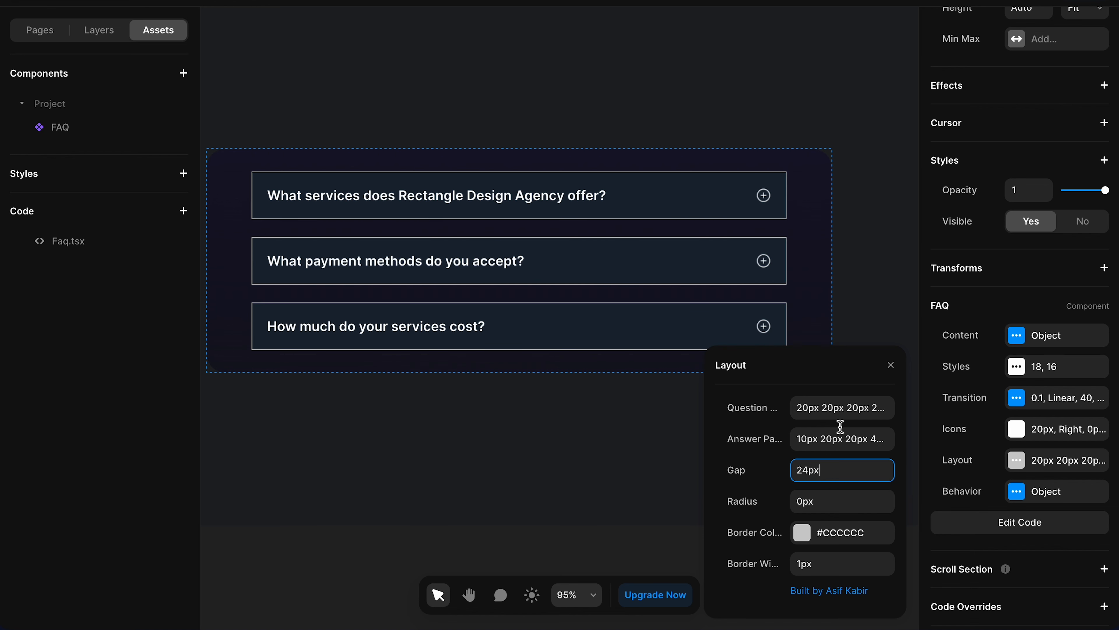
click(842, 500)
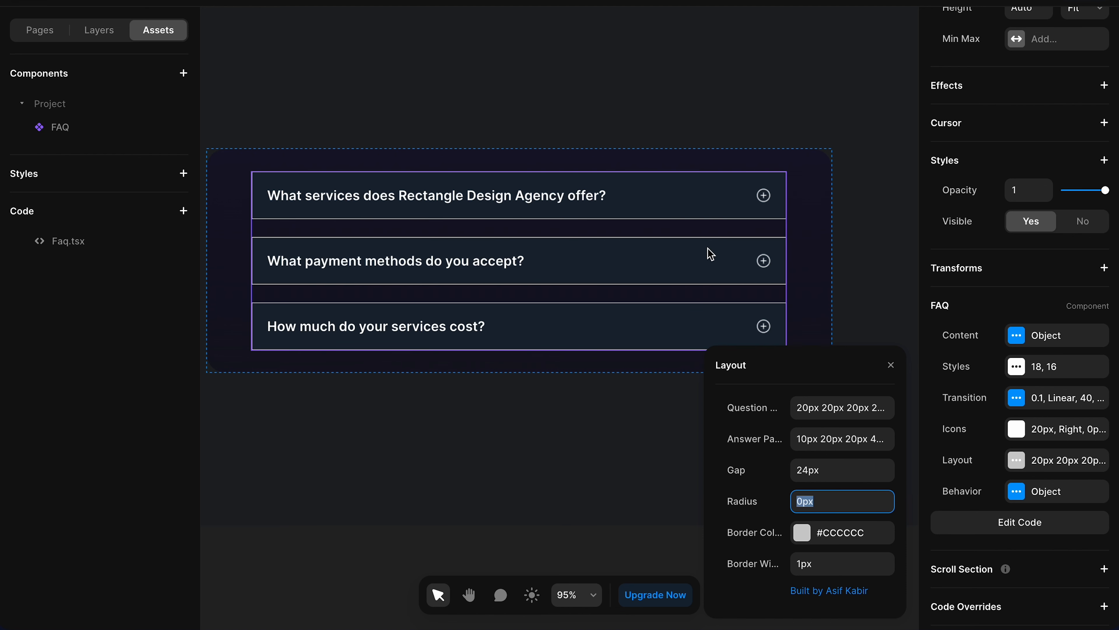
mouse_move(815, 258)
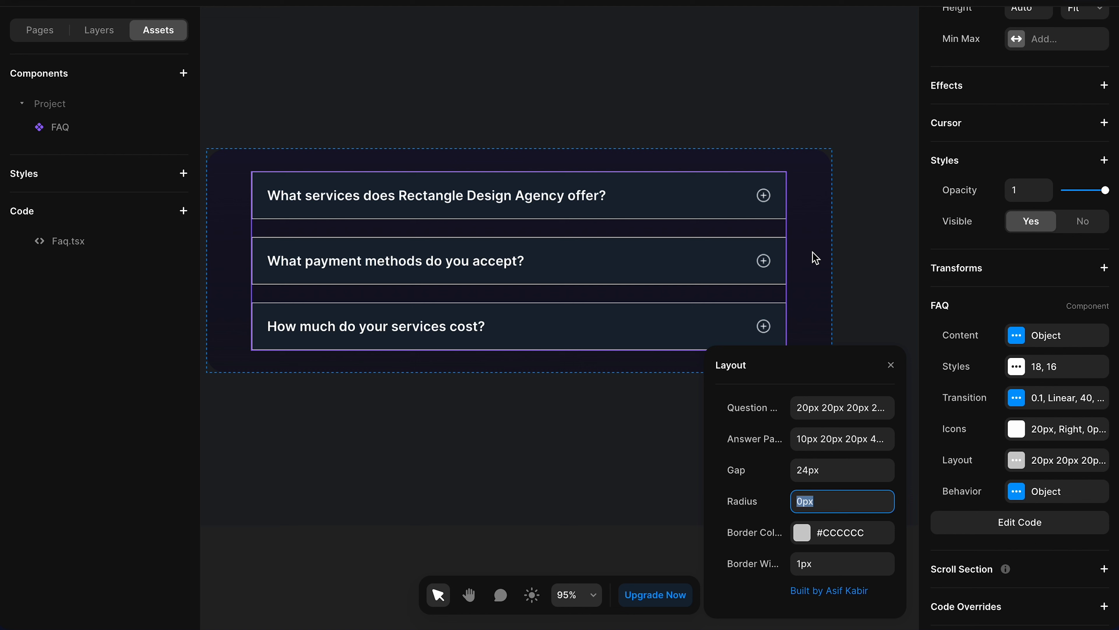
text(12)
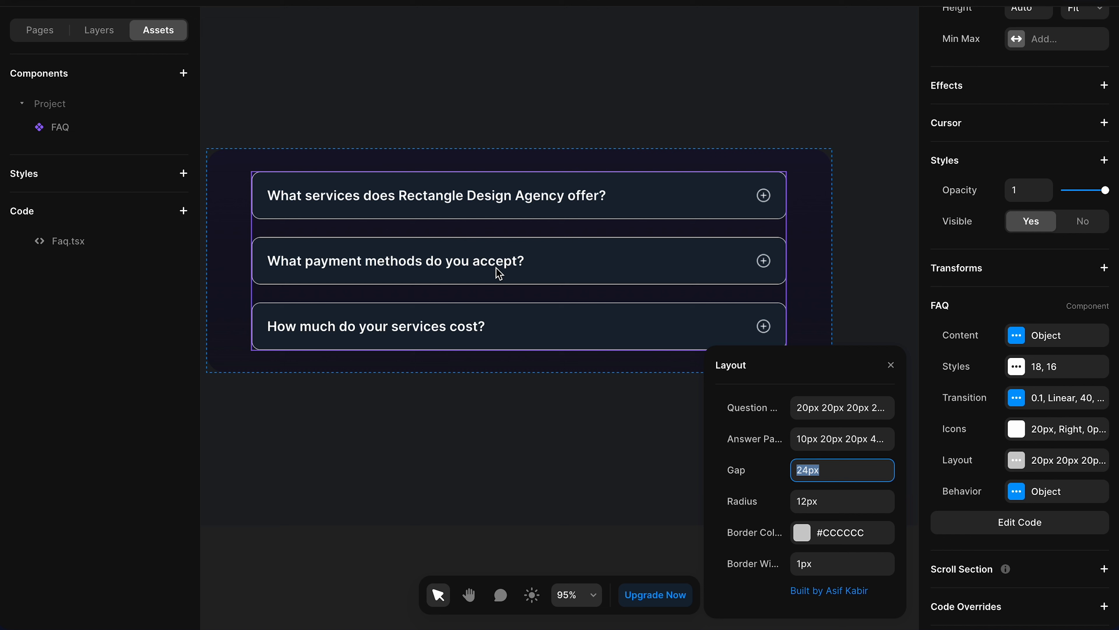
- Give the FAQ cards a 1px border in #3D3D3D
click(802, 532)
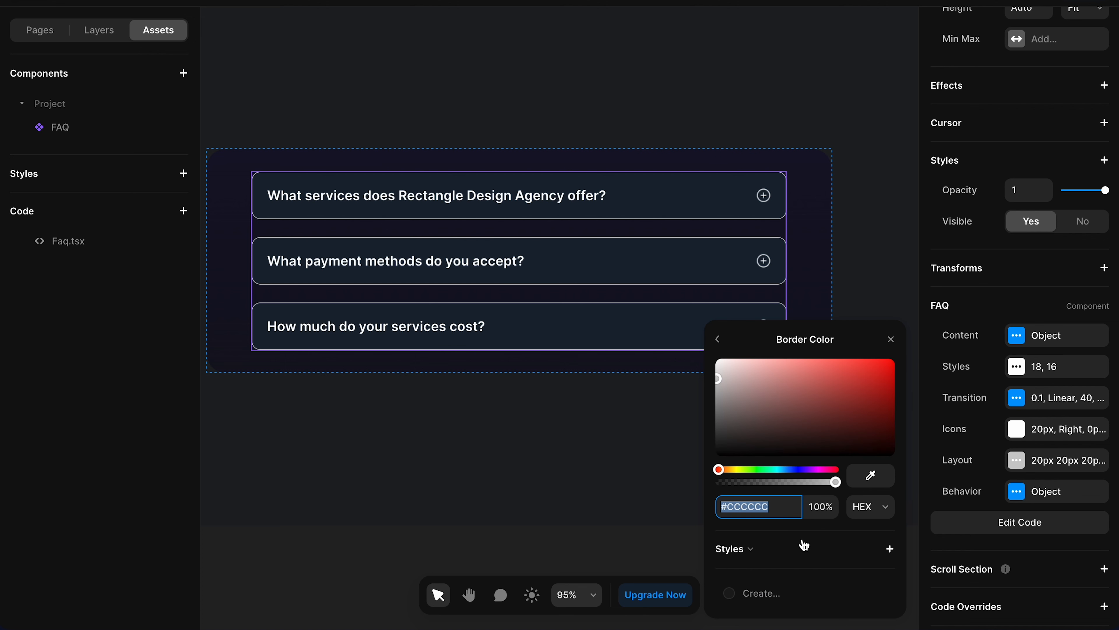
mouse_move(722, 370)
text(#3D3D3D)
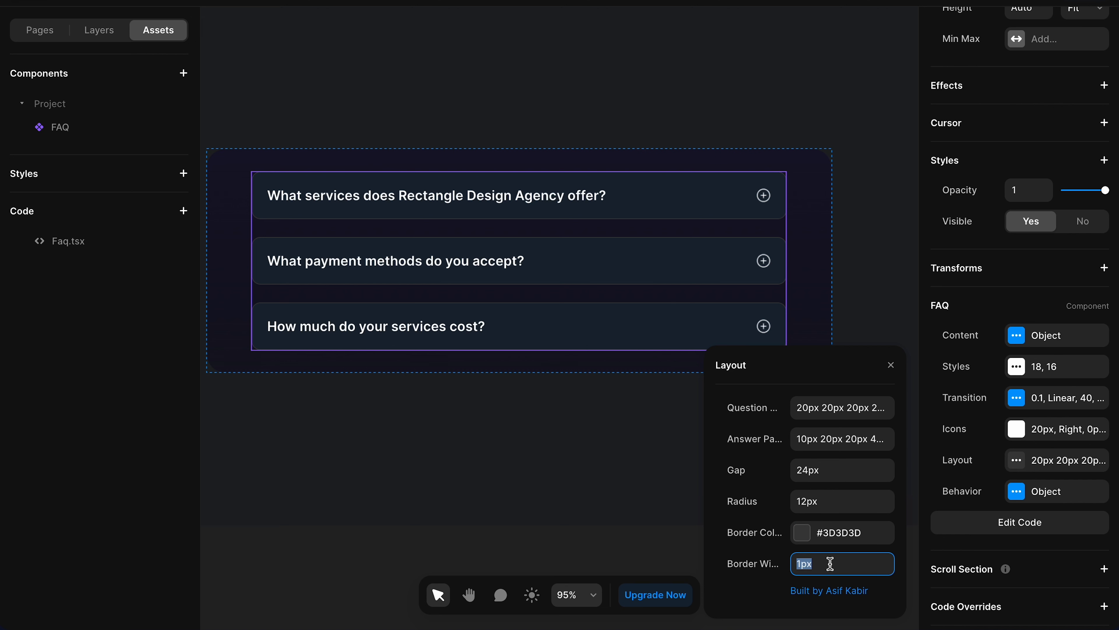
text(0)
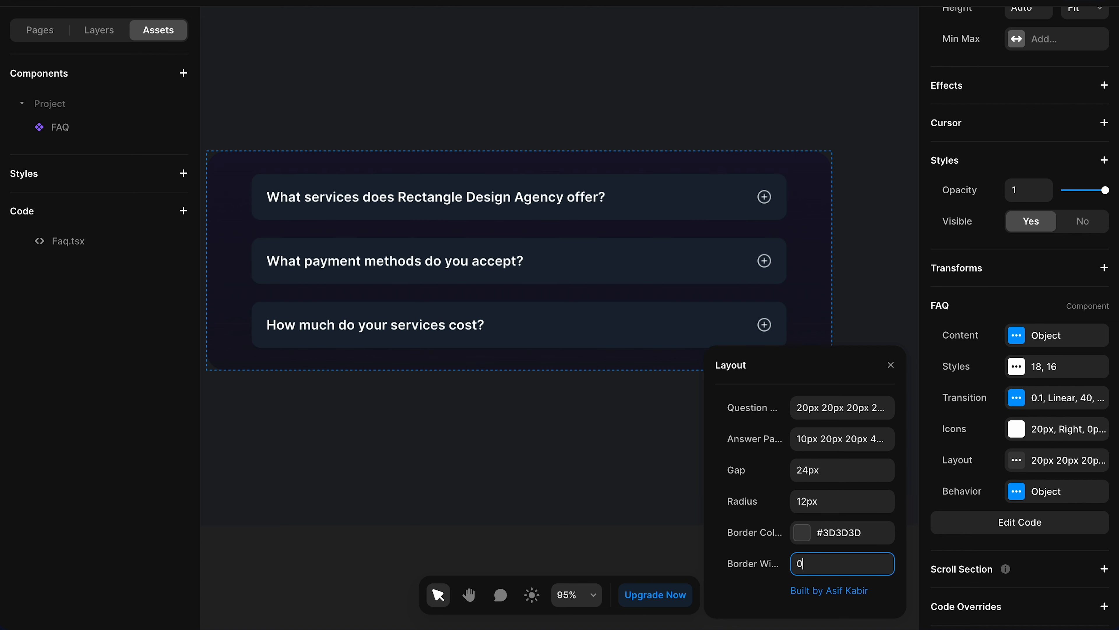
text(1px)
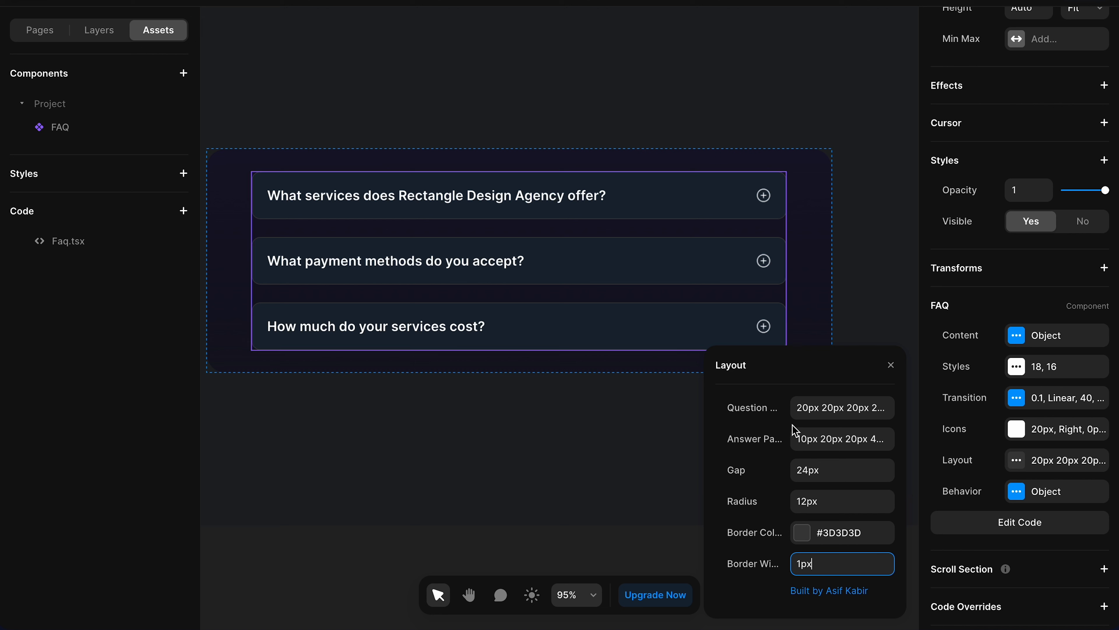
mouse_move(567, 212)
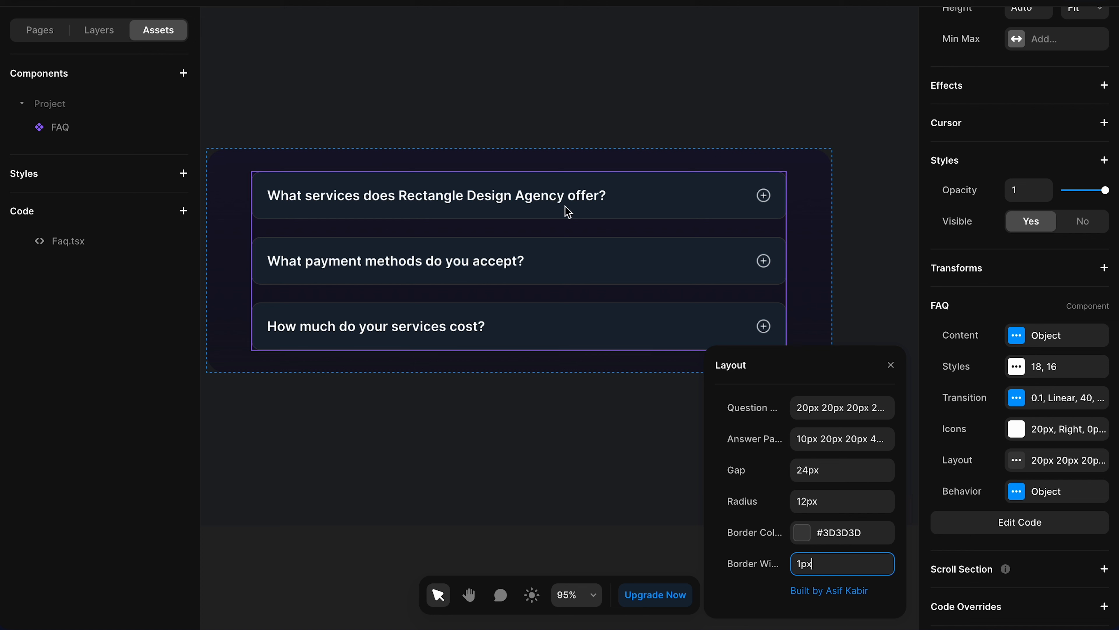
mouse_move(719, 316)
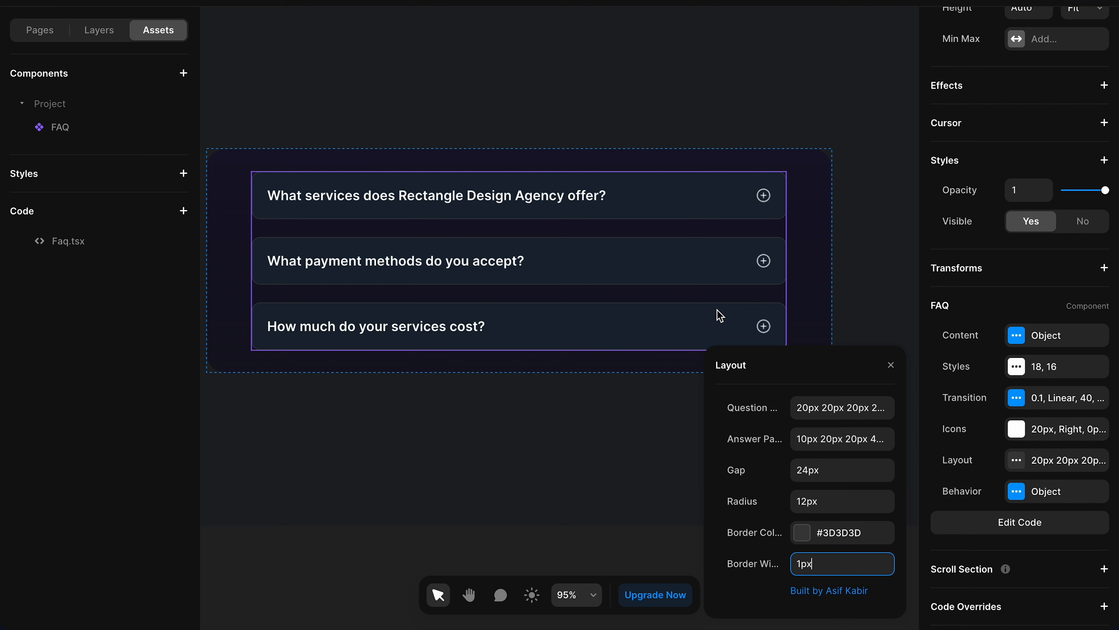
mouse_move(1018, 491)
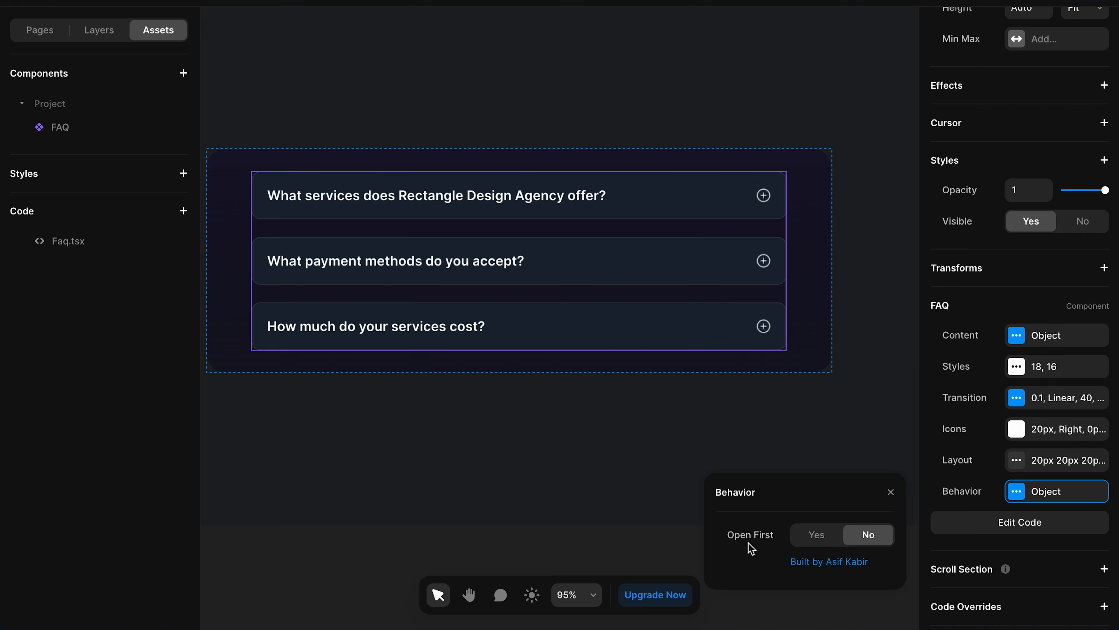
mouse_move(751, 534)
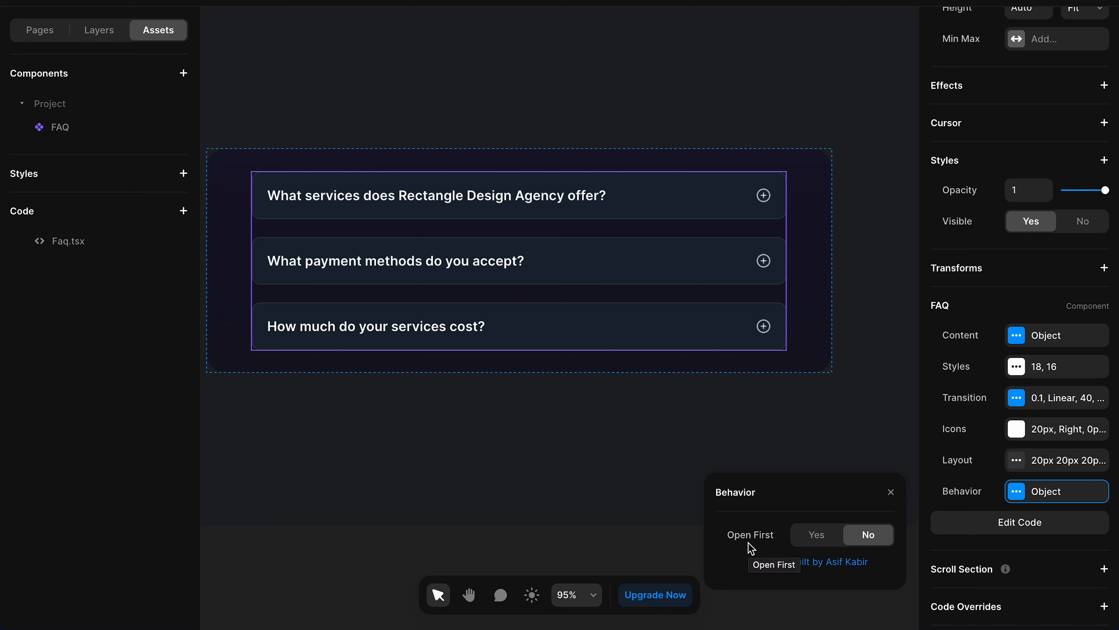
mouse_move(875, 559)
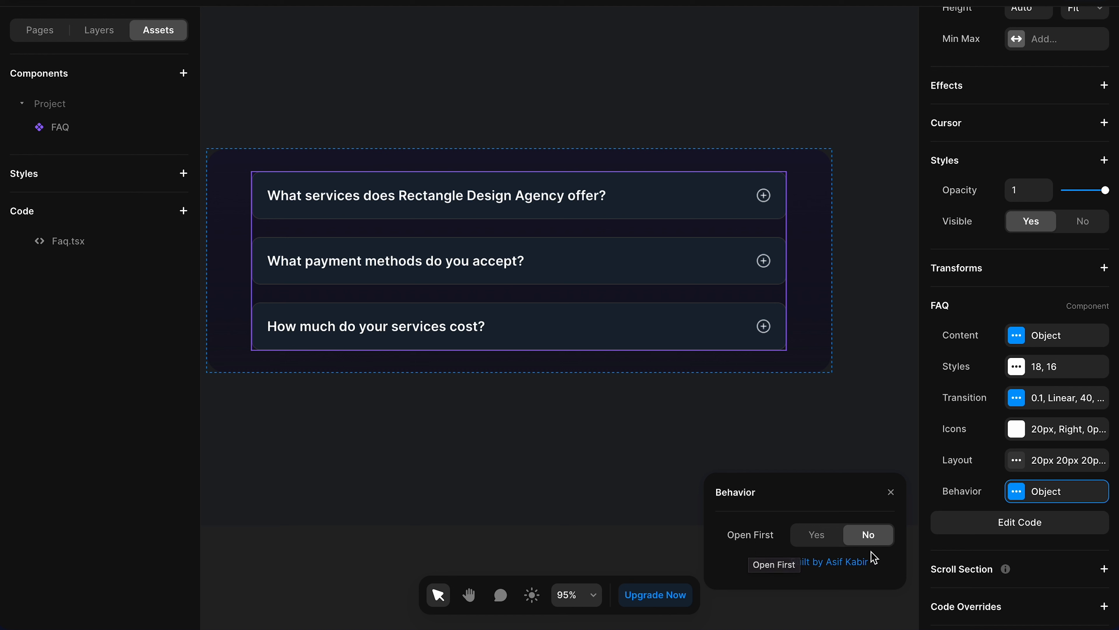
- Set Open First to Yes and preview the FAQ with the services answer expanded
click(816, 534)
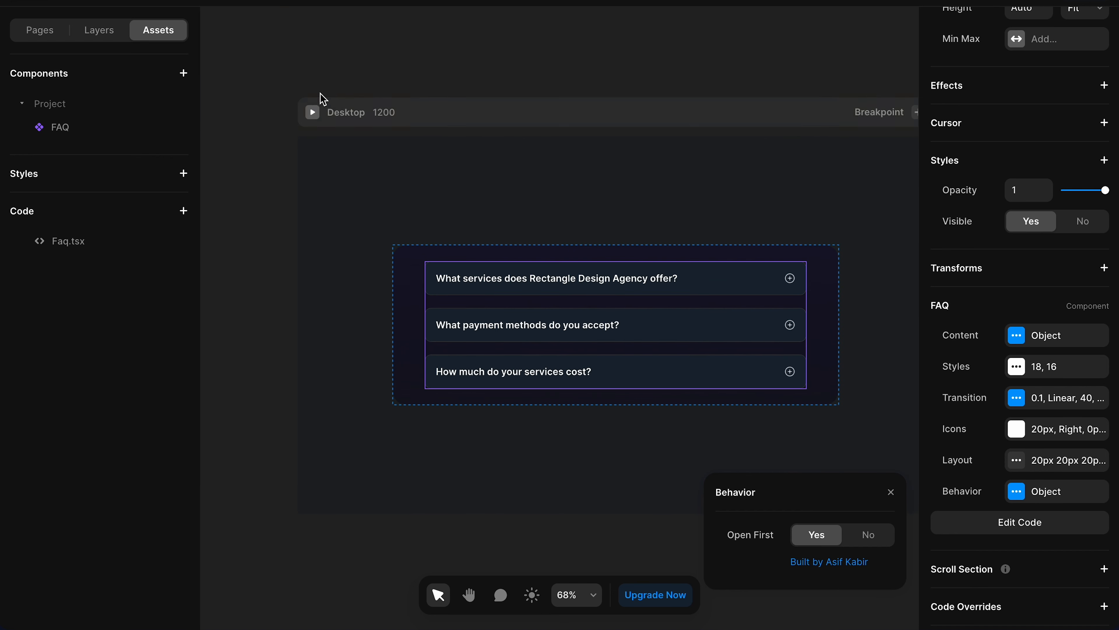
click(311, 112)
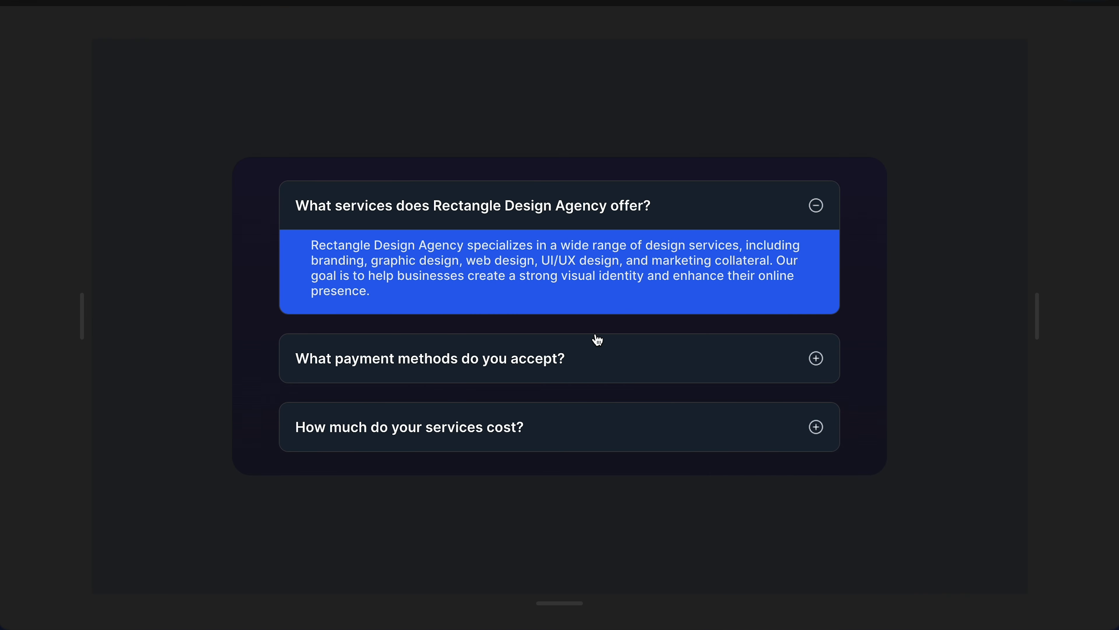
mouse_move(604, 436)
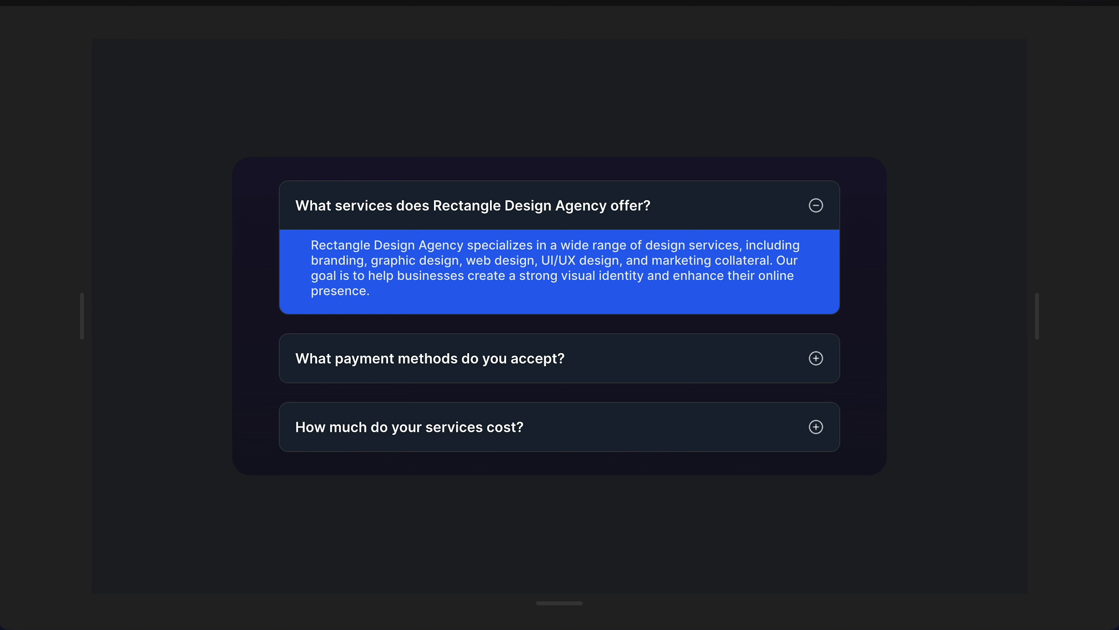
mouse_move(468, 364)
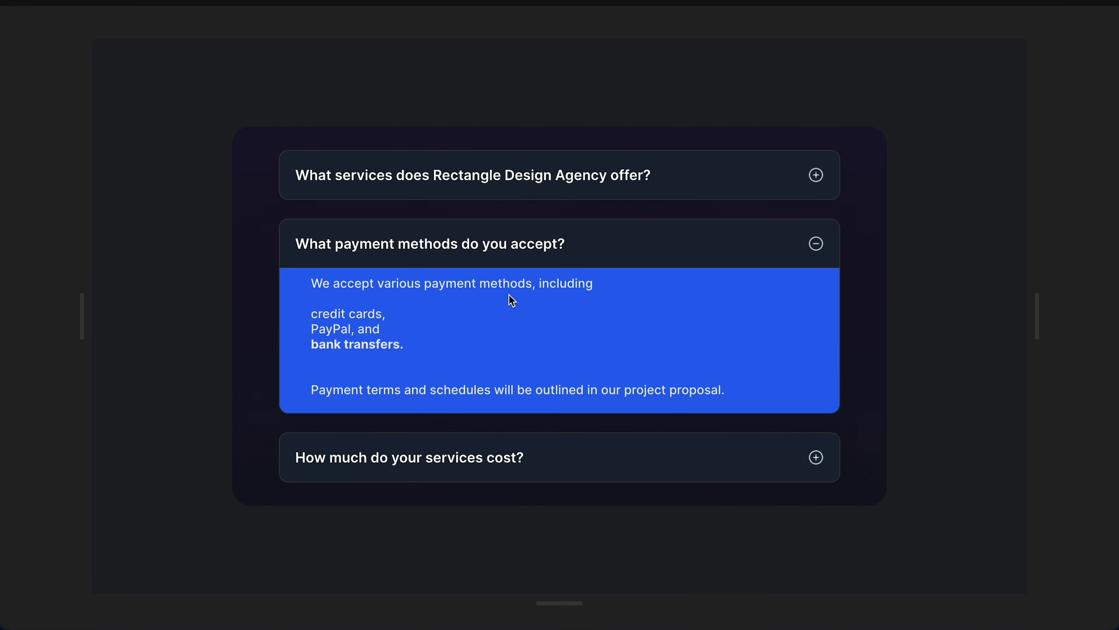
mouse_move(506, 301)
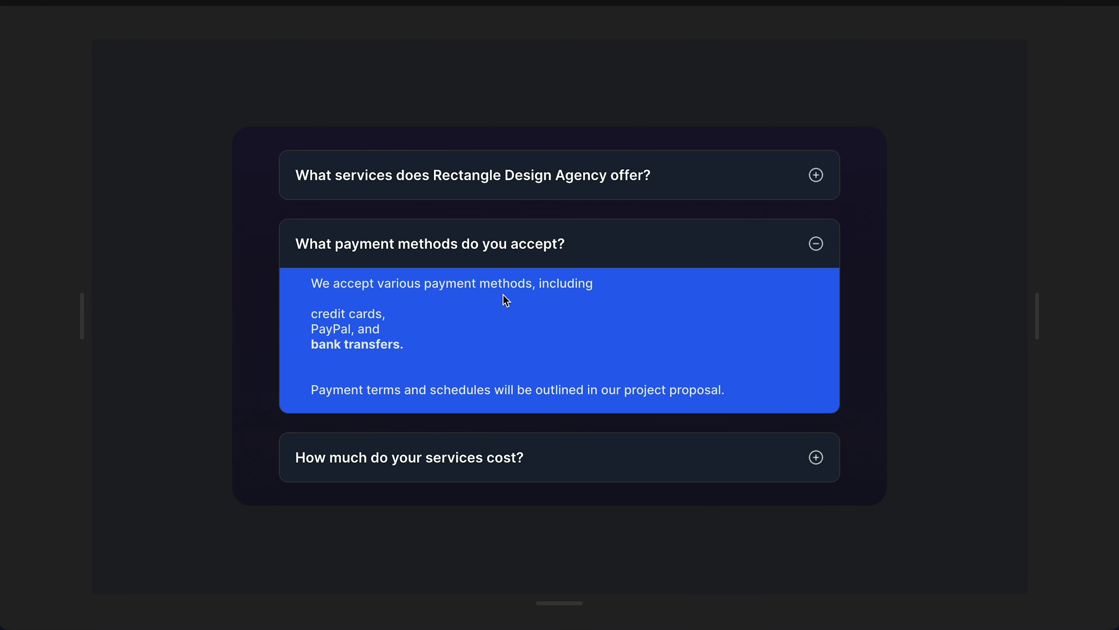
mouse_move(481, 334)
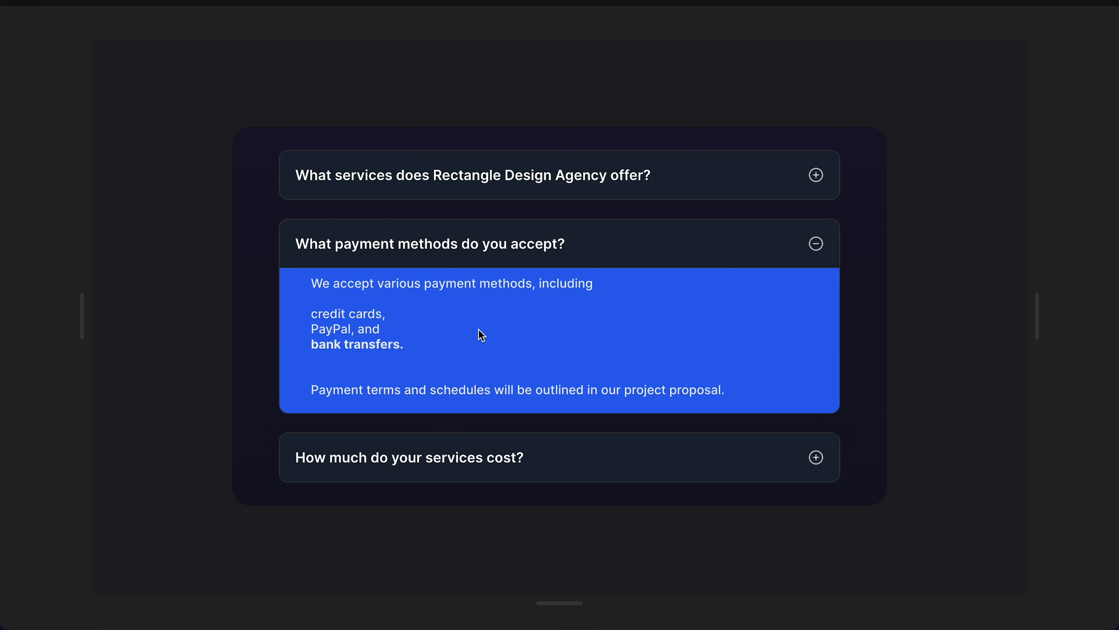
mouse_move(325, 343)
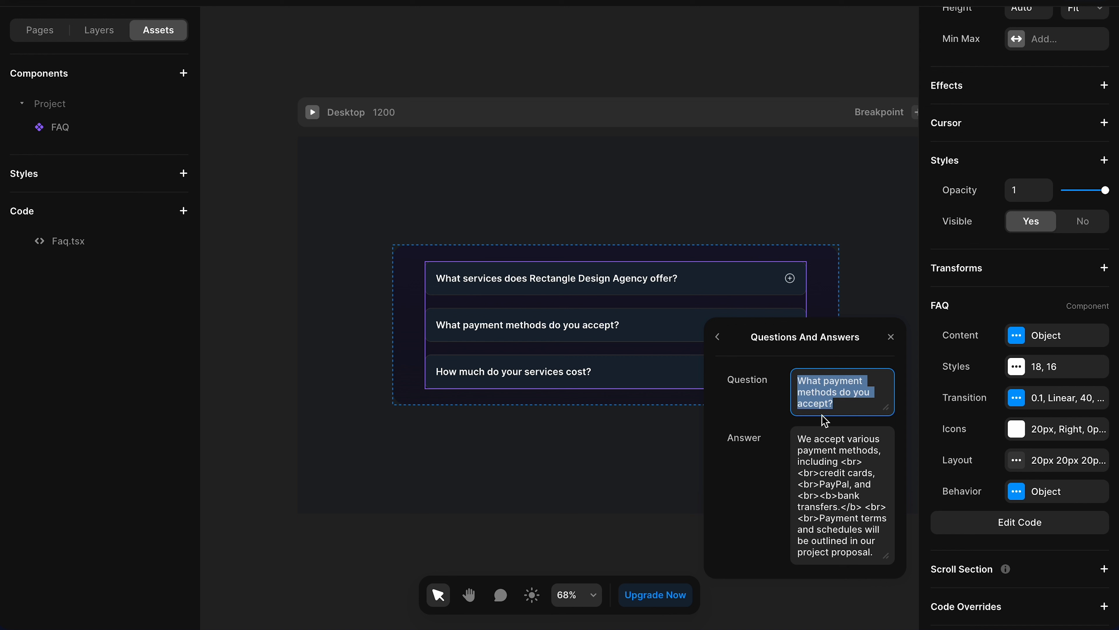
mouse_move(868, 473)
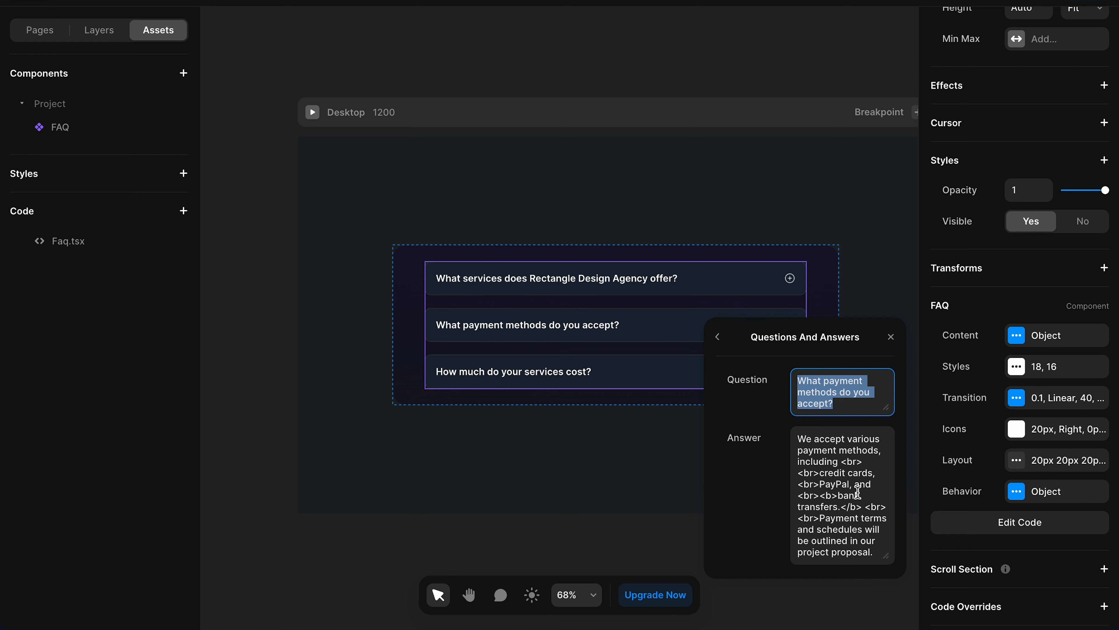
mouse_move(850, 467)
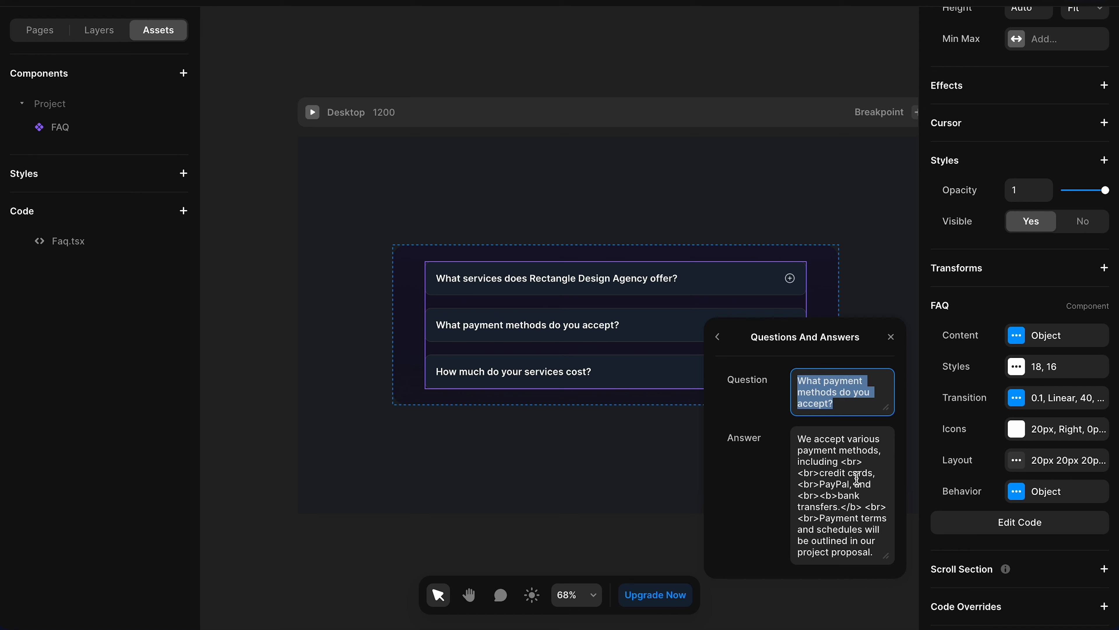
mouse_move(831, 495)
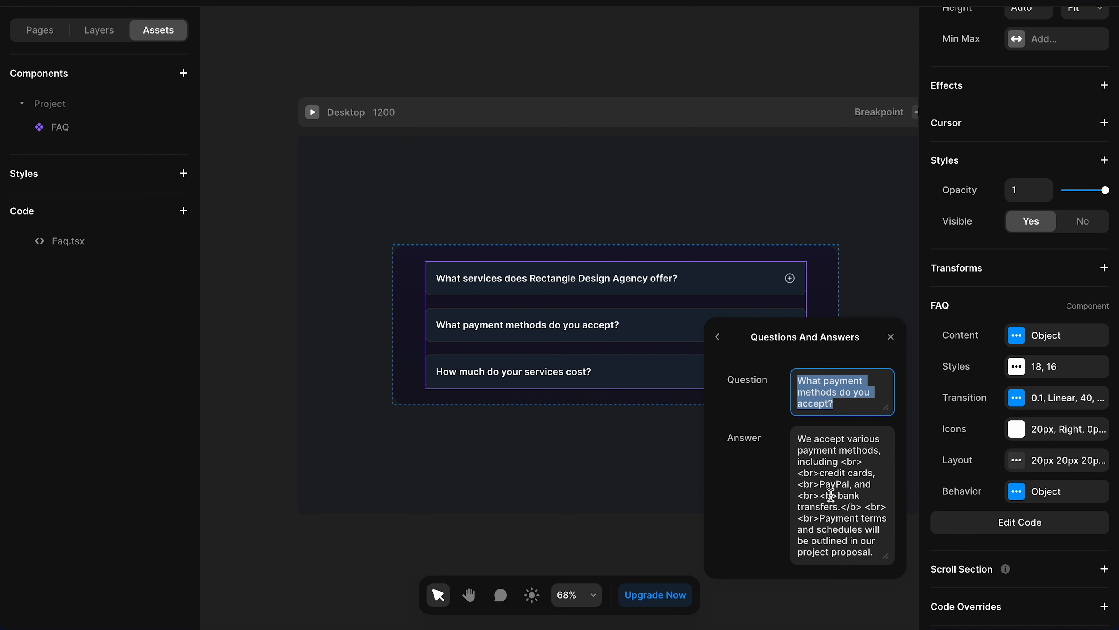
mouse_move(828, 508)
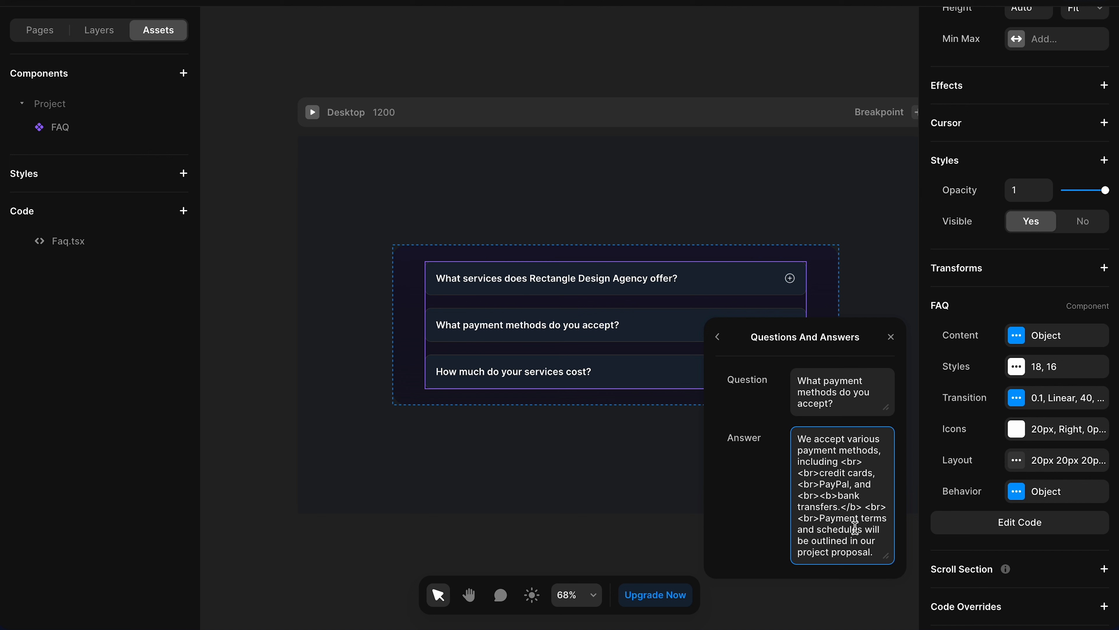
mouse_move(629, 302)
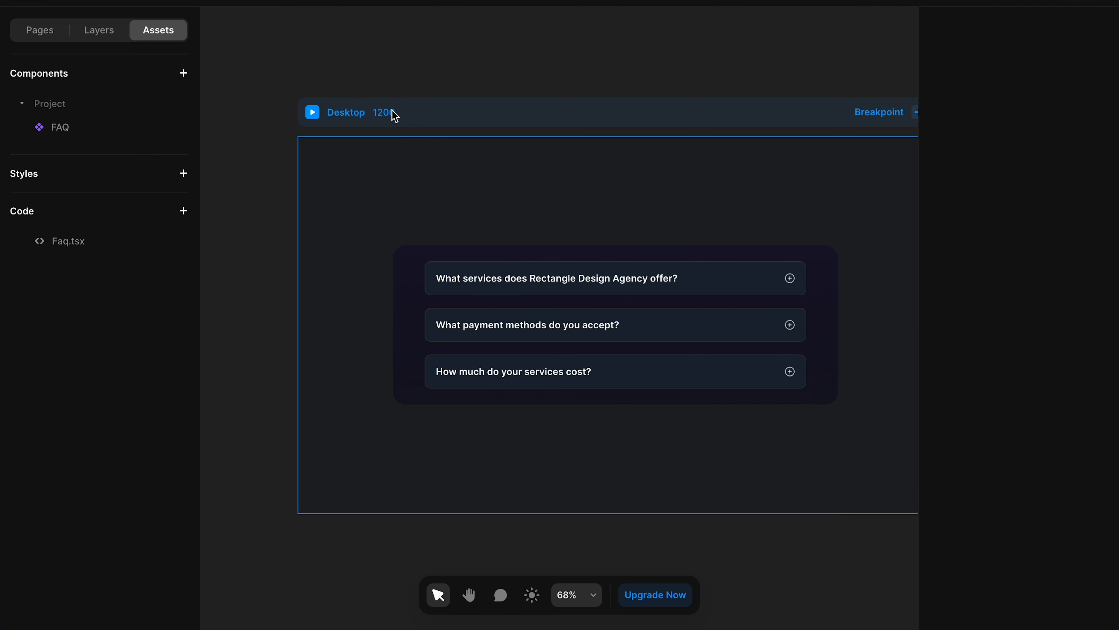
- Preview the FAQ again after reviewing the <br> and <b> tags in the payment answer
click(311, 112)
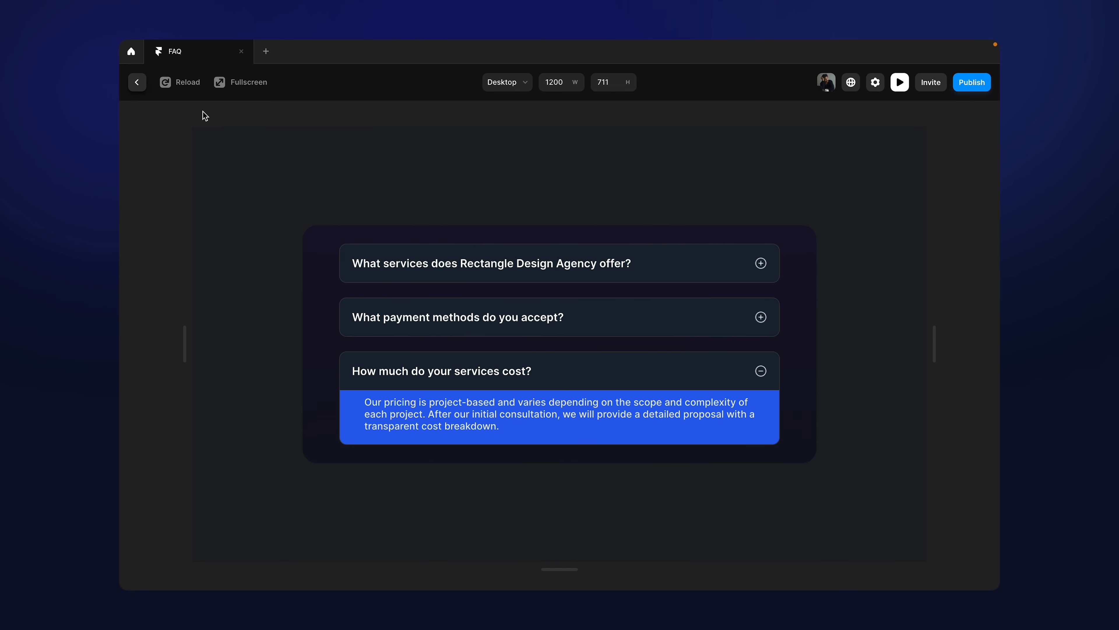
click(137, 81)
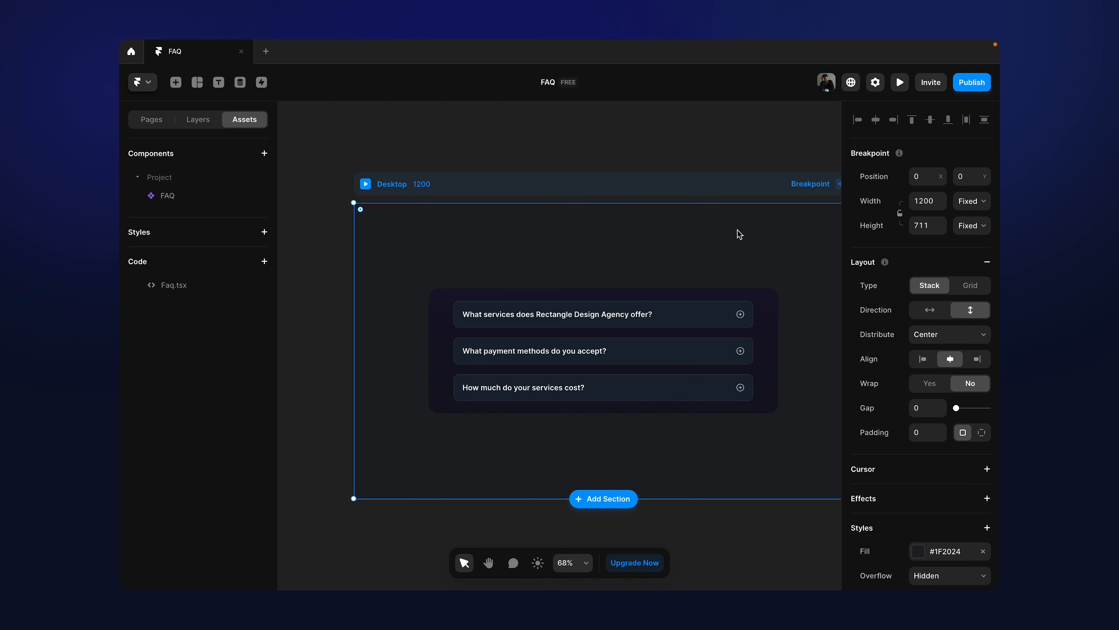
mouse_move(734, 241)
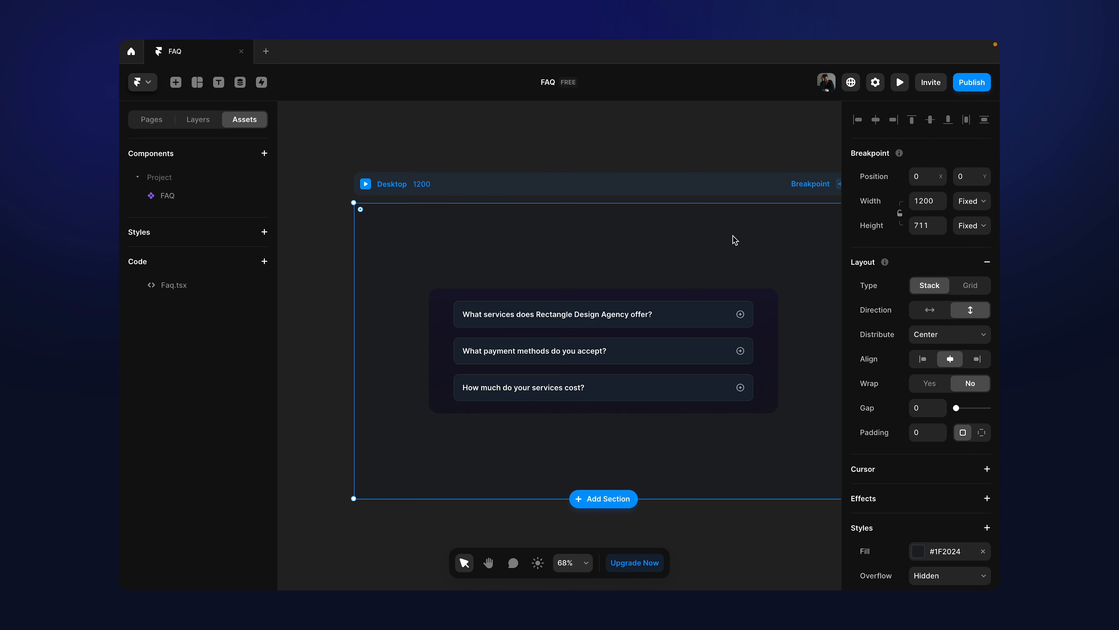
mouse_move(439, 204)
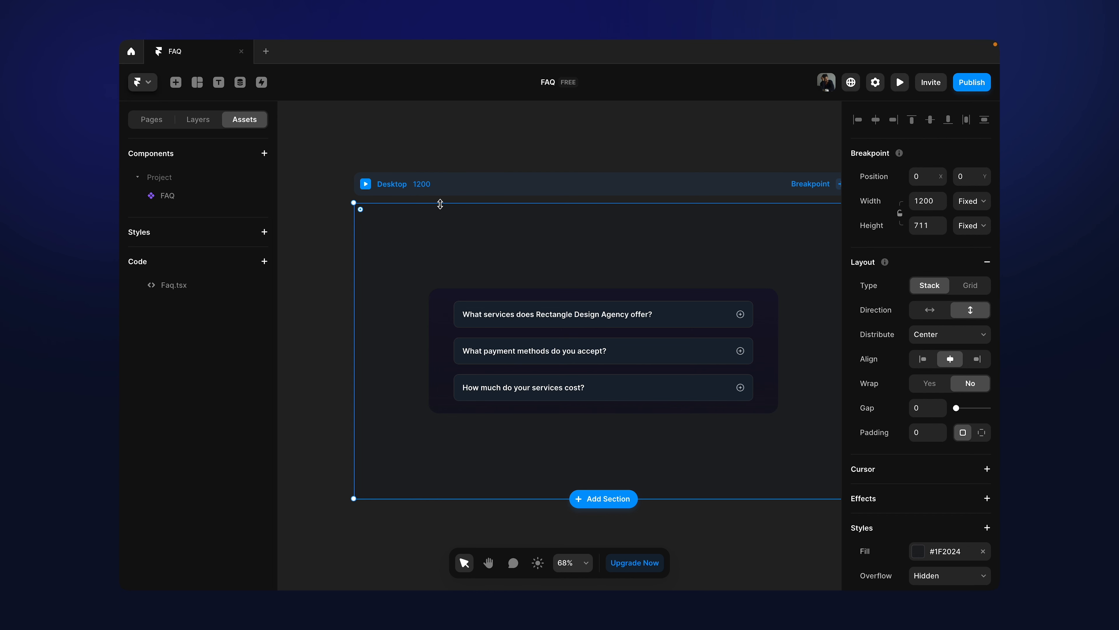
mouse_move(363, 184)
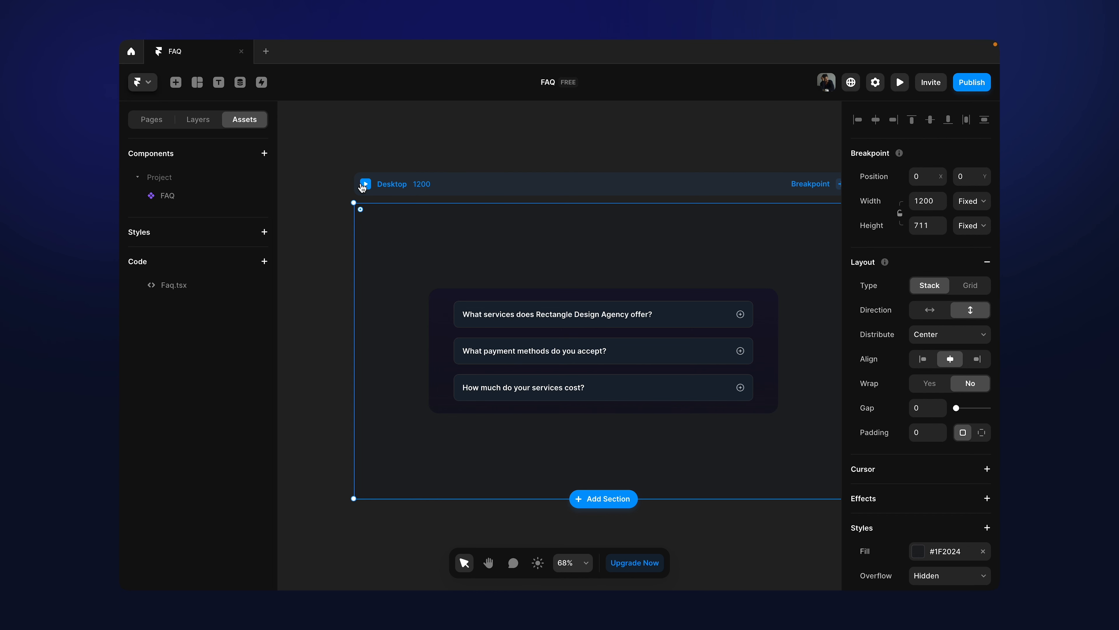
click(900, 82)
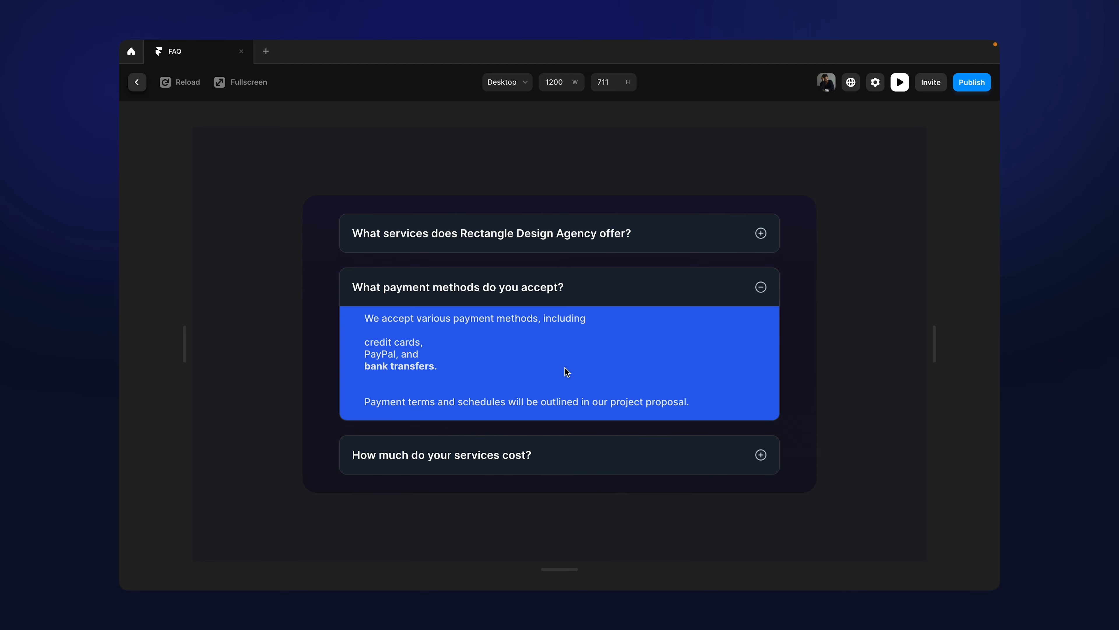
click(137, 82)
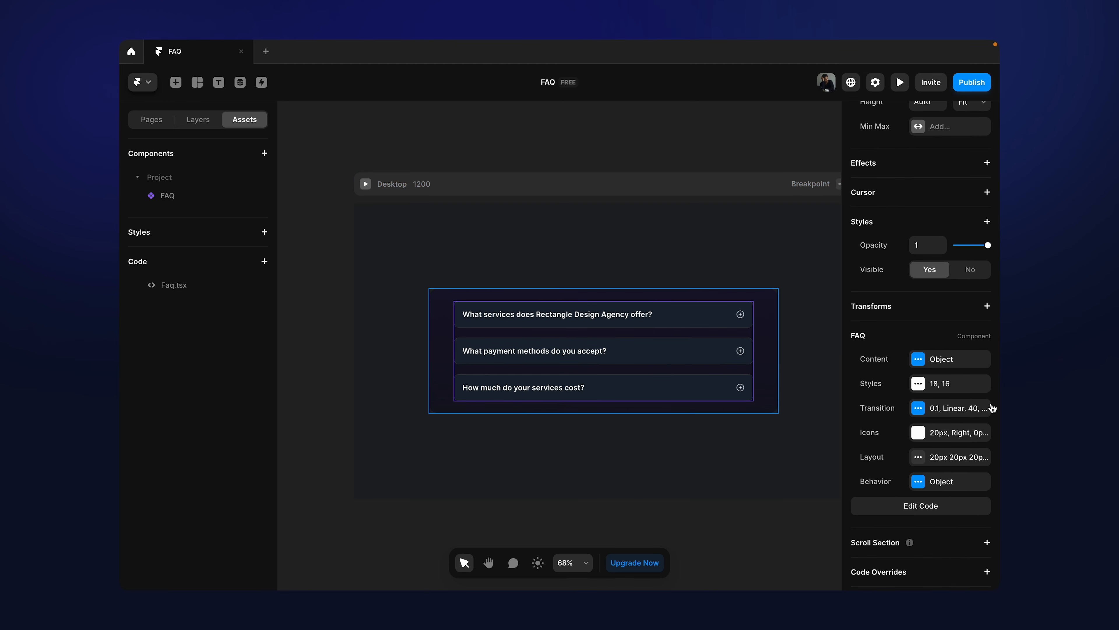
- View Faq.tsx via Edit Code, scrolling through styles, default props and font-style property controls
click(920, 506)
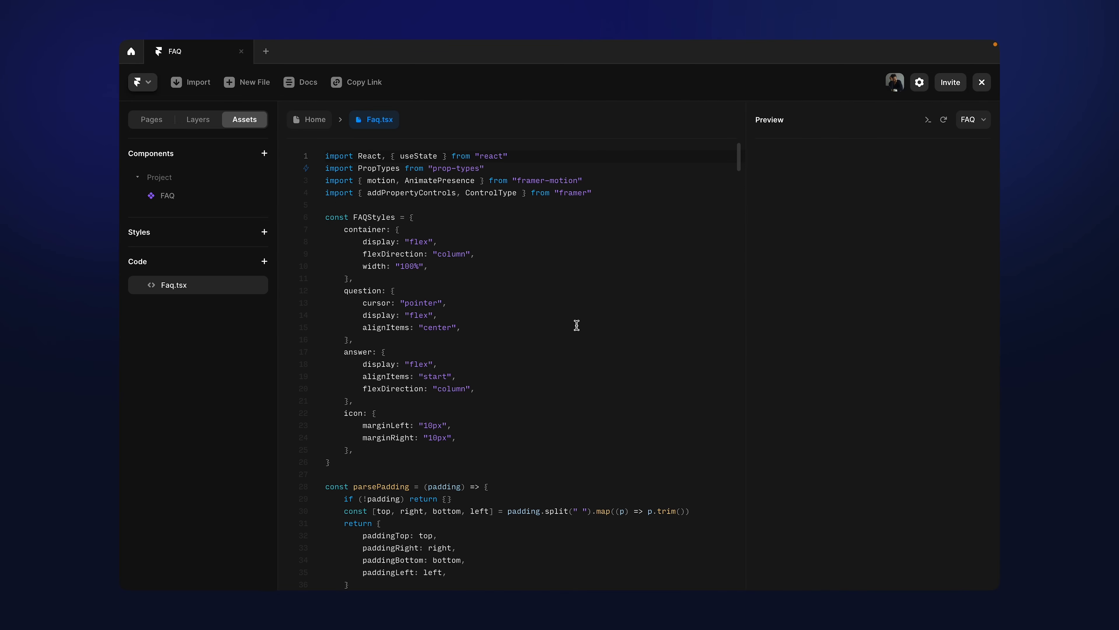
scroll(down, 3)
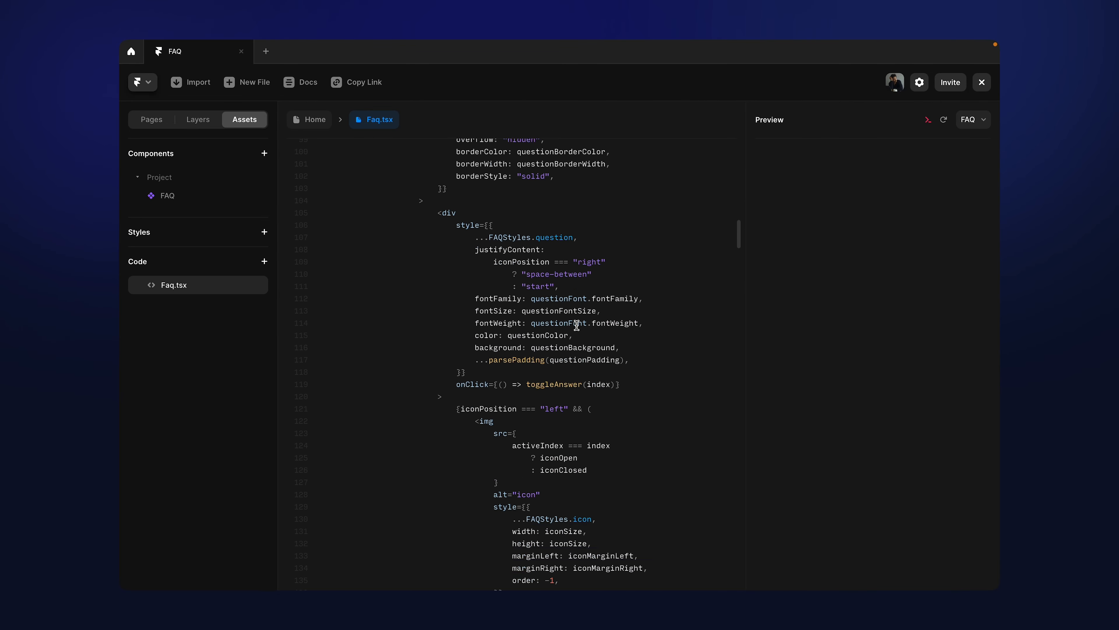
scroll(down, 3)
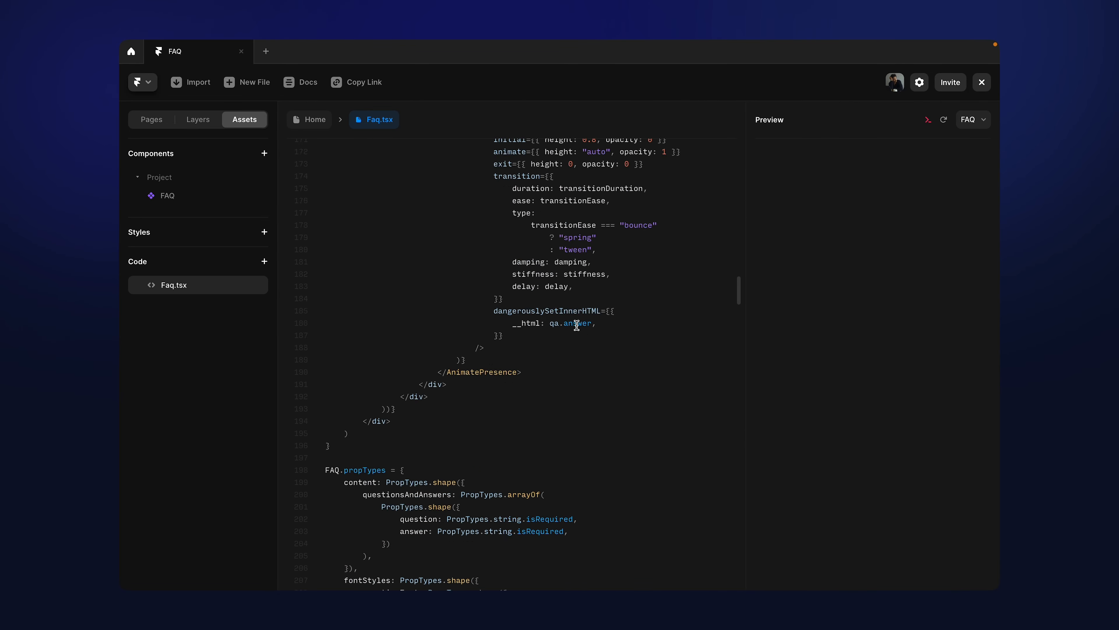
scroll(down, 3)
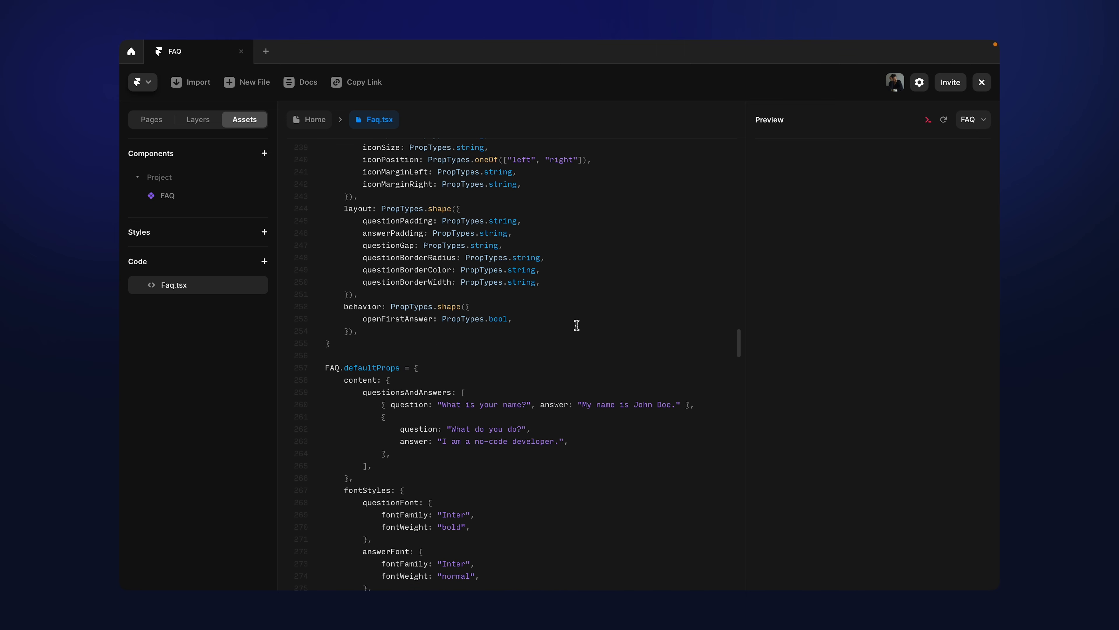
scroll(down, 3)
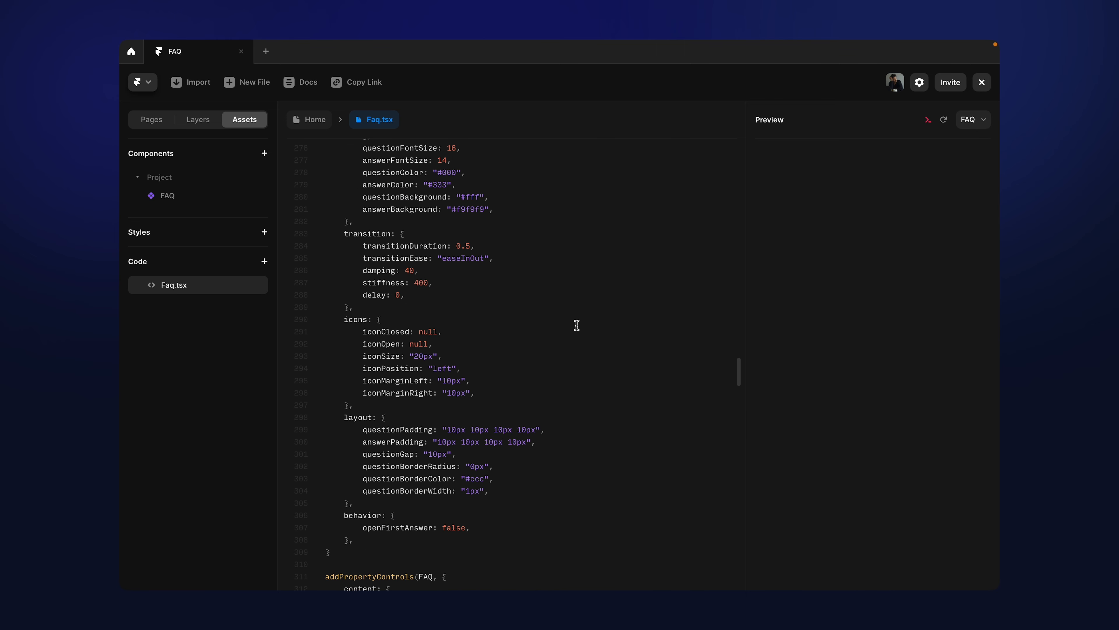
scroll(down, 3)
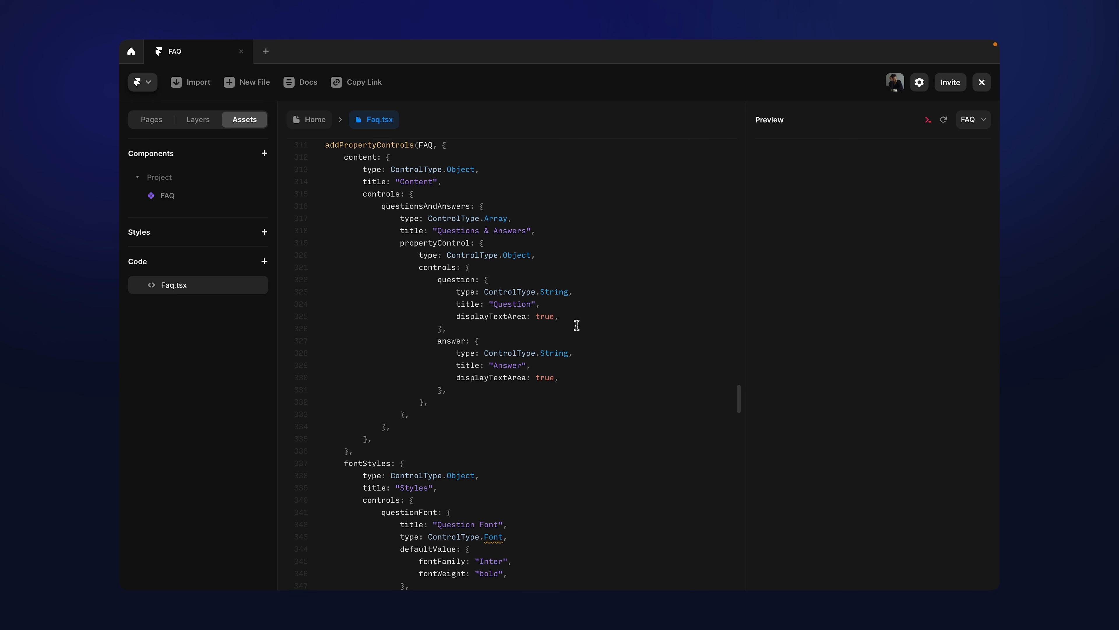
scroll(down, 3)
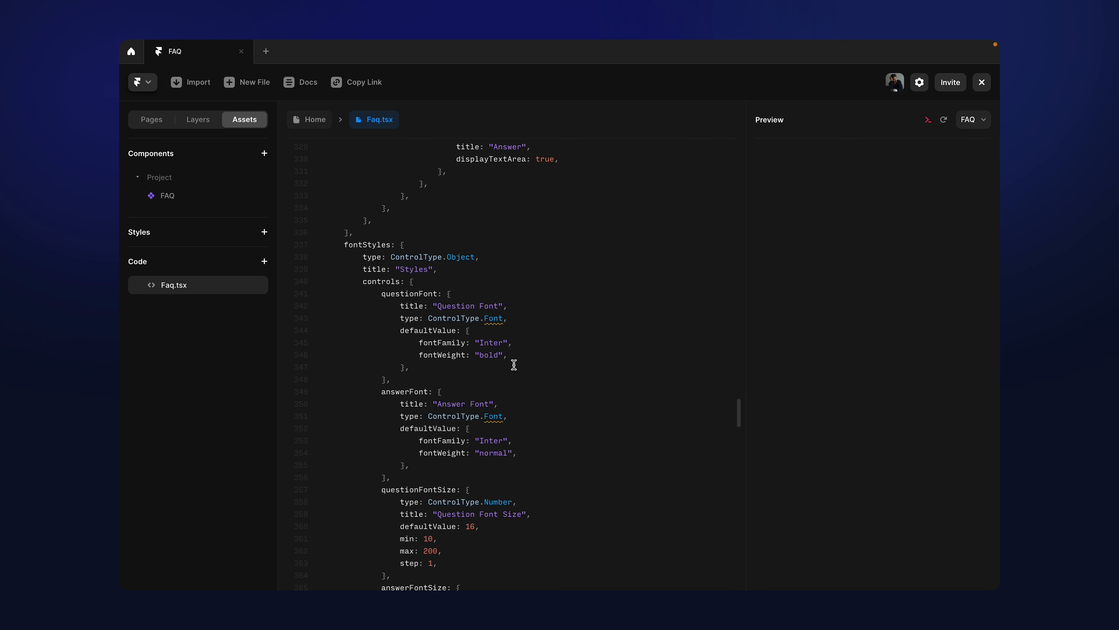